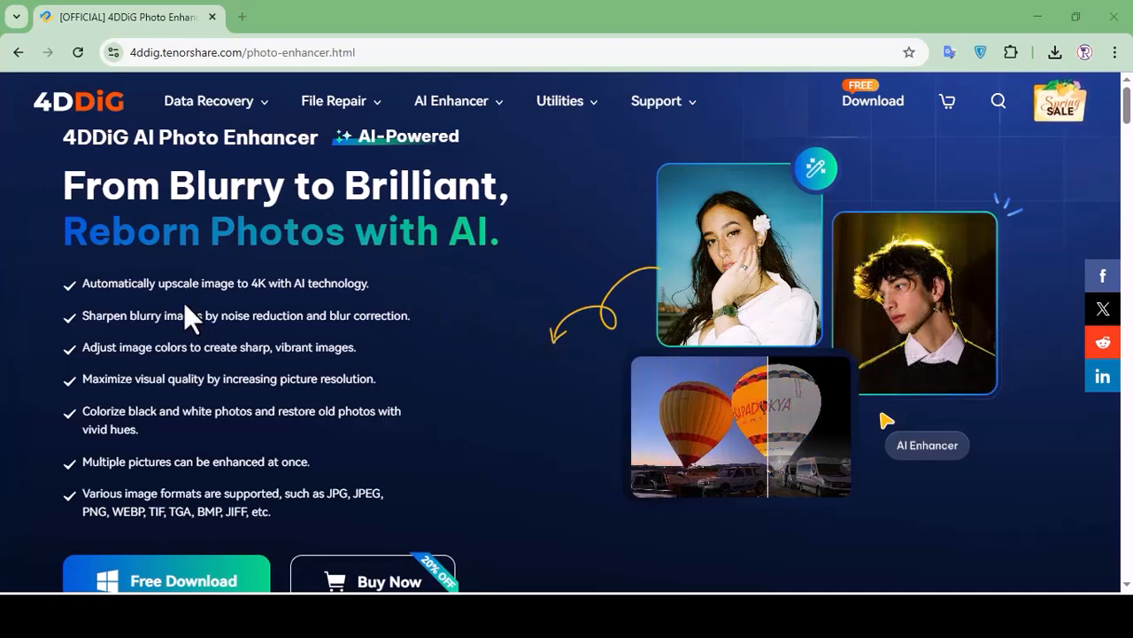
{"action": "mouse_move", "coordinate": [344, 288]}
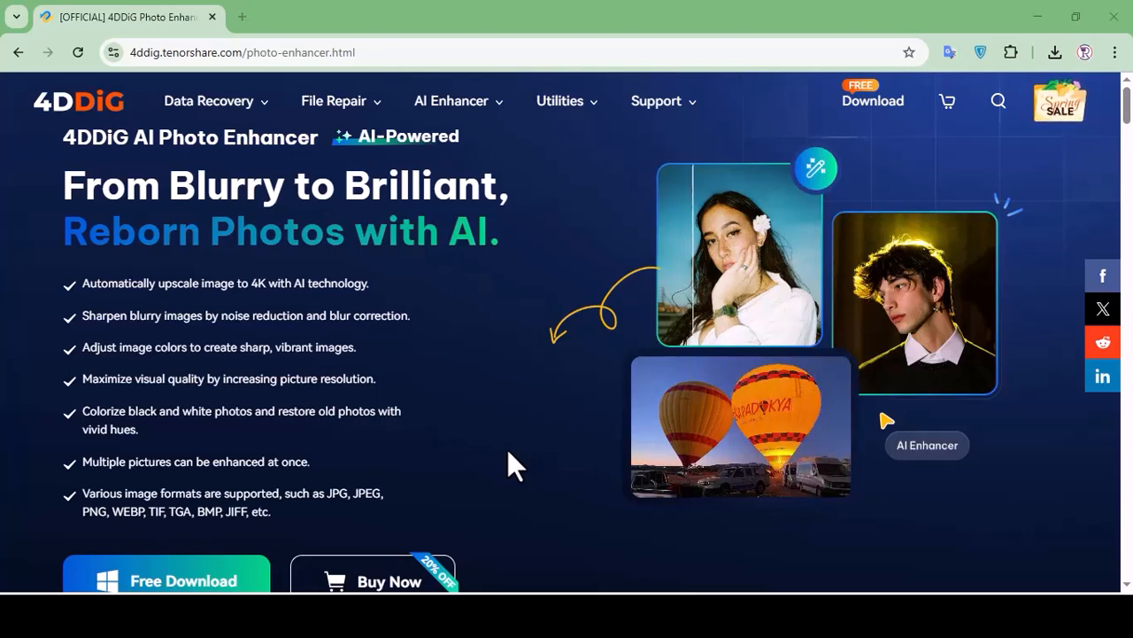
{"action": "mouse_move", "coordinate": [1087, 164]}
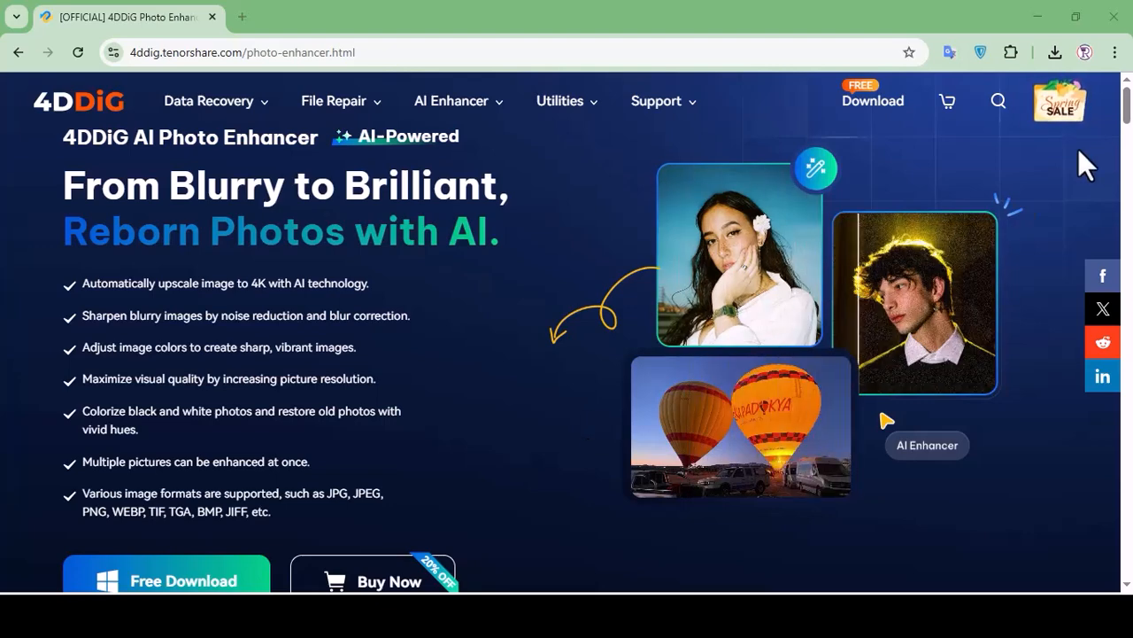
Step: Scroll to the model showcase and show the General Model corgi before-and-after example
{"action": "scroll", "scroll_direction": "down", "scroll_amount": 3}
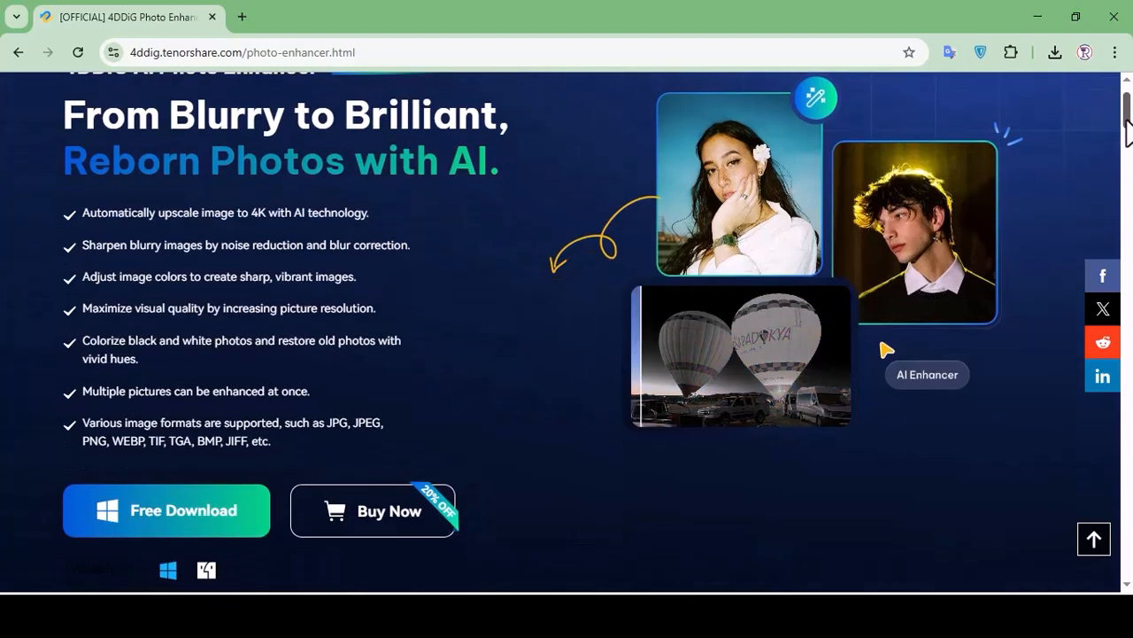
{"action": "scroll", "scroll_direction": "down", "scroll_amount": 3}
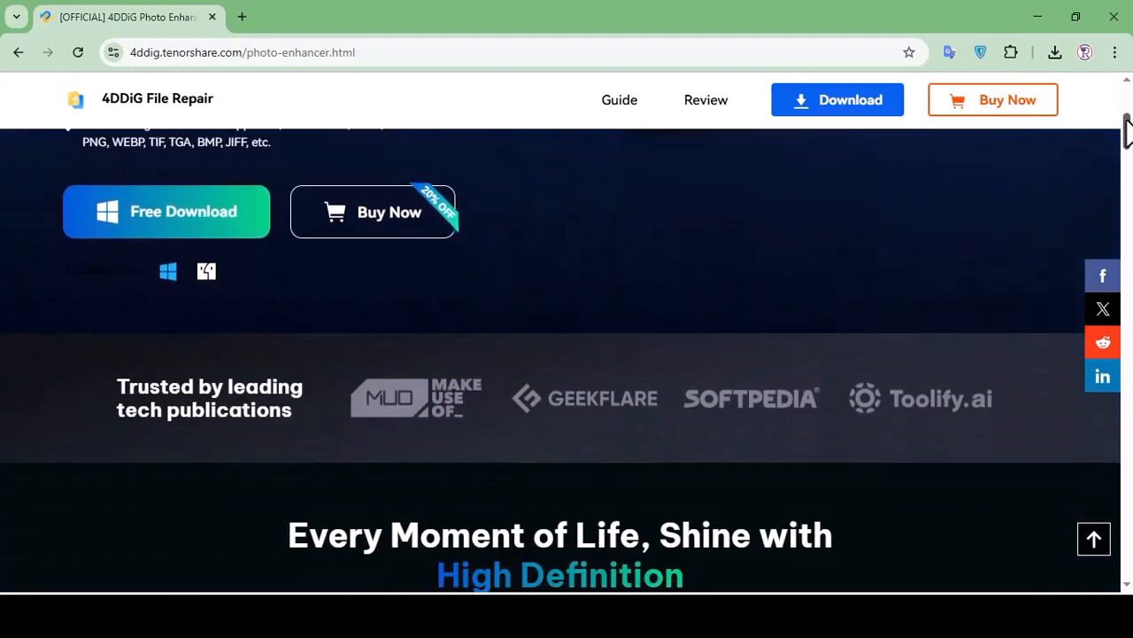
{"action": "scroll", "scroll_direction": "down", "scroll_amount": 3}
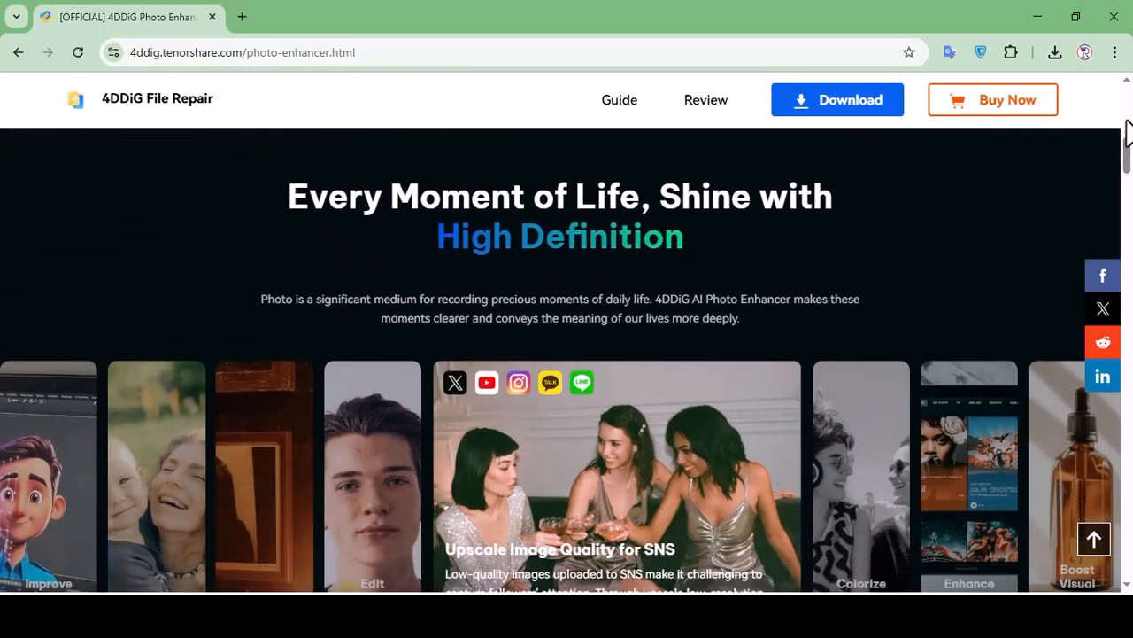
{"action": "scroll", "scroll_direction": "down", "scroll_amount": 3}
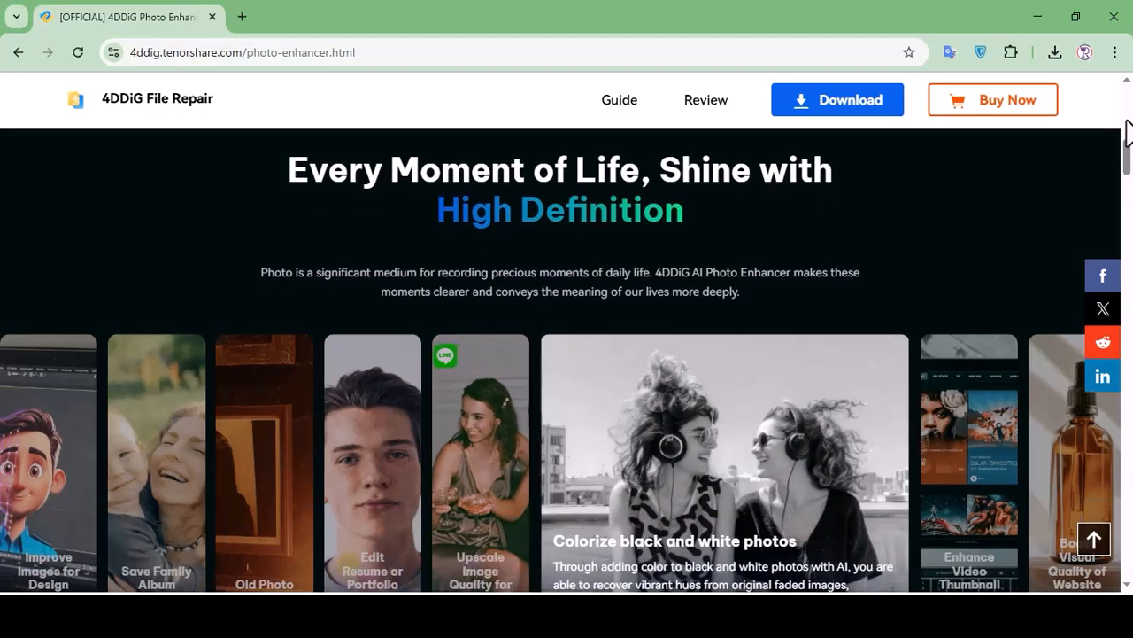
{"action": "scroll", "scroll_direction": "down", "scroll_amount": 3}
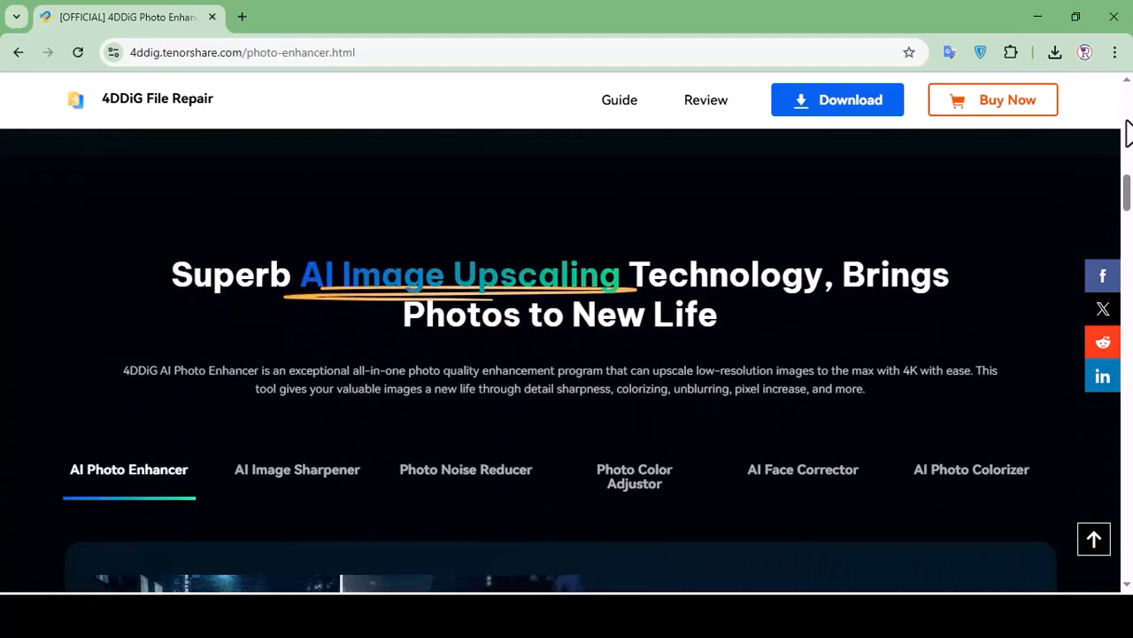
{"action": "scroll", "scroll_direction": "down", "scroll_amount": 3}
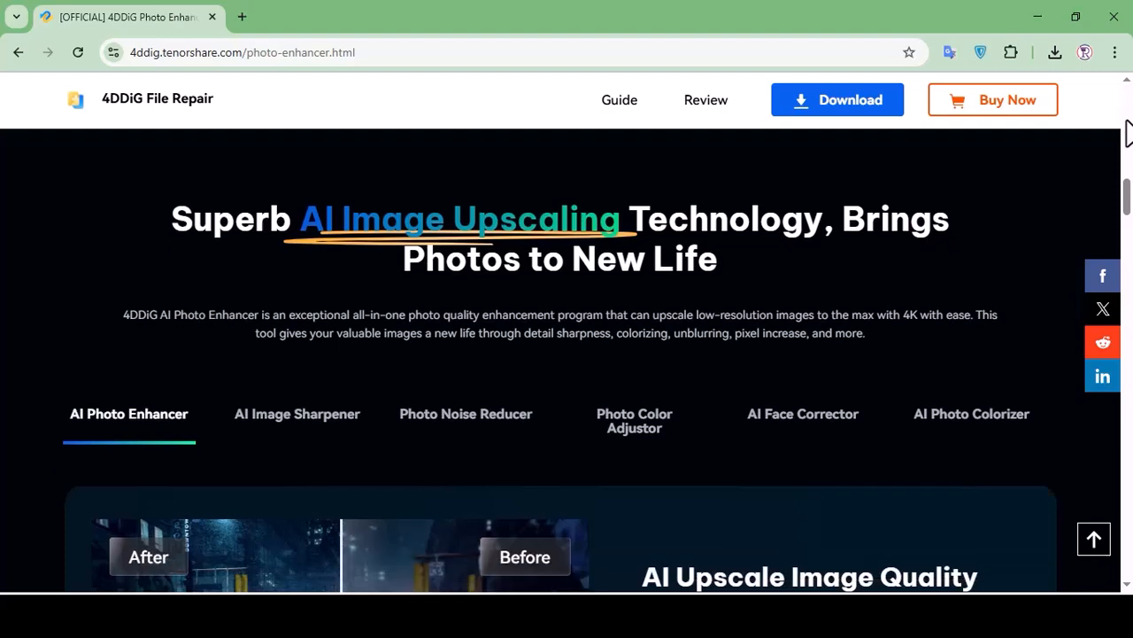
{"action": "scroll", "scroll_direction": "down", "scroll_amount": 3}
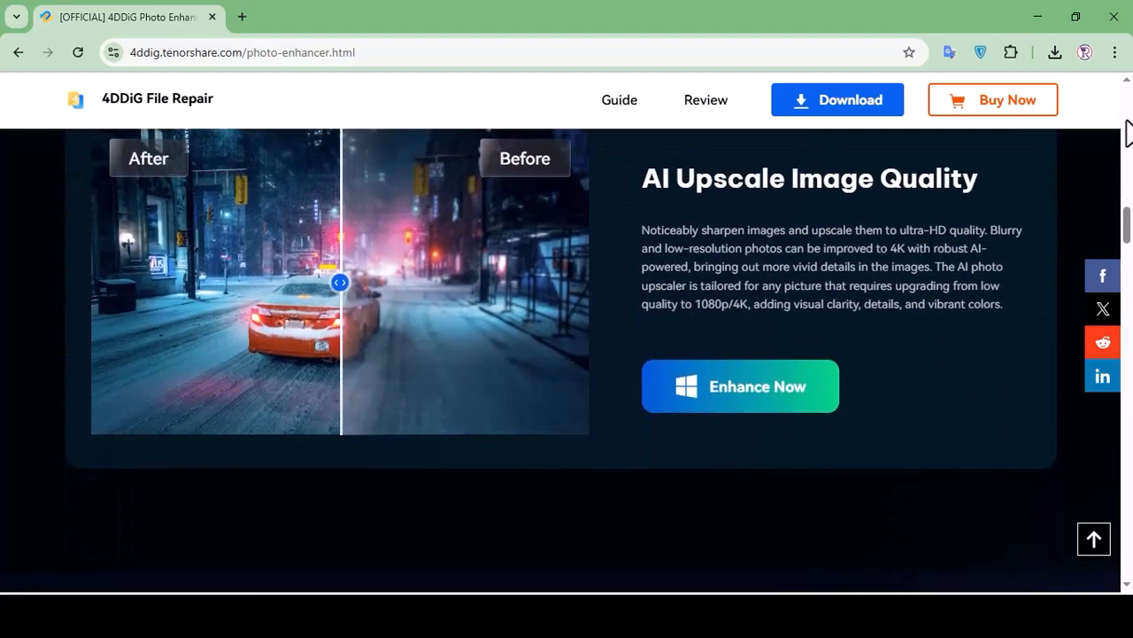
{"action": "scroll", "scroll_direction": "down", "scroll_amount": 3}
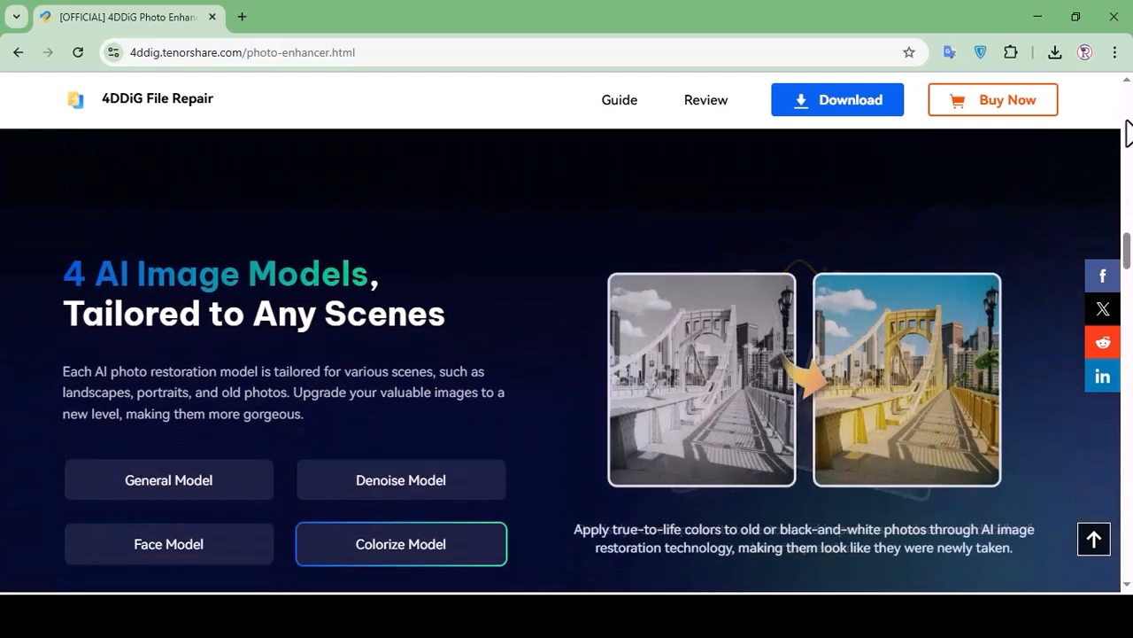
{"action": "scroll", "scroll_direction": "down", "scroll_amount": 3}
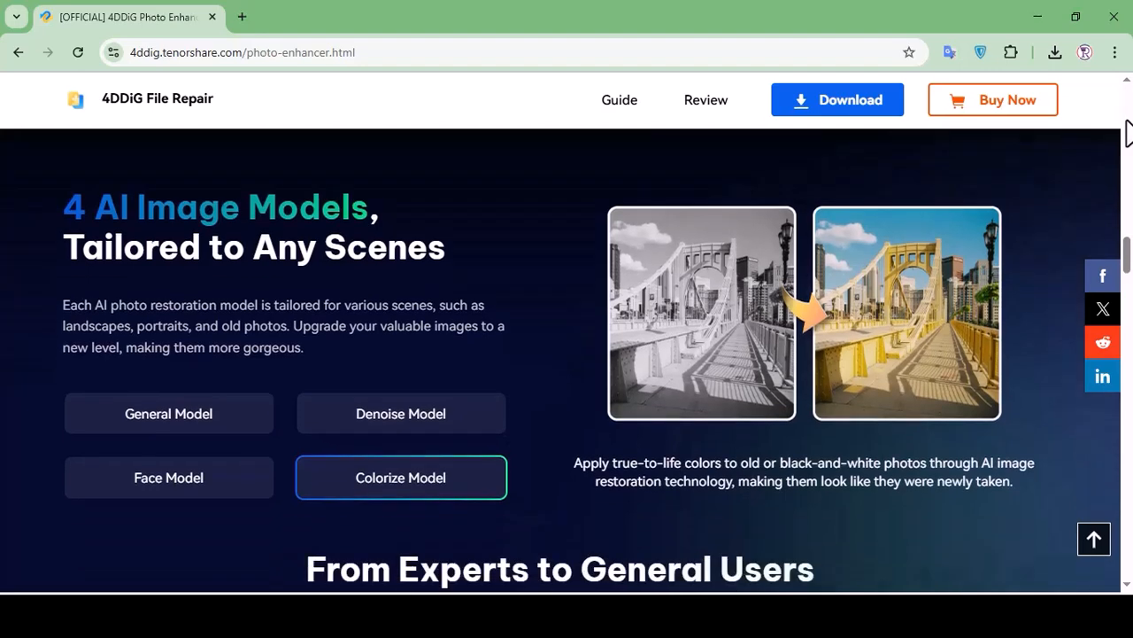
{"action": "mouse_move", "coordinate": [180, 429]}
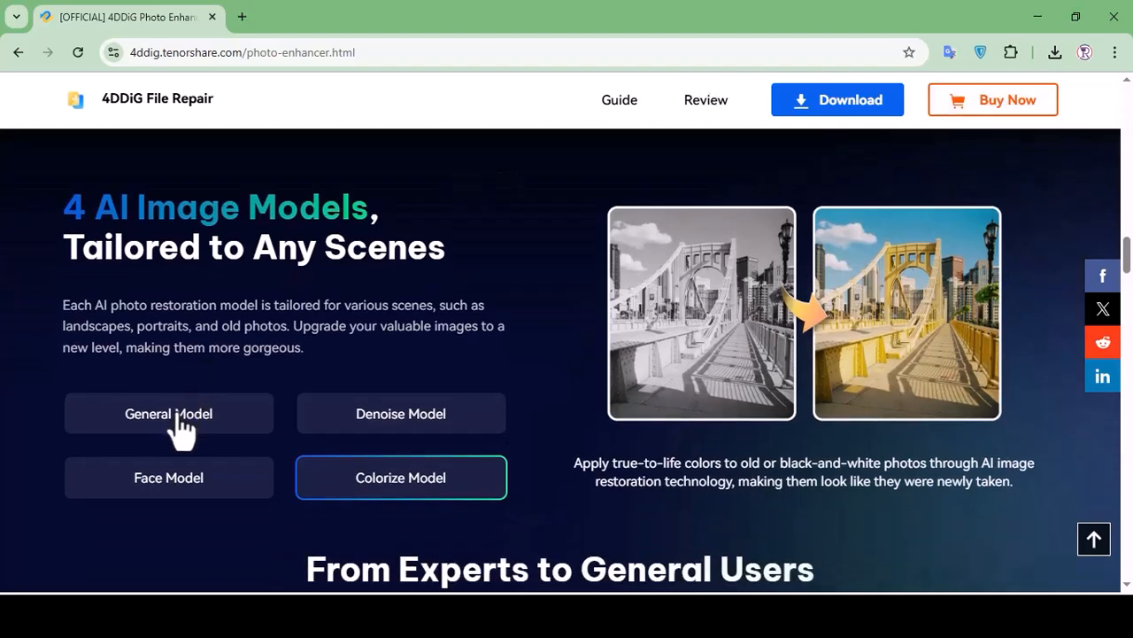
{"action": "left_click", "coordinate": [168, 413]}
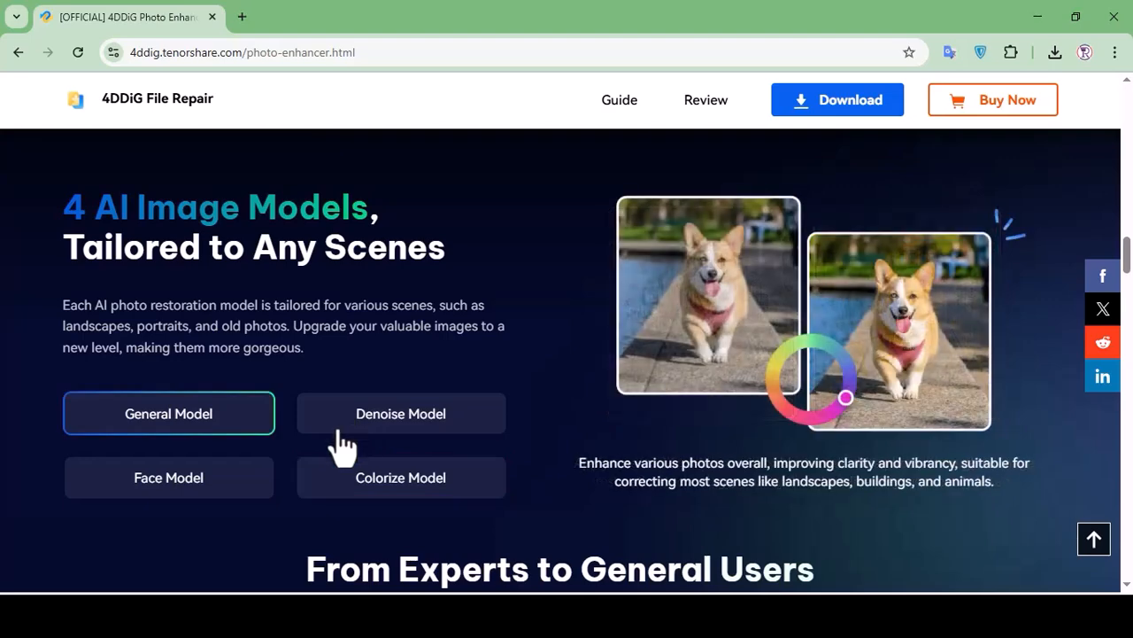
{"action": "mouse_move", "coordinate": [367, 490]}
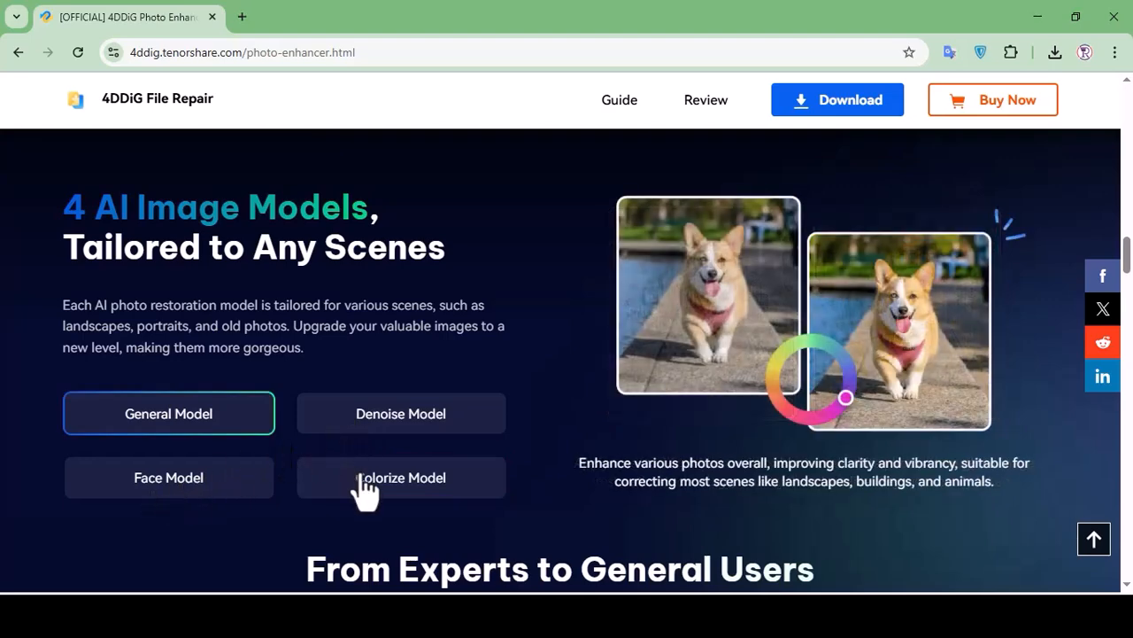
Step: Scroll down to the three-step guide and Free Download, launching 4DDiG File Repair
{"action": "scroll", "scroll_direction": "down", "scroll_amount": 3}
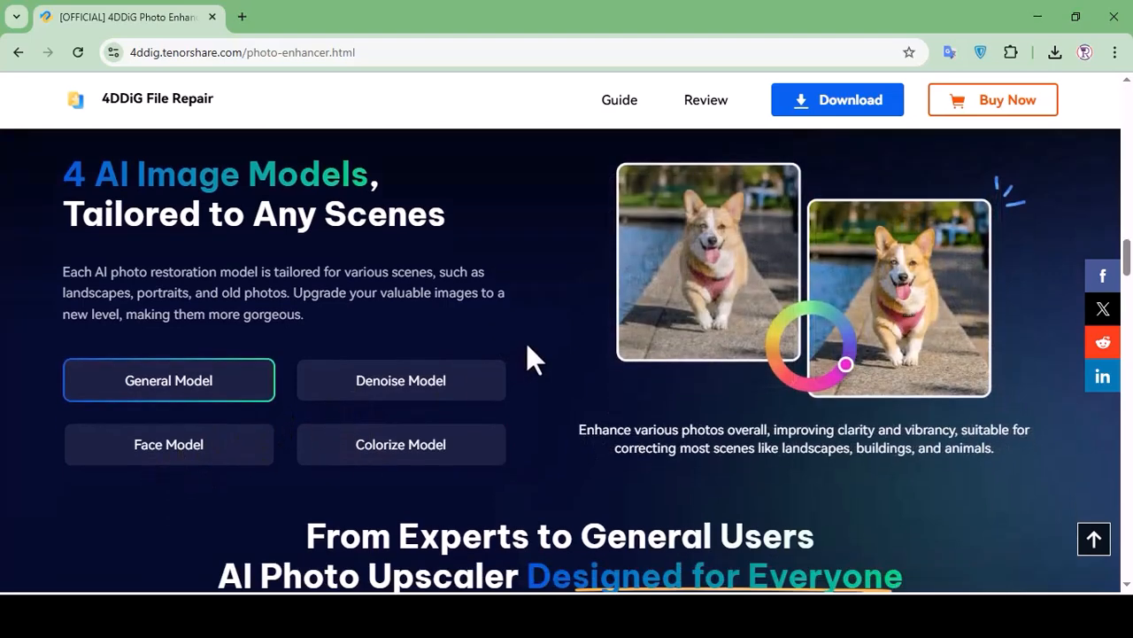
{"action": "scroll", "scroll_direction": "down", "scroll_amount": 3}
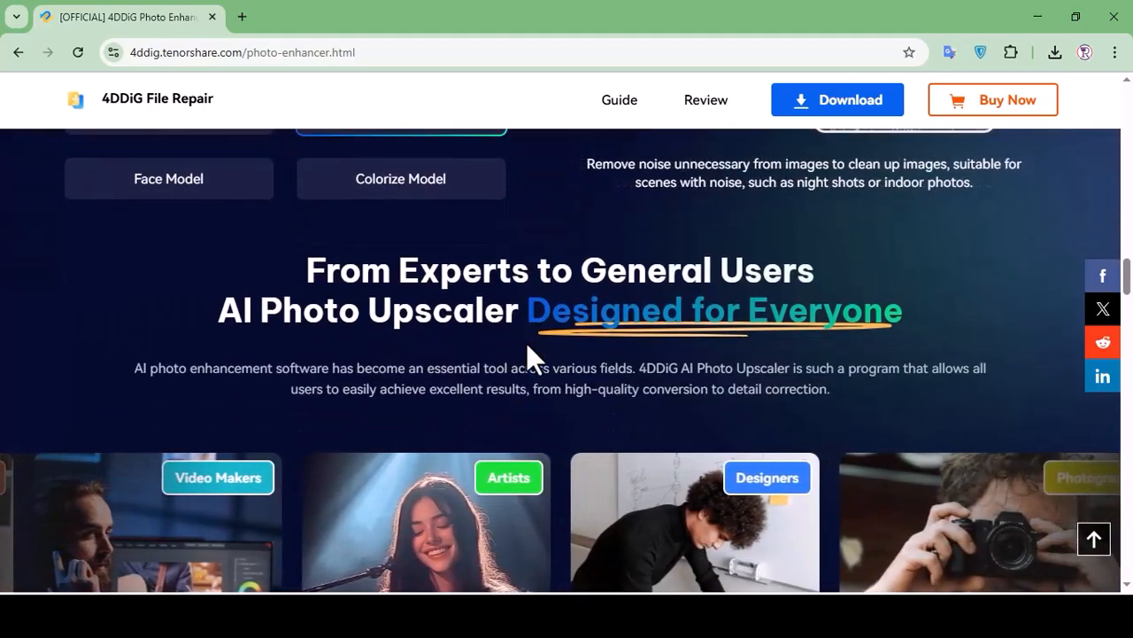
{"action": "scroll", "scroll_direction": "down", "scroll_amount": 3}
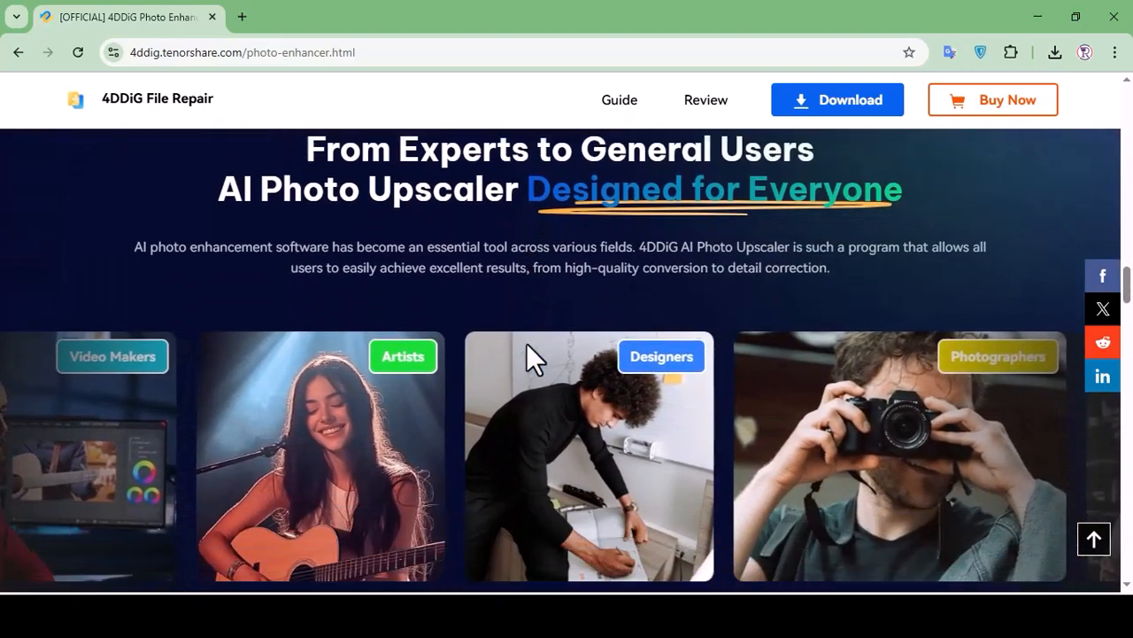
{"action": "scroll", "scroll_direction": "down", "scroll_amount": 3}
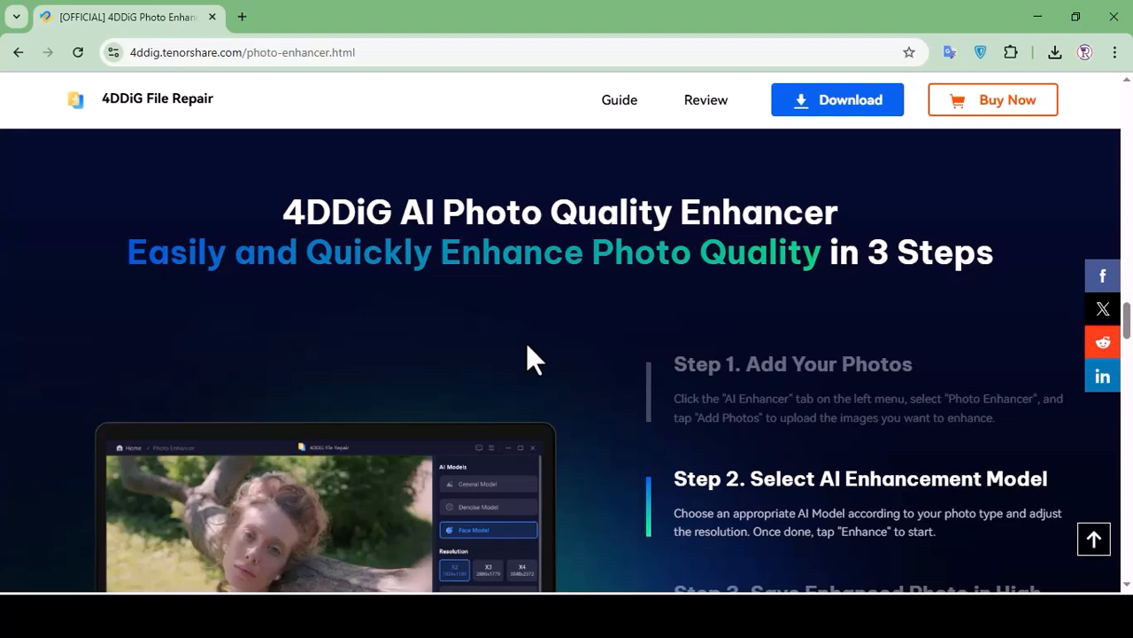
{"action": "scroll", "scroll_direction": "down", "scroll_amount": 3}
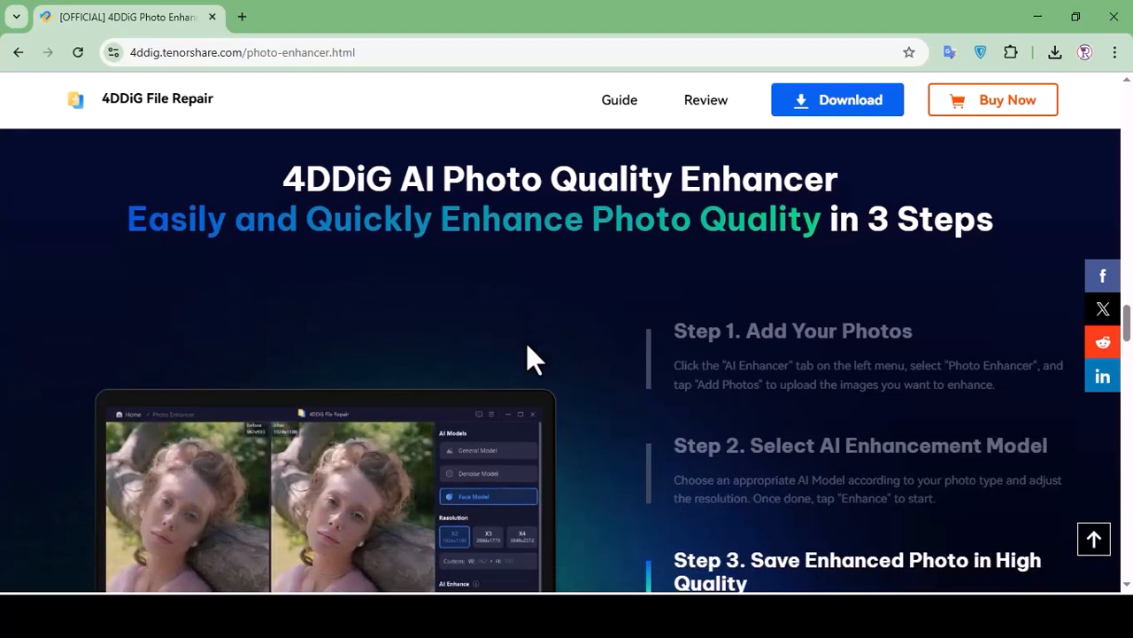
{"action": "scroll", "scroll_direction": "down", "scroll_amount": 3}
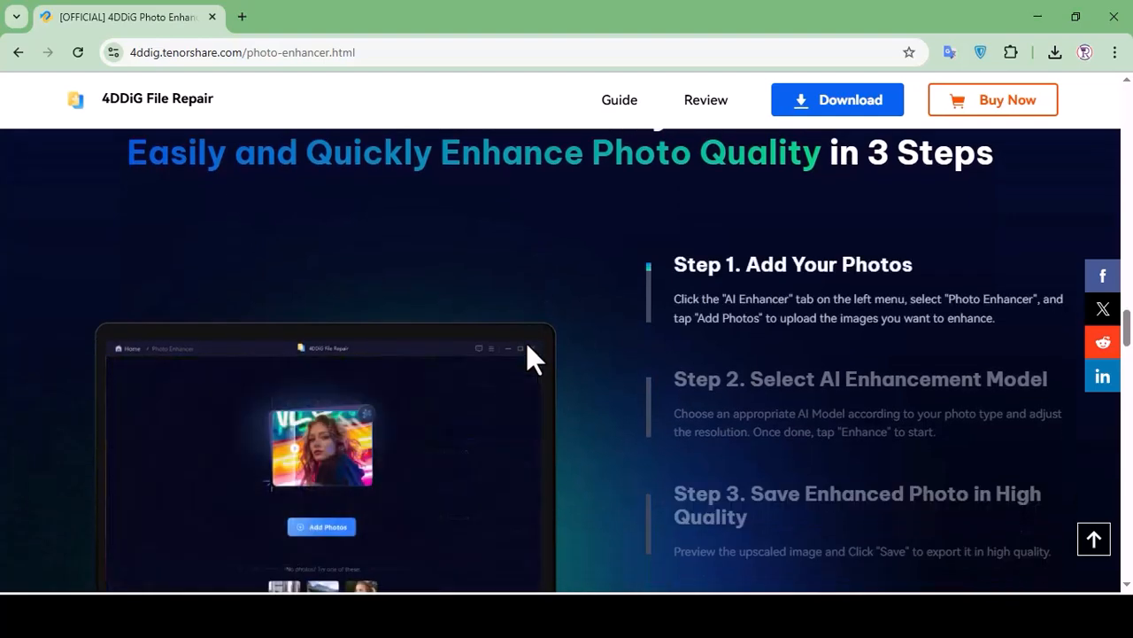
{"action": "scroll", "scroll_direction": "down", "scroll_amount": 3}
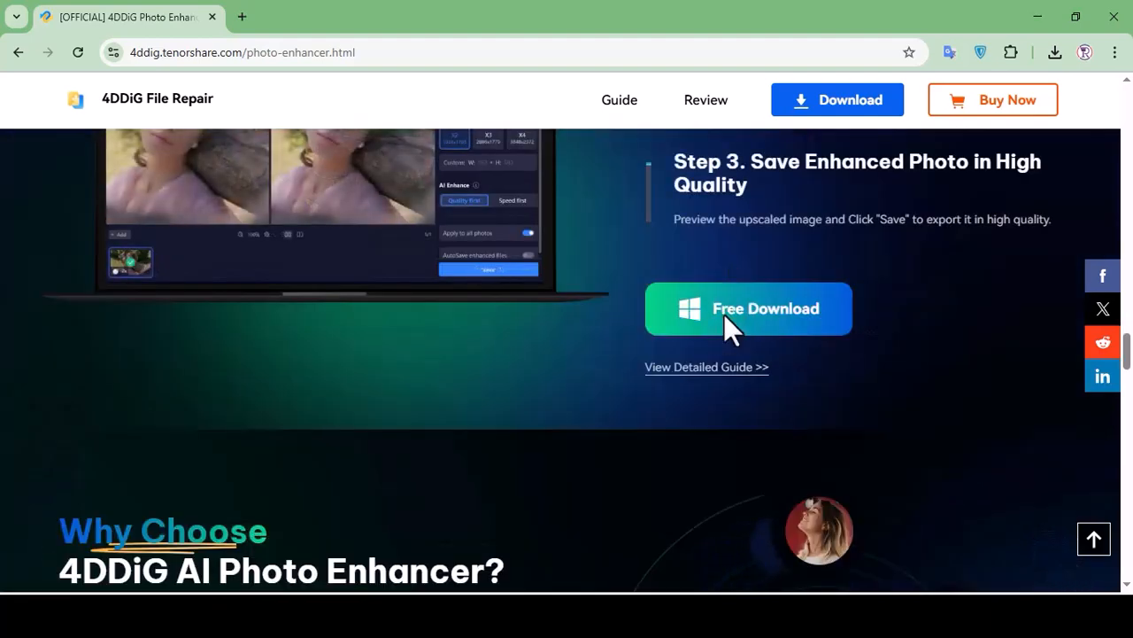
{"action": "left_click", "coordinate": [748, 308]}
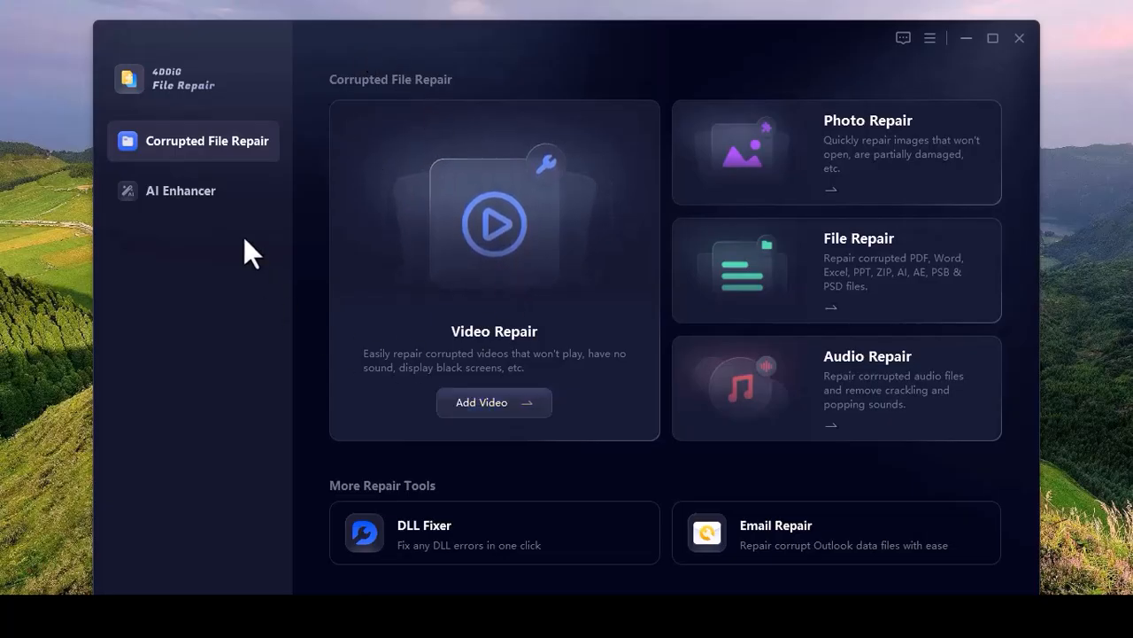
{"action": "mouse_move", "coordinate": [850, 164]}
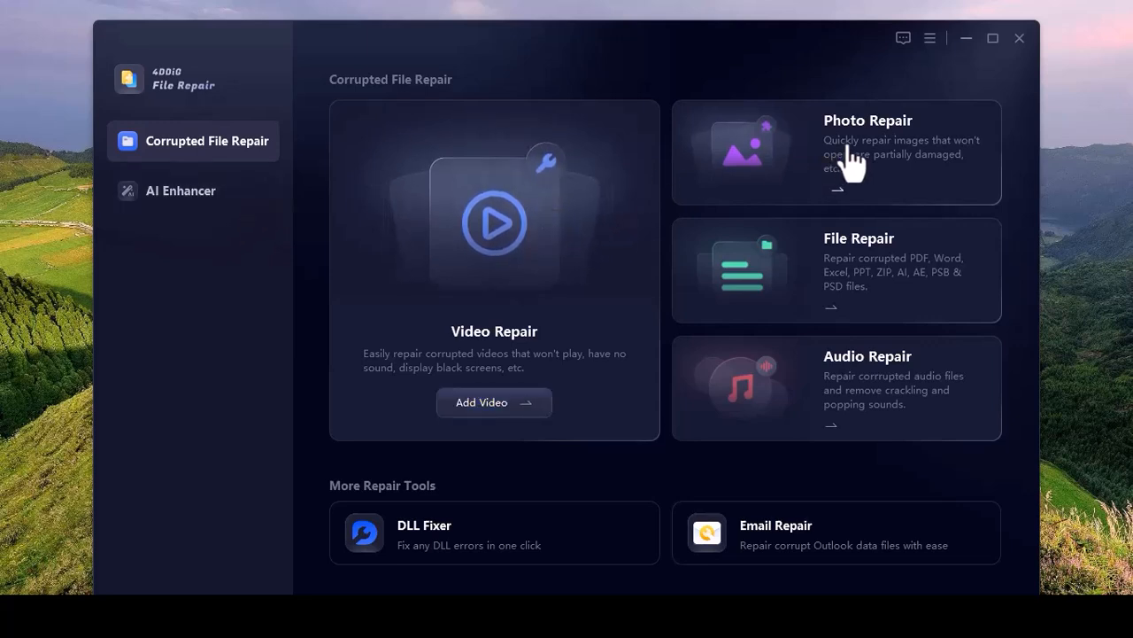
{"action": "mouse_move", "coordinate": [850, 252]}
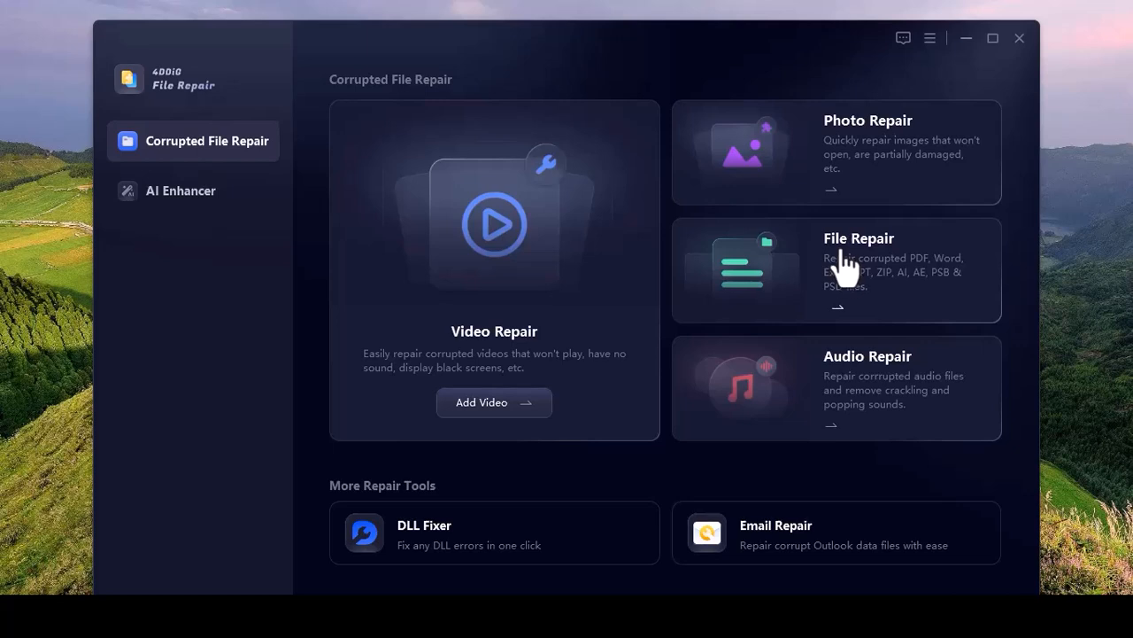
{"action": "mouse_move", "coordinate": [847, 373]}
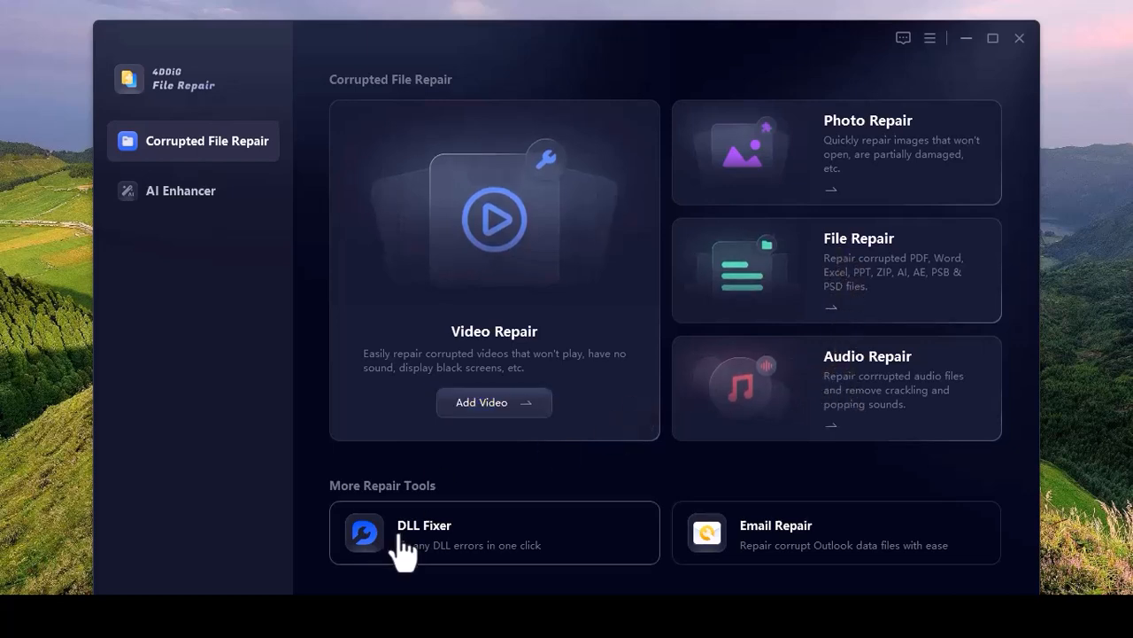
Step: Leave the Corrupted File Repair tiles for the AI Enhancer section with Photo Enhancer
{"action": "left_click", "coordinate": [180, 190]}
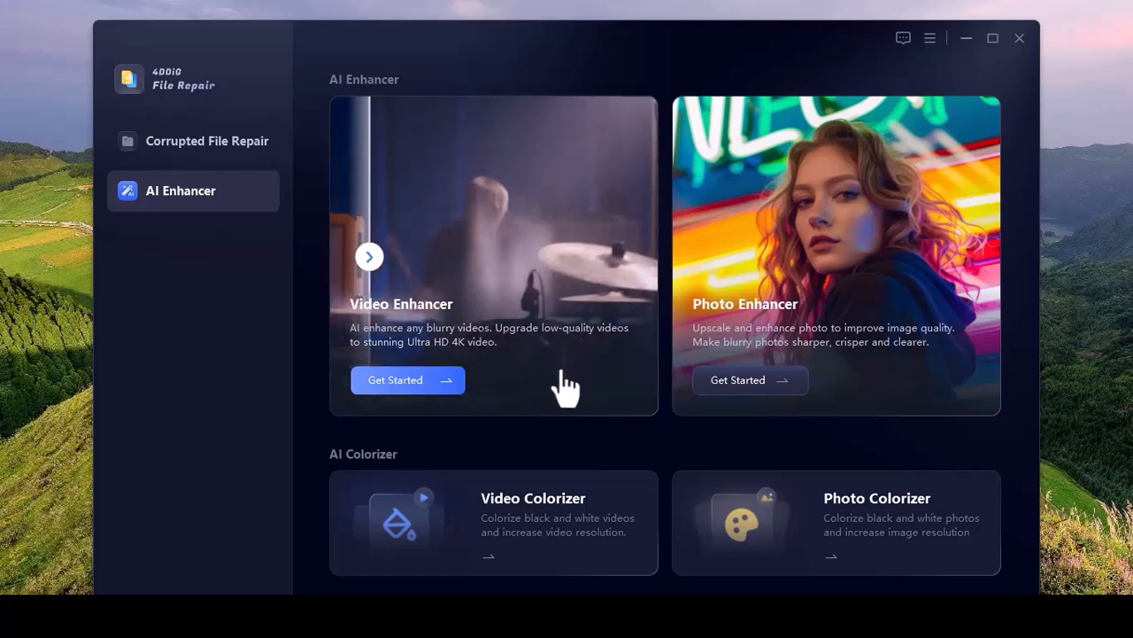
{"action": "mouse_move", "coordinate": [802, 337]}
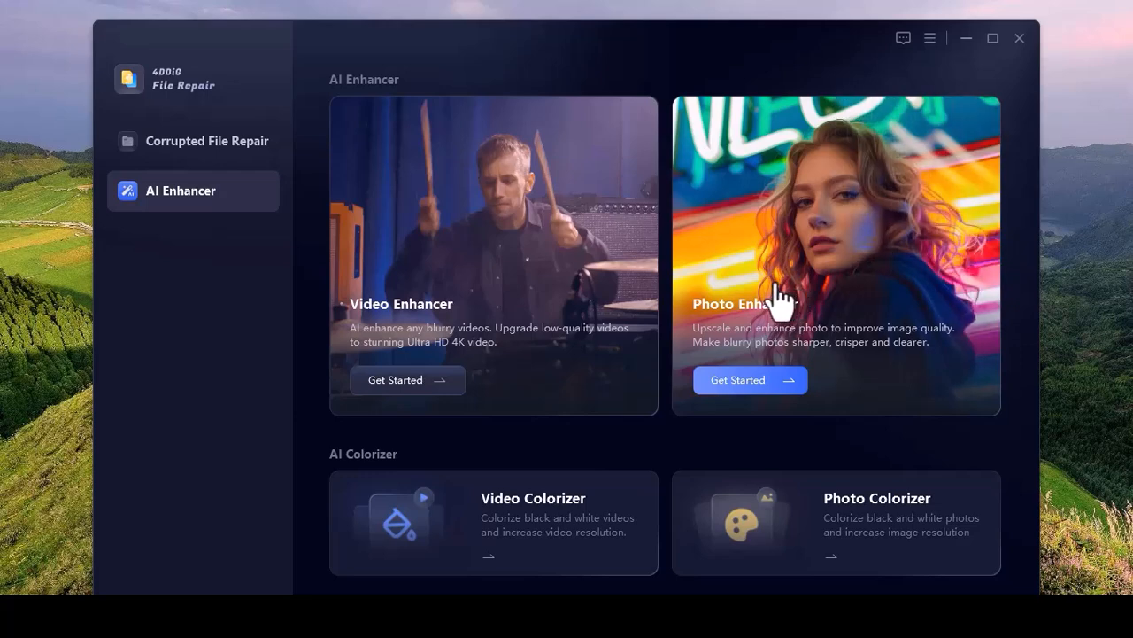
{"action": "mouse_move", "coordinate": [489, 514]}
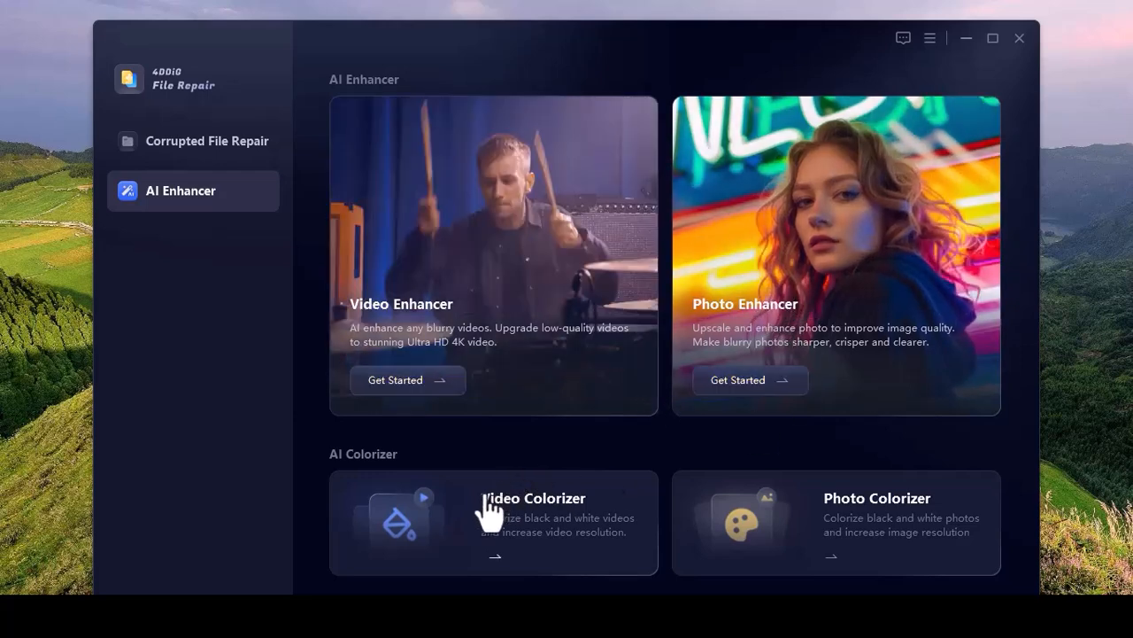
{"action": "mouse_move", "coordinate": [746, 521]}
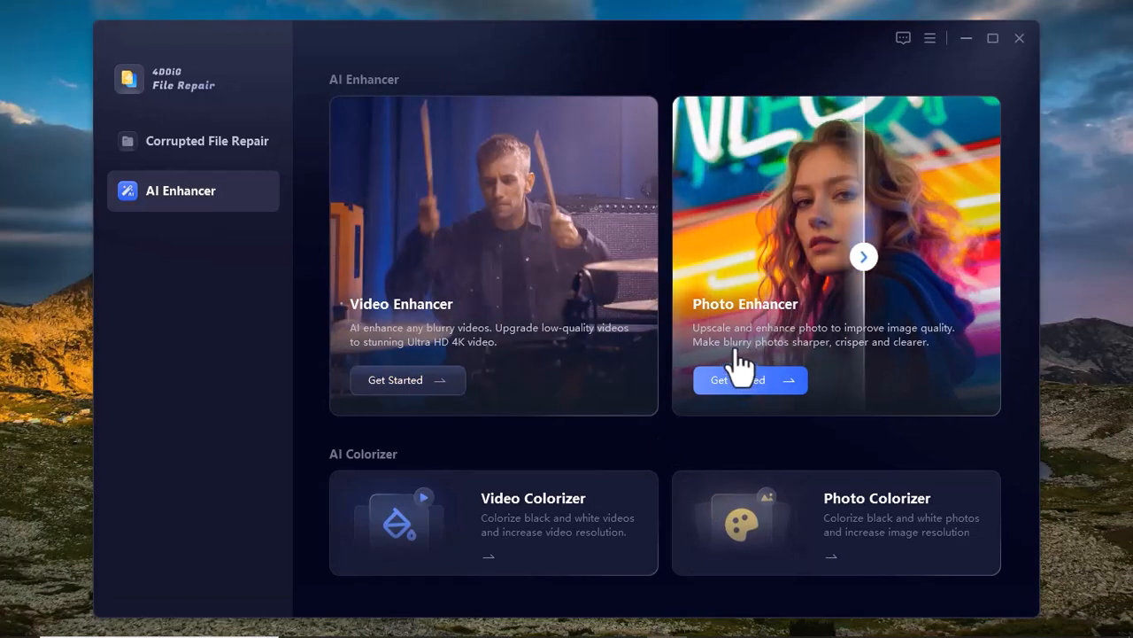
Step: Launch the Photo Enhancer tool from its Get Started card
{"action": "left_click", "coordinate": [749, 379]}
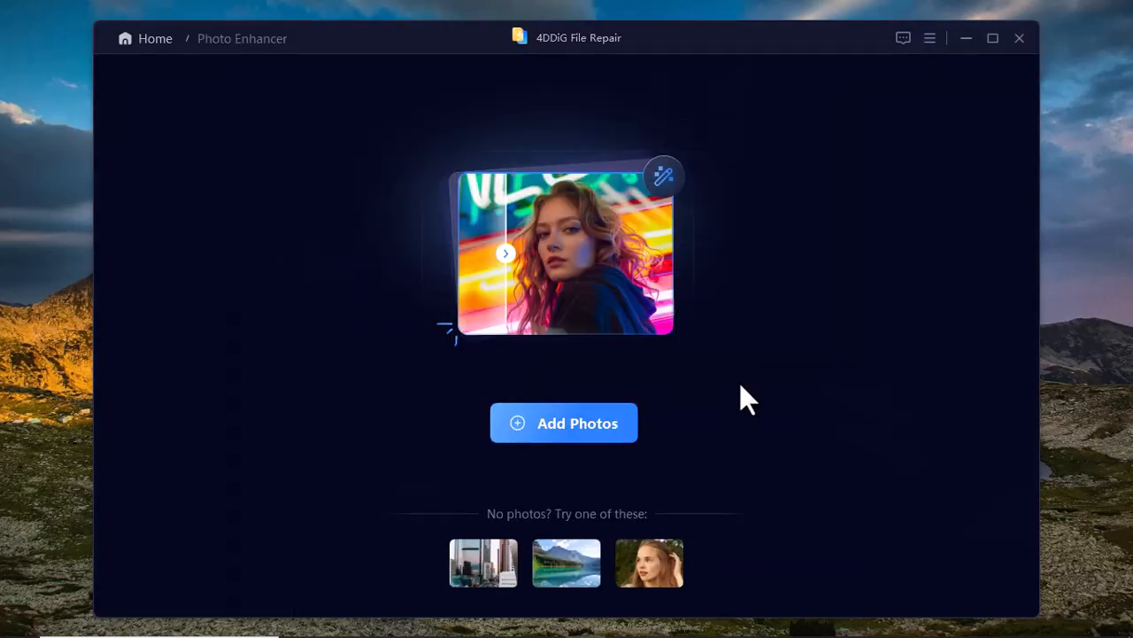
{"action": "mouse_move", "coordinate": [556, 545]}
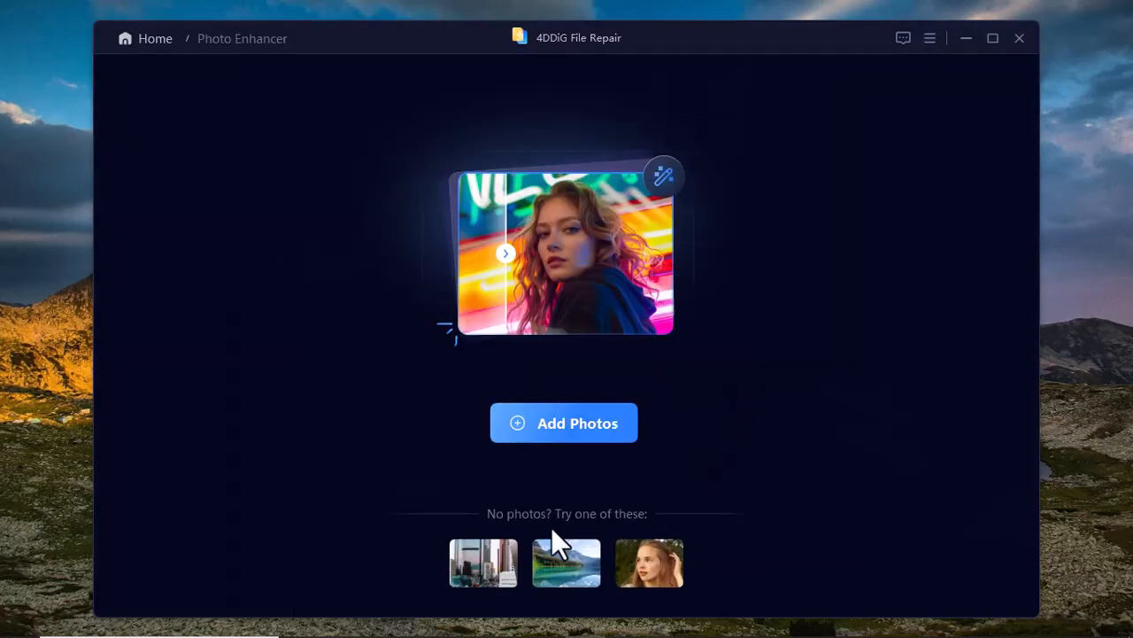
{"action": "mouse_move", "coordinate": [566, 563]}
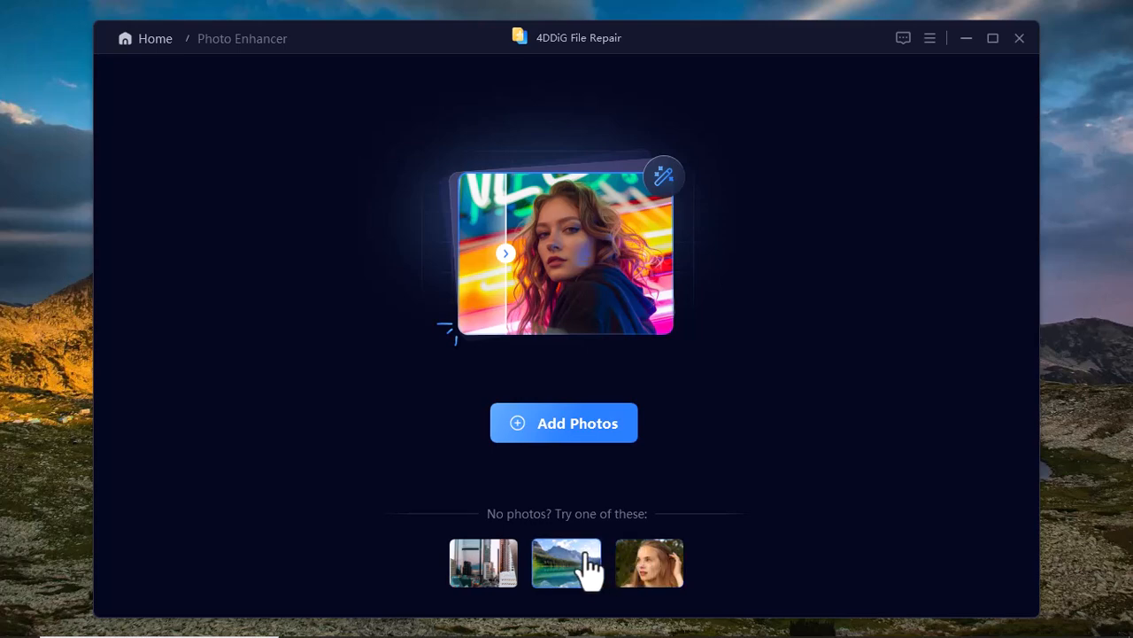
{"action": "mouse_move", "coordinate": [553, 461]}
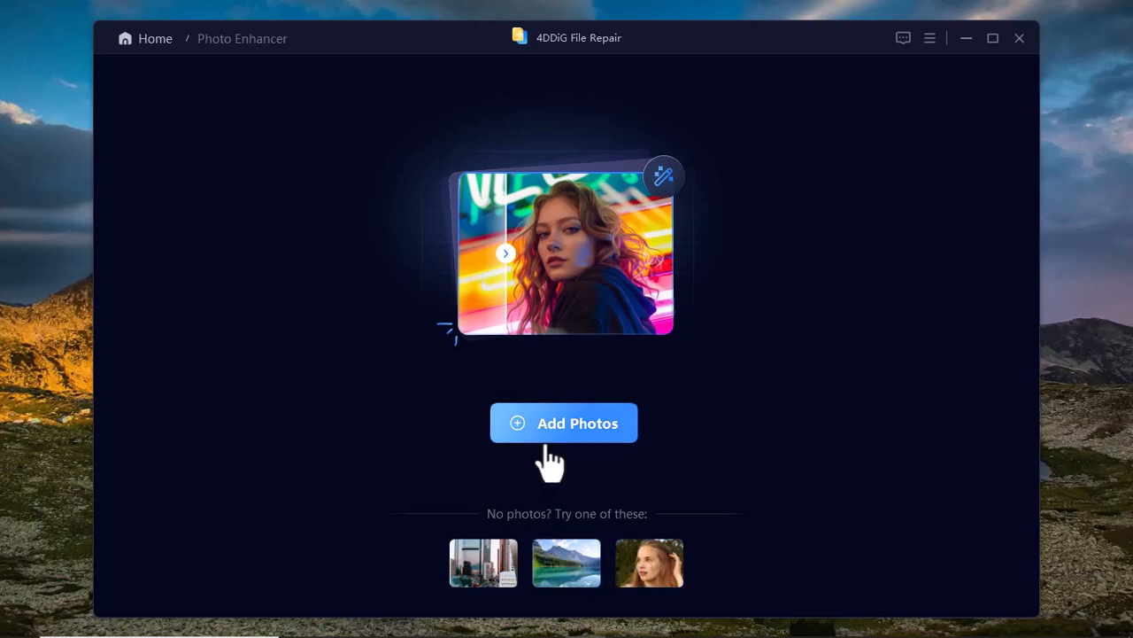
Step: Add the red-haired woman's portrait photo and preview its thumbnail
{"action": "left_click", "coordinate": [564, 422]}
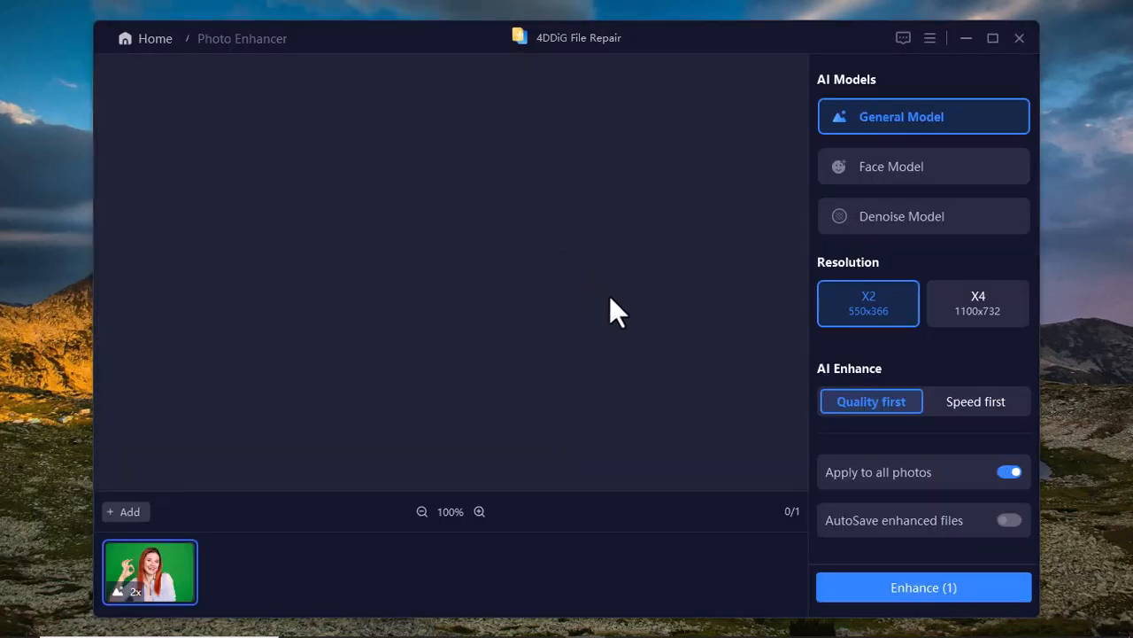
{"action": "left_click", "coordinate": [150, 571]}
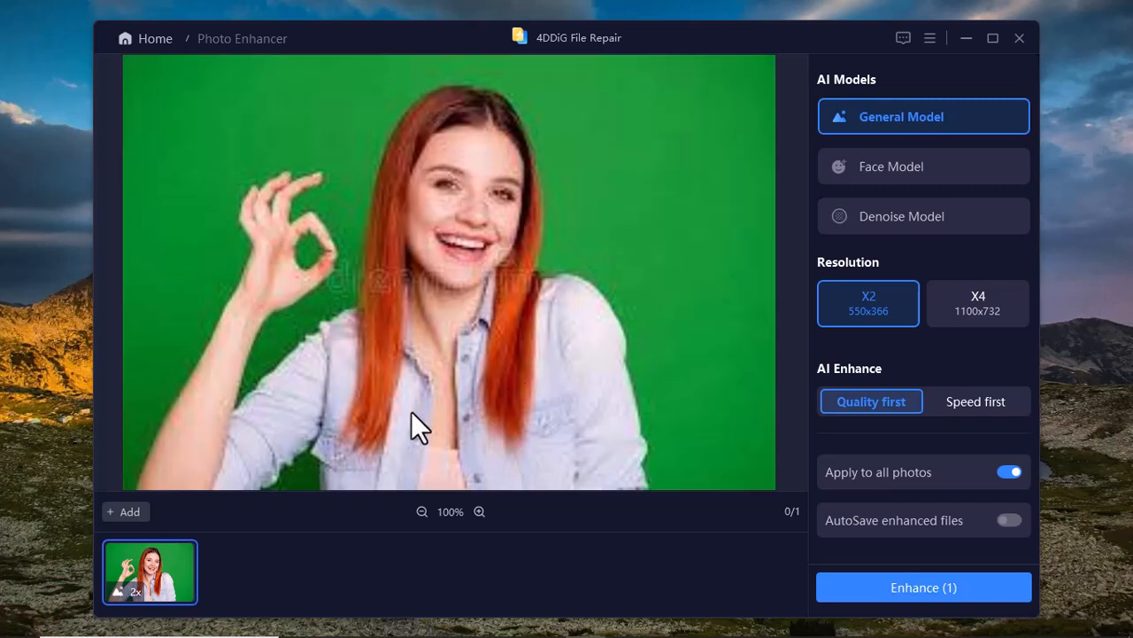
{"action": "mouse_move", "coordinate": [605, 270]}
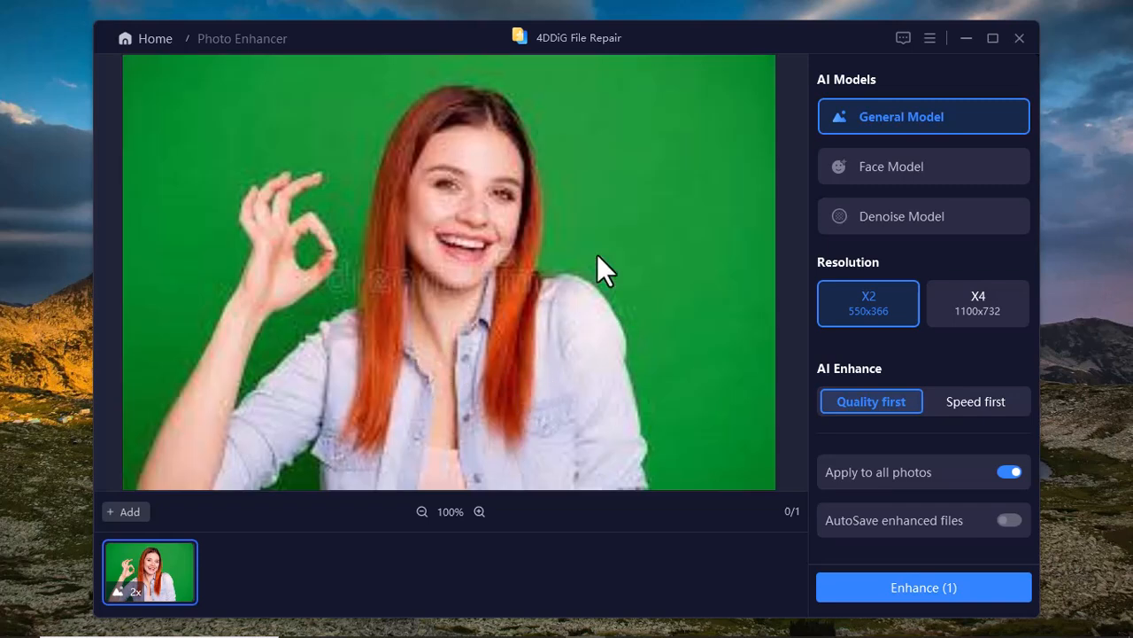
{"action": "mouse_move", "coordinate": [453, 355]}
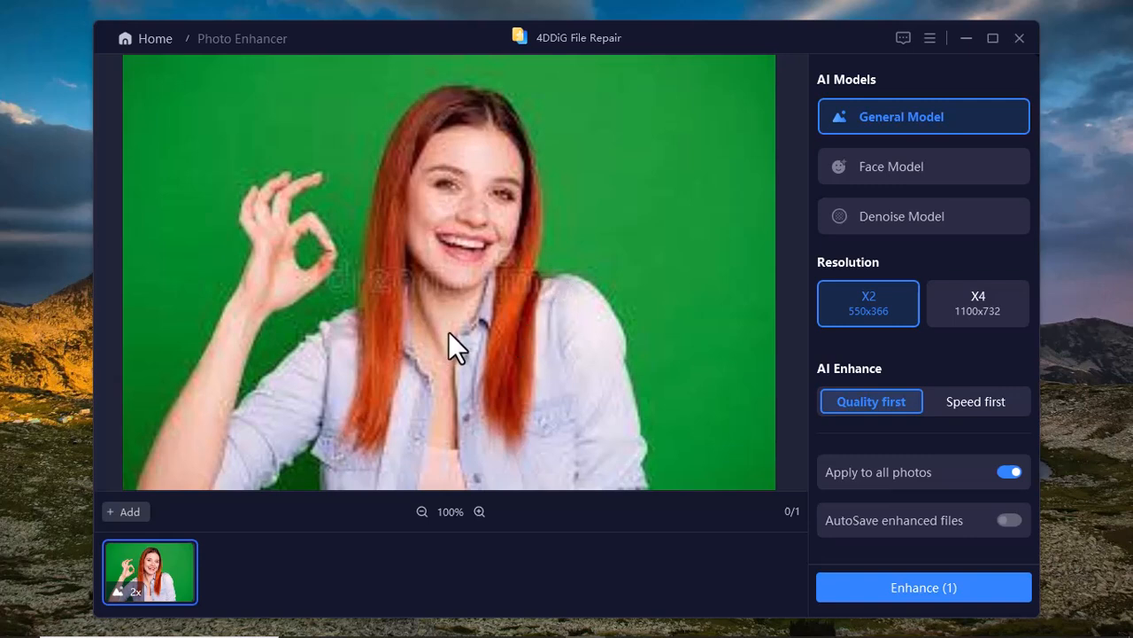
{"action": "mouse_move", "coordinate": [571, 243]}
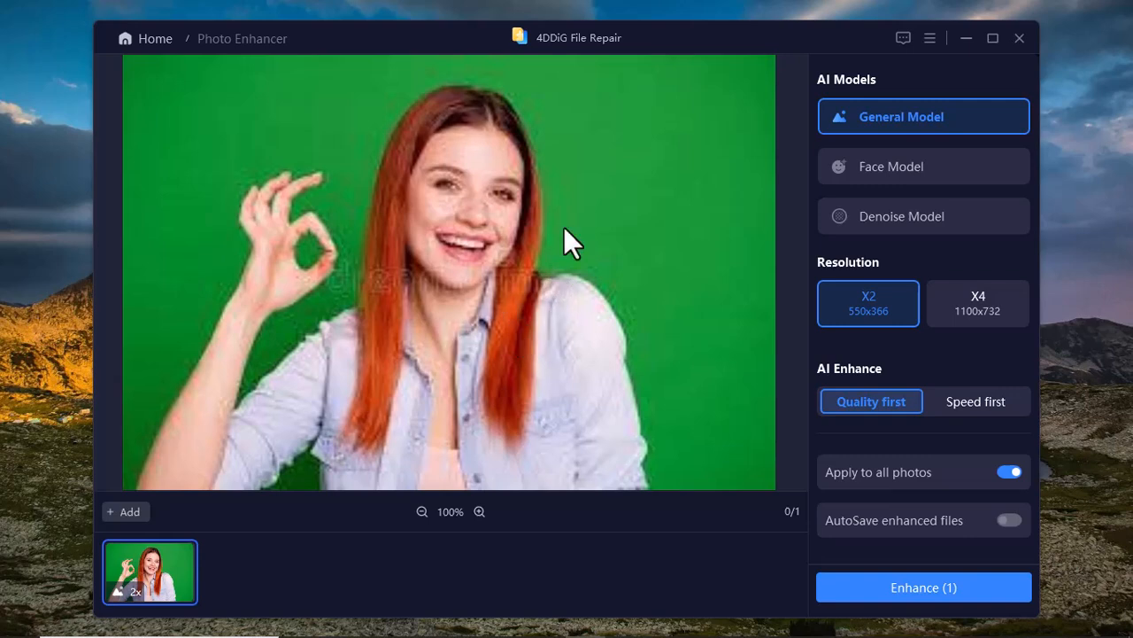
{"action": "mouse_move", "coordinate": [794, 102]}
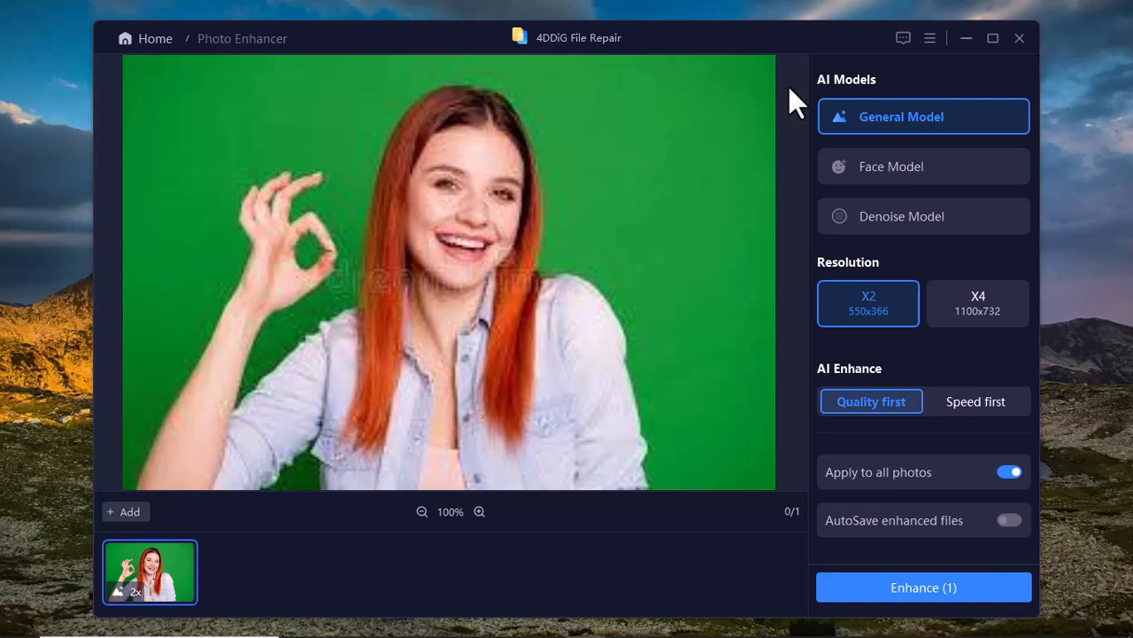
{"action": "mouse_move", "coordinate": [851, 128]}
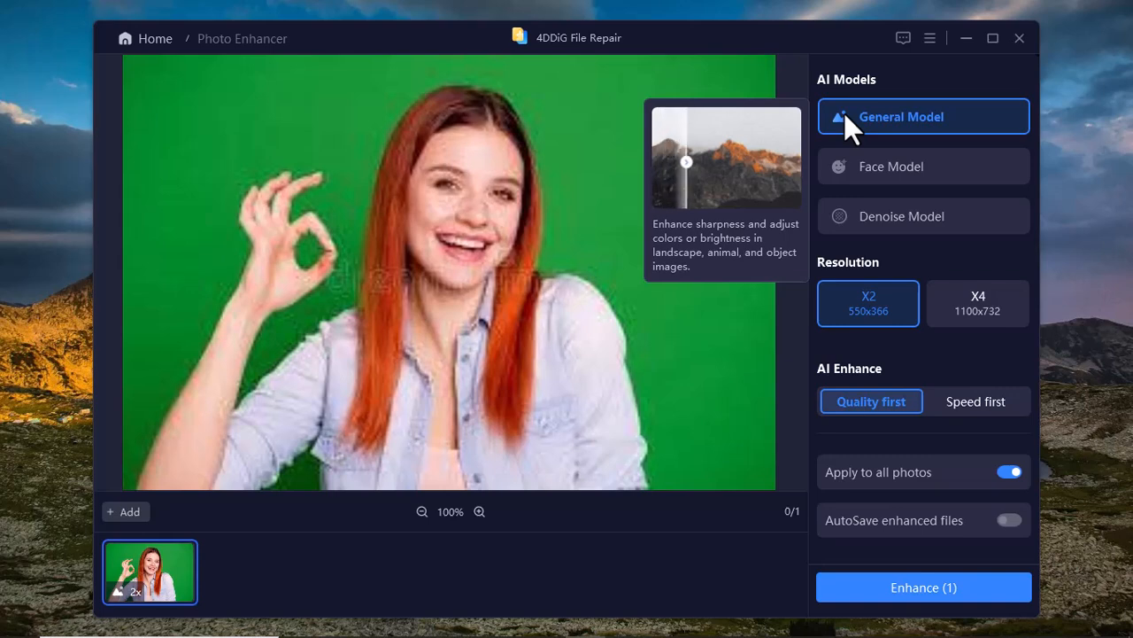
{"action": "left_click_drag", "start_coordinate": [686, 161], "coordinate": [744, 161]}
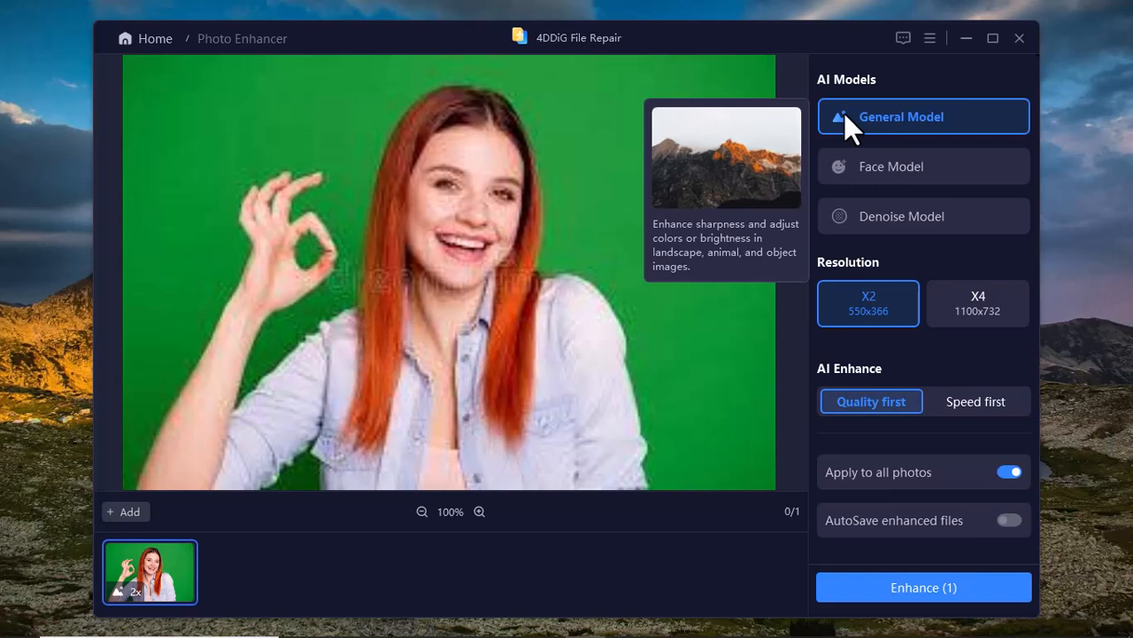
{"action": "mouse_move", "coordinate": [864, 168]}
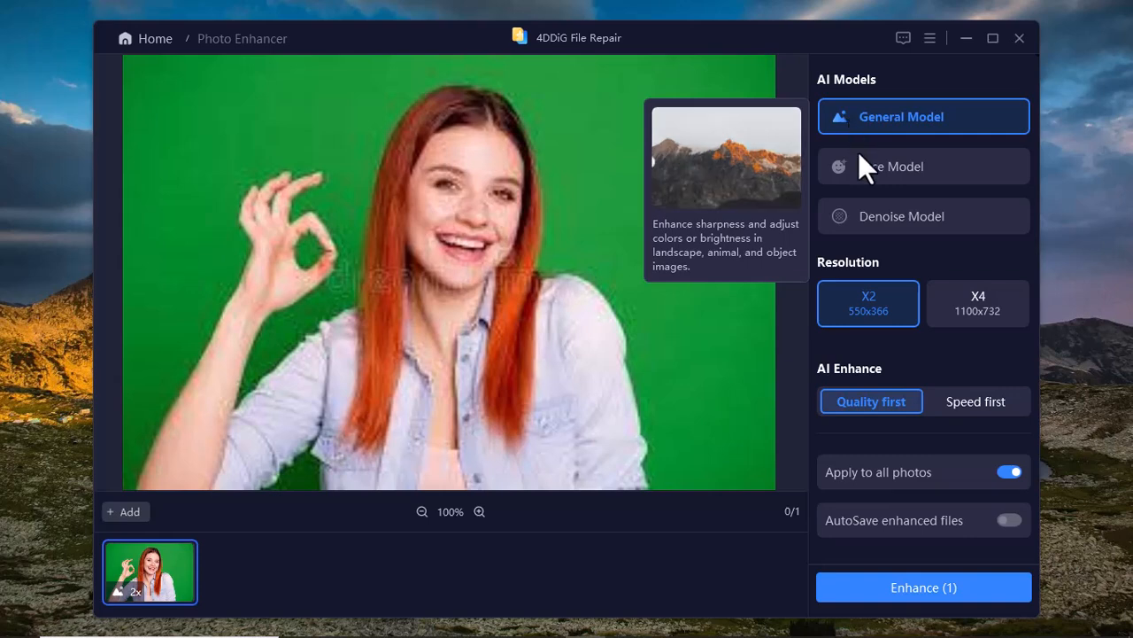
{"action": "mouse_move", "coordinate": [890, 166]}
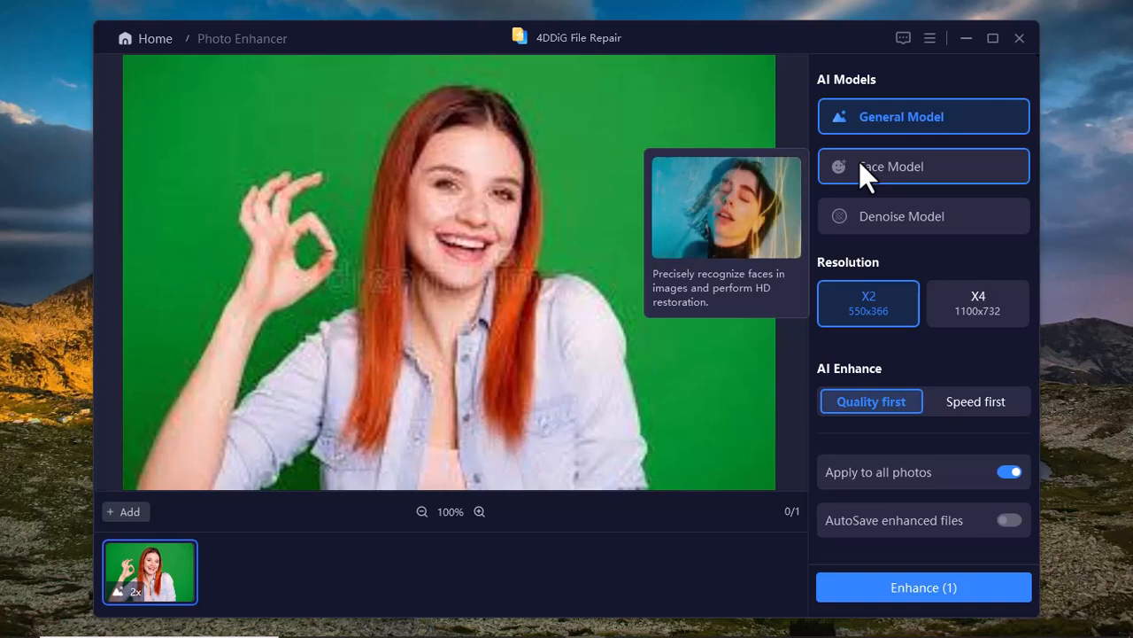
{"action": "mouse_move", "coordinate": [858, 221]}
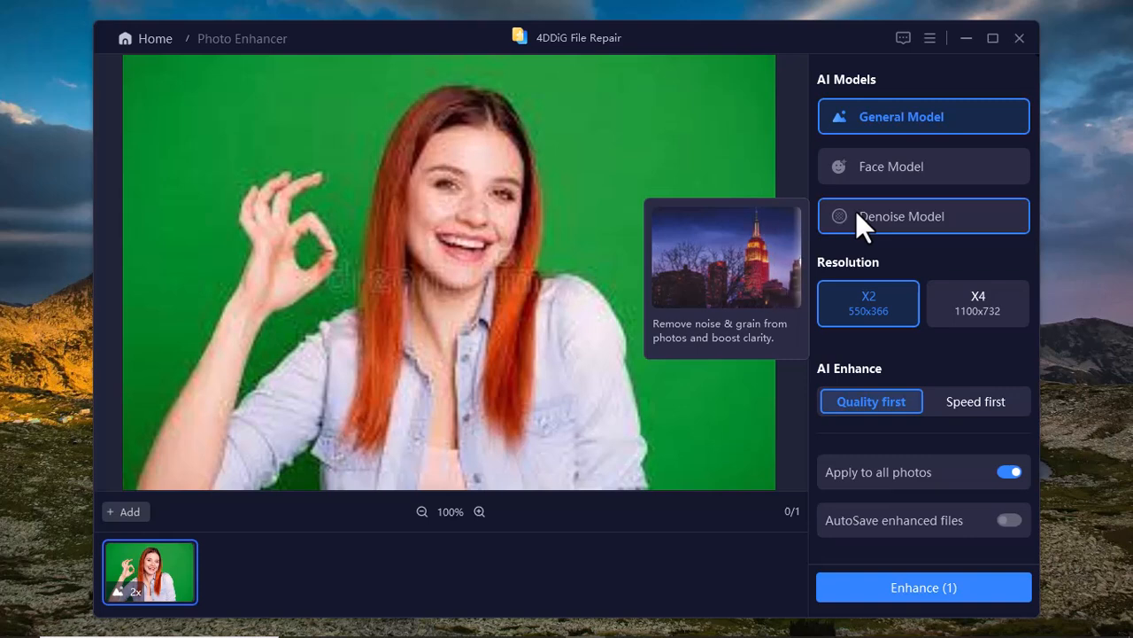
{"action": "mouse_move", "coordinate": [881, 182]}
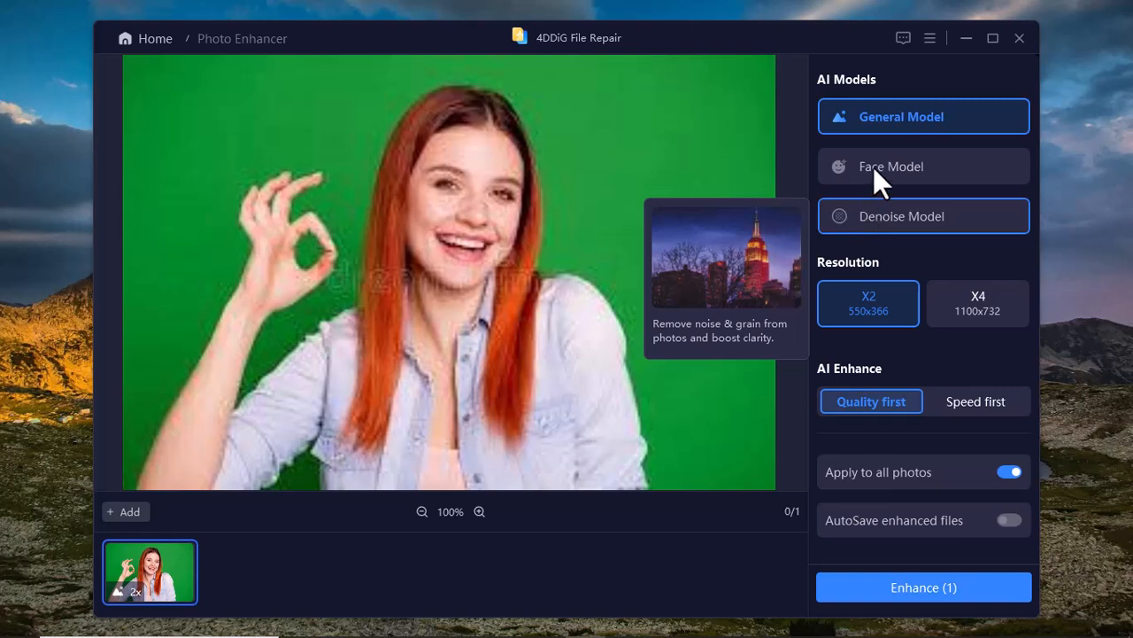
Step: Choose the Face Model with X2 resolution and Soften AI enhancement
{"action": "left_click", "coordinate": [923, 165]}
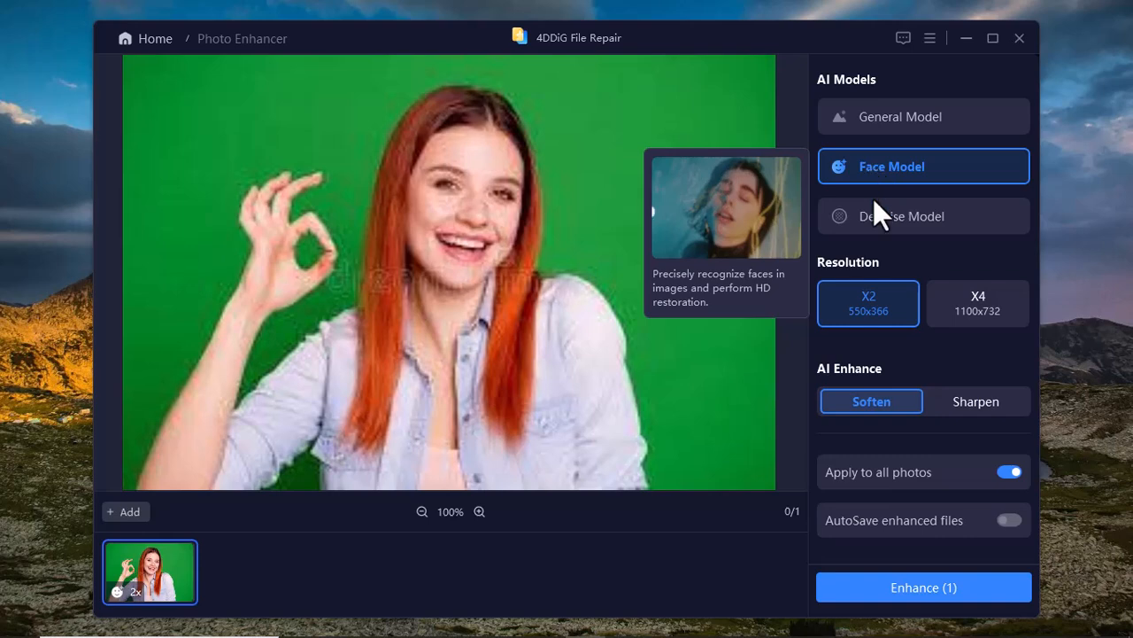
{"action": "mouse_move", "coordinate": [869, 315]}
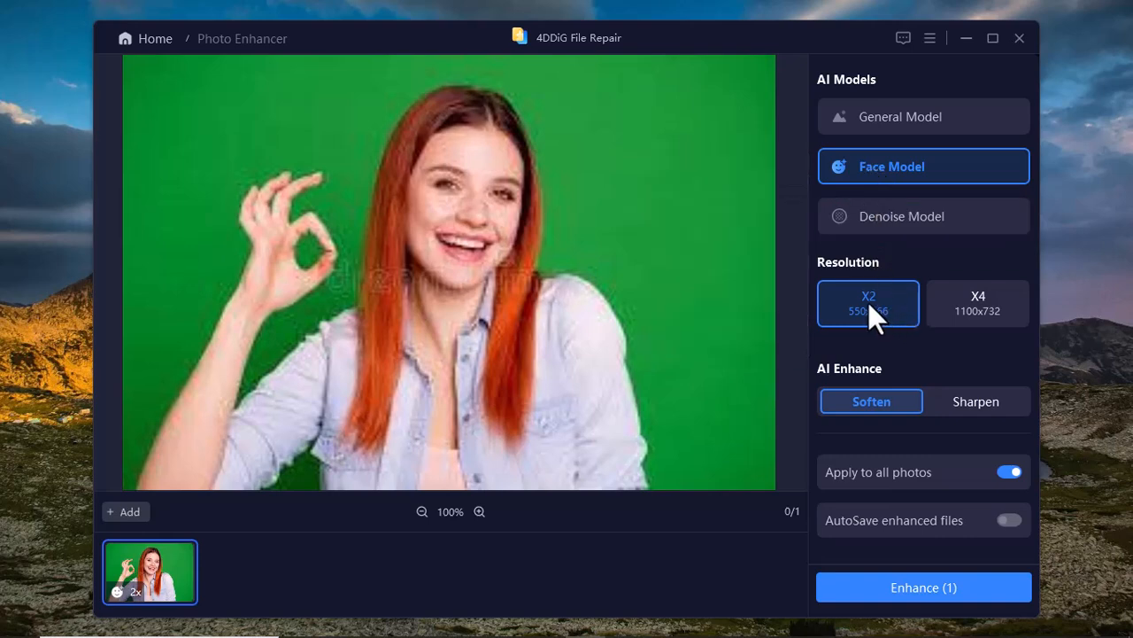
{"action": "left_click", "coordinate": [977, 303]}
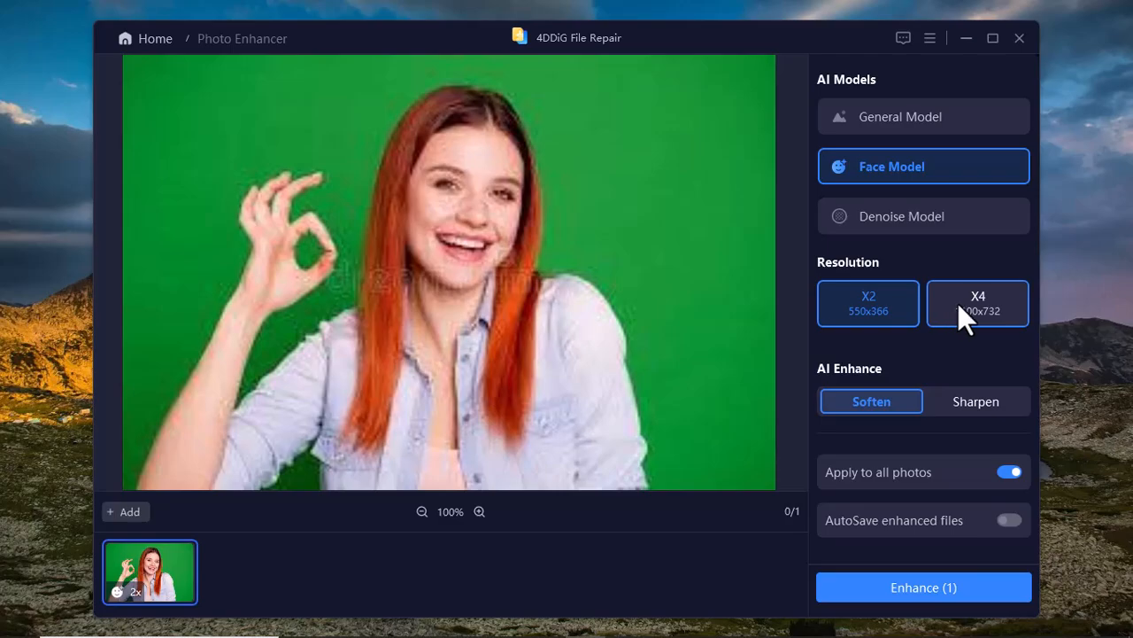
{"action": "left_click", "coordinate": [869, 303]}
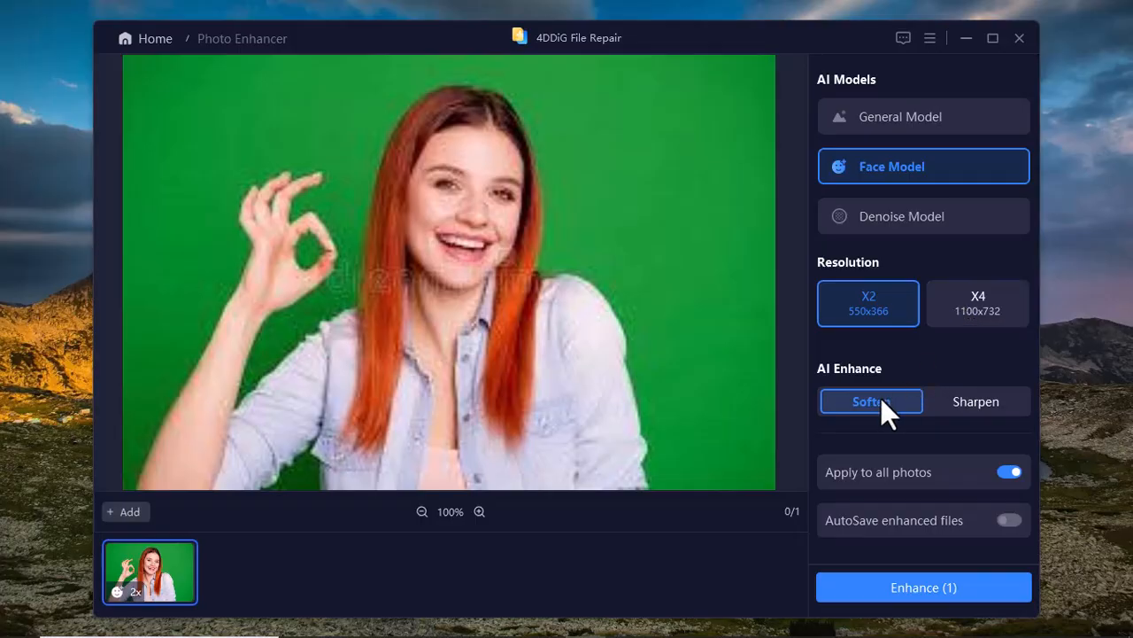
{"action": "mouse_move", "coordinate": [929, 443]}
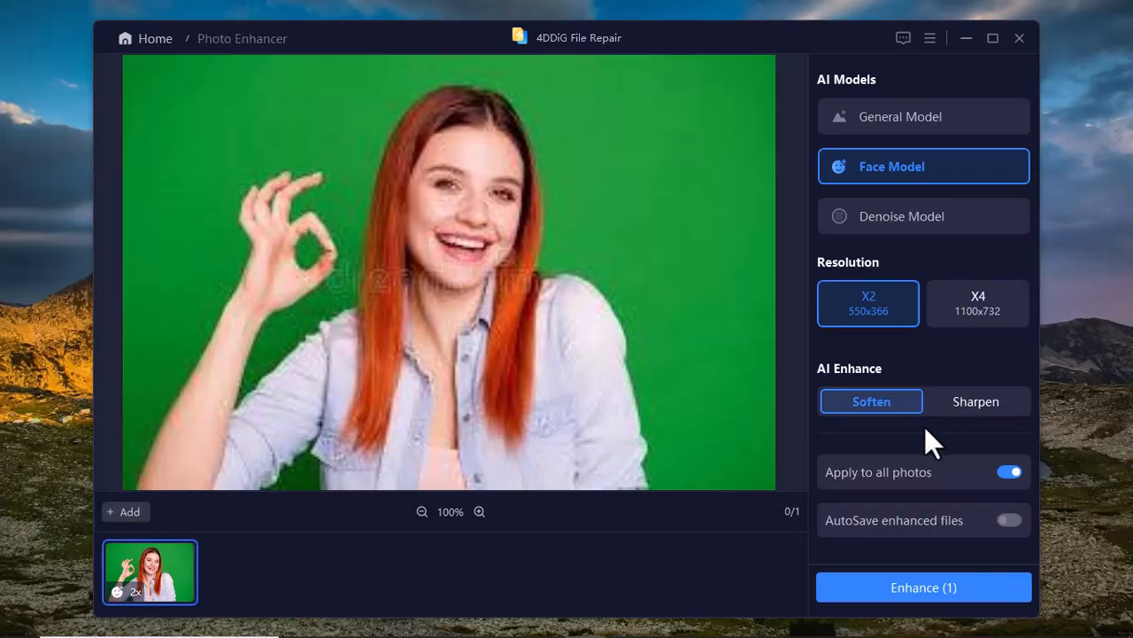
{"action": "mouse_move", "coordinate": [890, 589]}
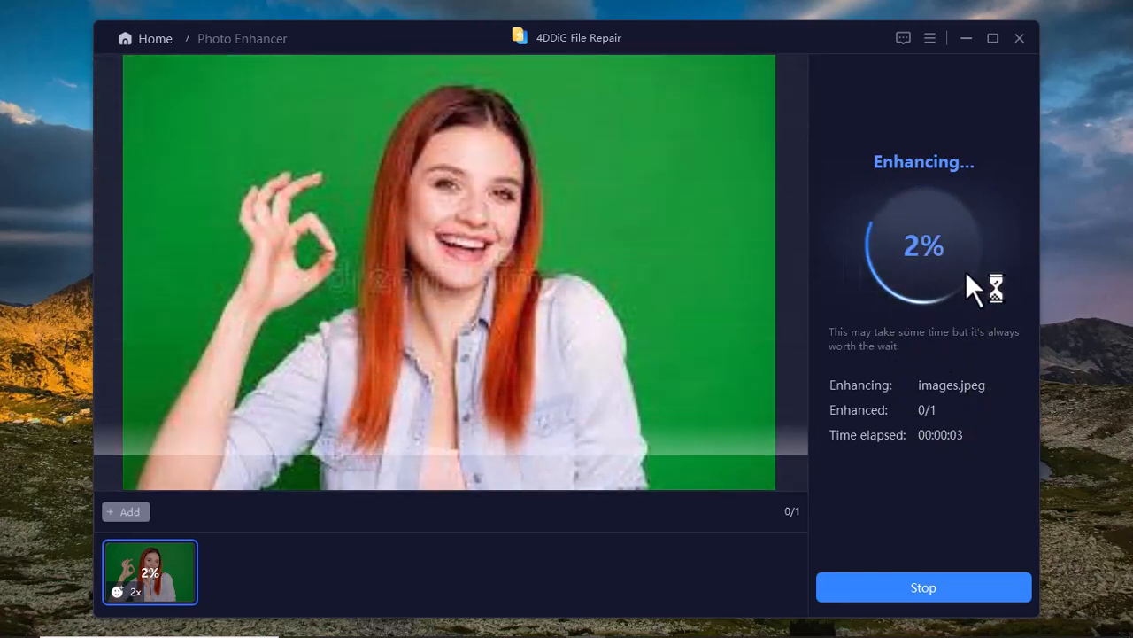
{"action": "mouse_move", "coordinate": [465, 257]}
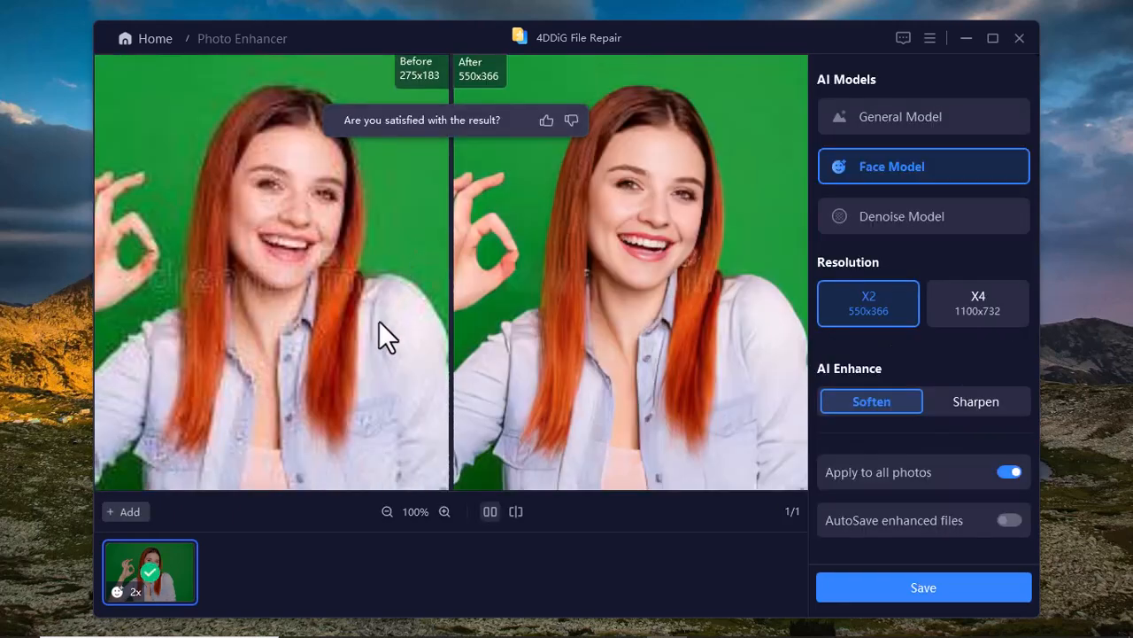
{"action": "mouse_move", "coordinate": [425, 394]}
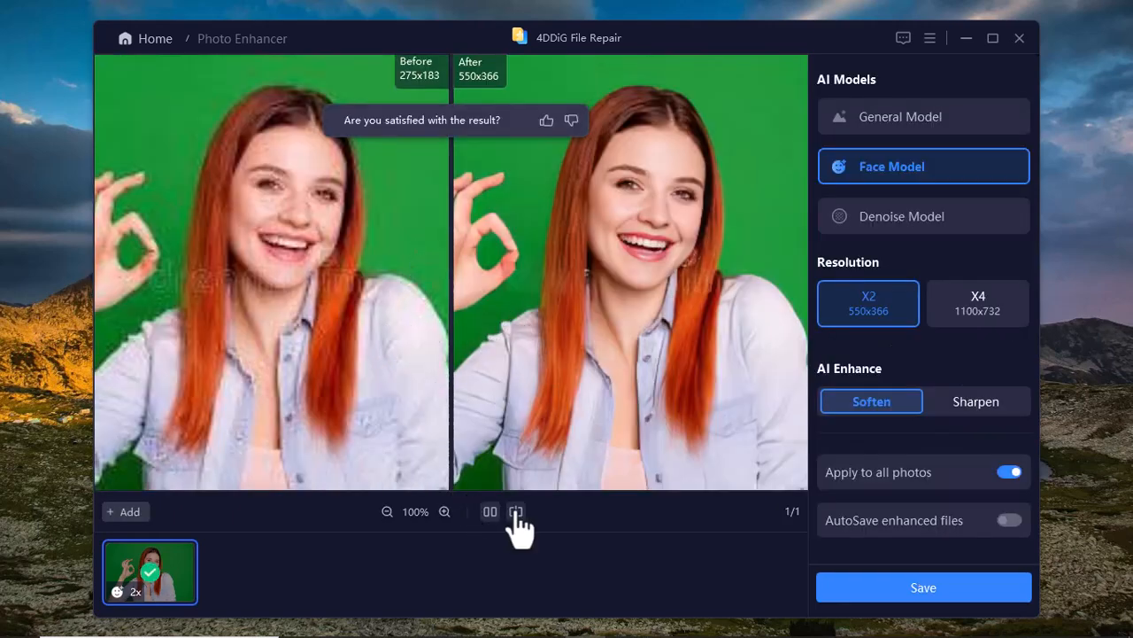
{"action": "left_click", "coordinate": [515, 511]}
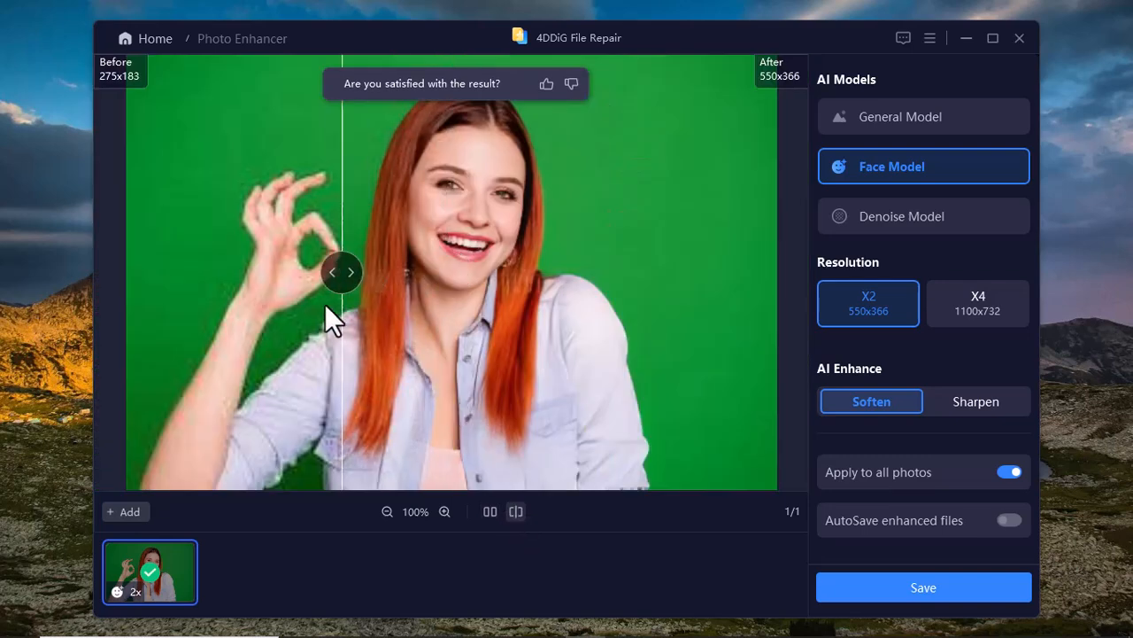
{"action": "left_click_drag", "start_coordinate": [342, 271], "coordinate": [531, 272]}
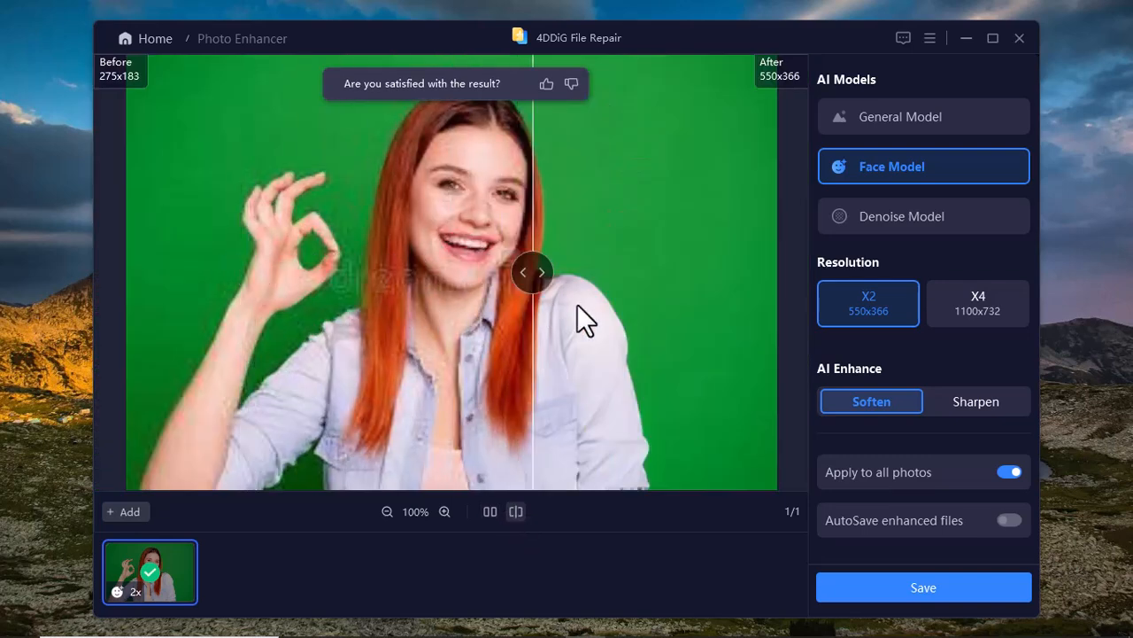
{"action": "left_click_drag", "start_coordinate": [531, 272], "coordinate": [677, 271]}
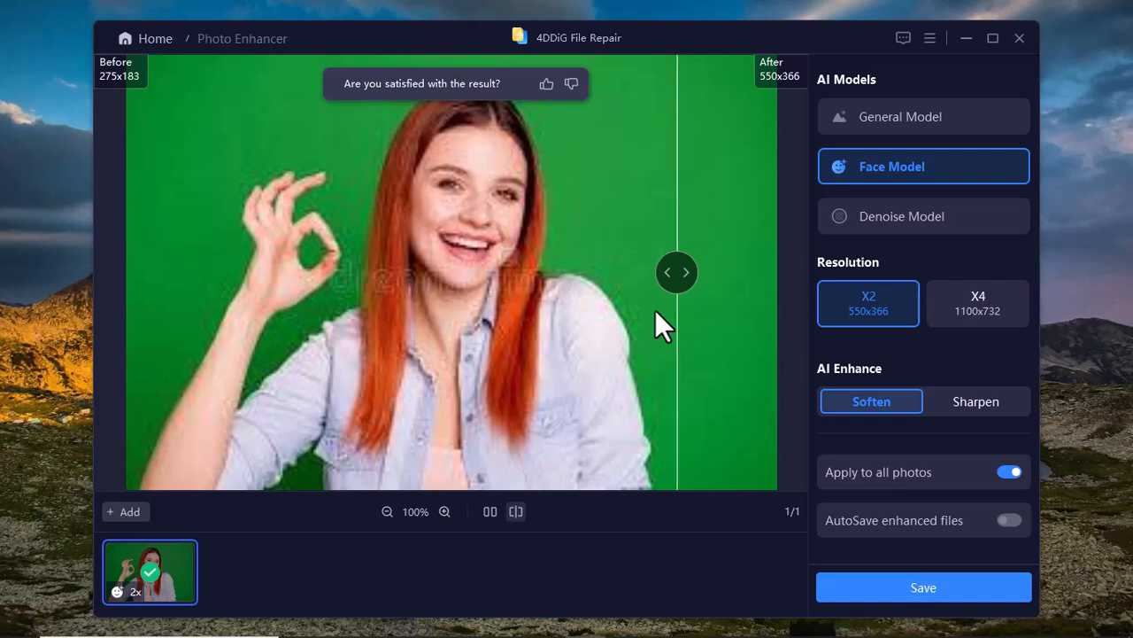
{"action": "left_click", "coordinate": [490, 511]}
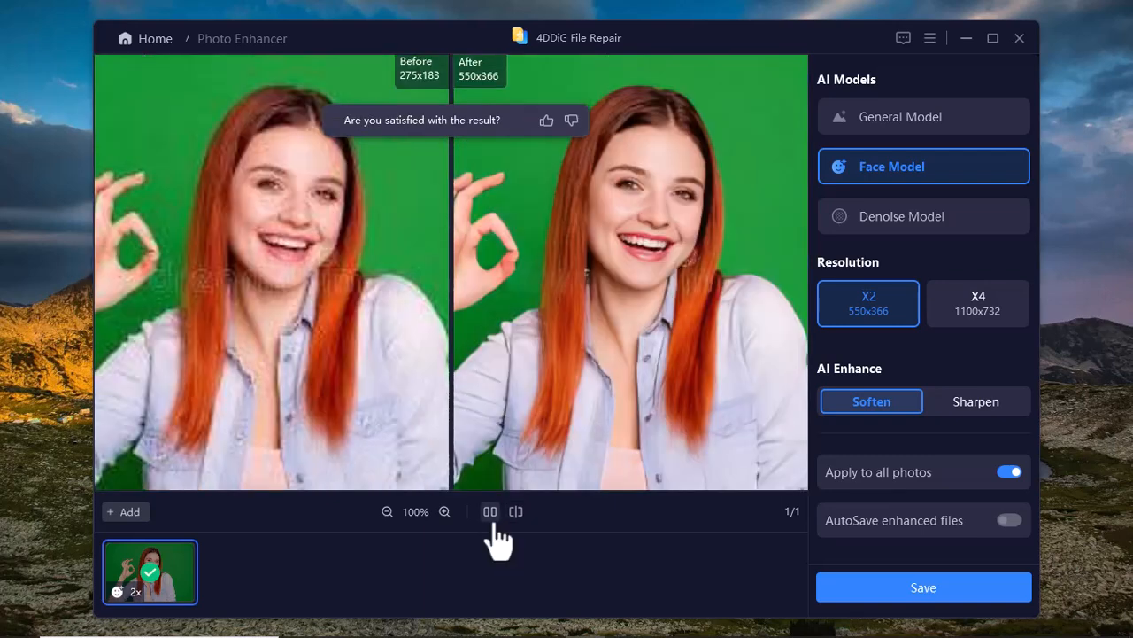
{"action": "mouse_move", "coordinate": [401, 342]}
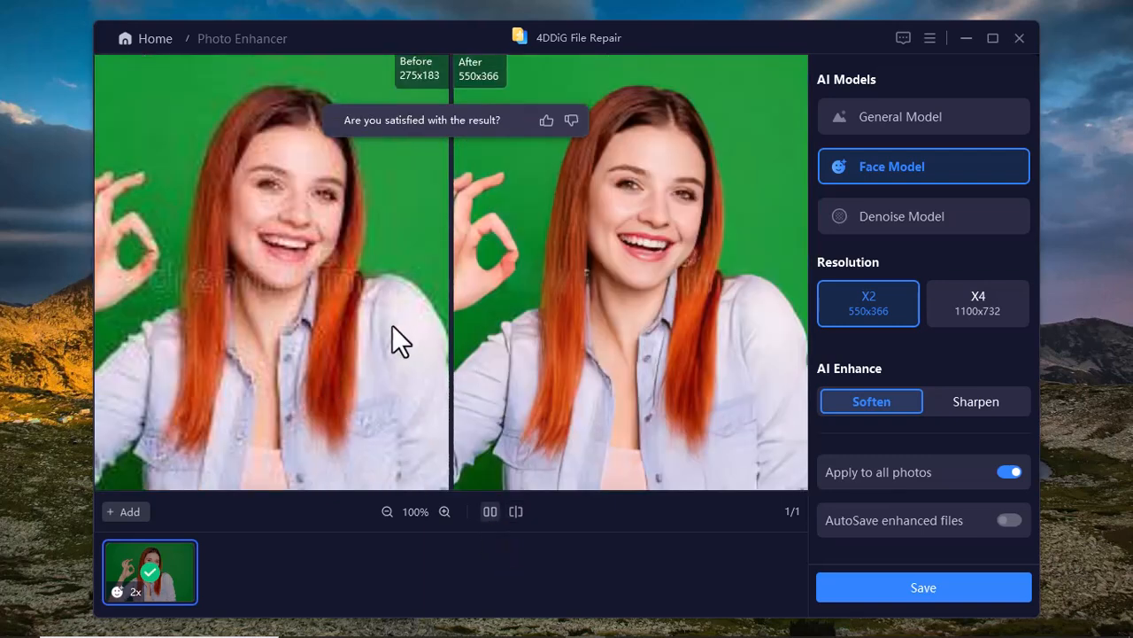
{"action": "mouse_move", "coordinate": [633, 283]}
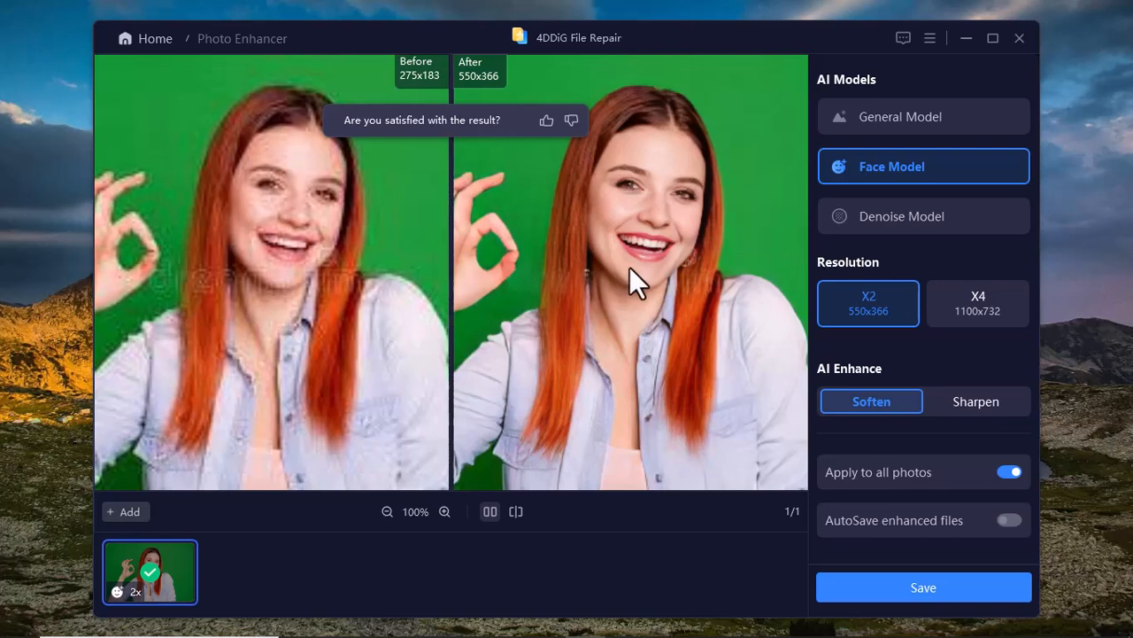
{"action": "mouse_move", "coordinate": [880, 589]}
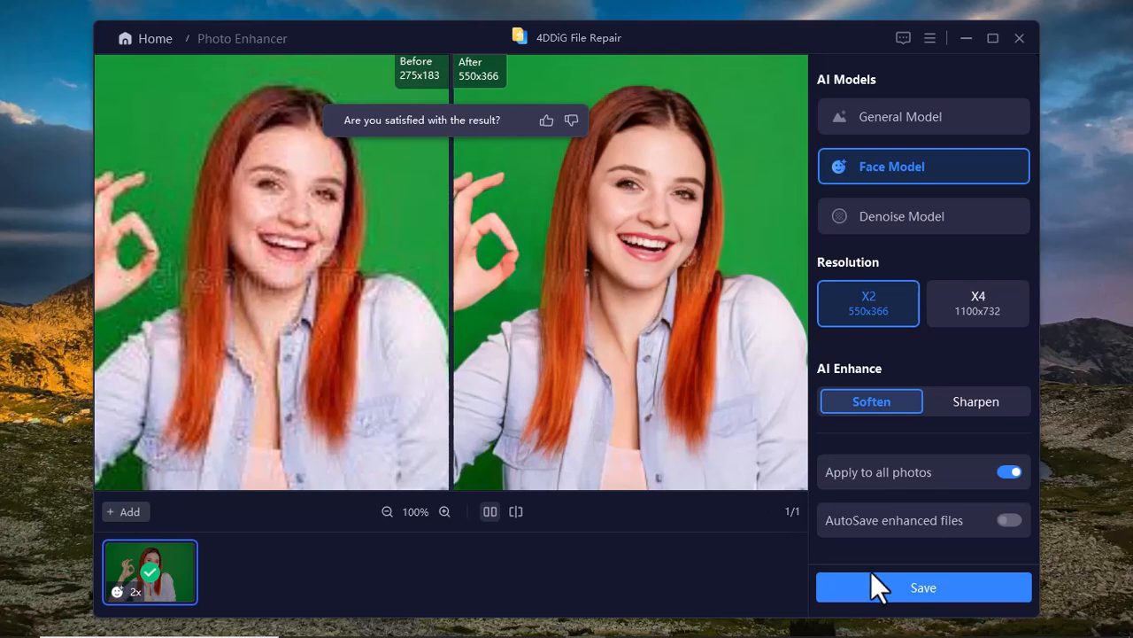
Step: Save the enhanced portrait photo, returning to the empty start screen
{"action": "left_click", "coordinate": [923, 586]}
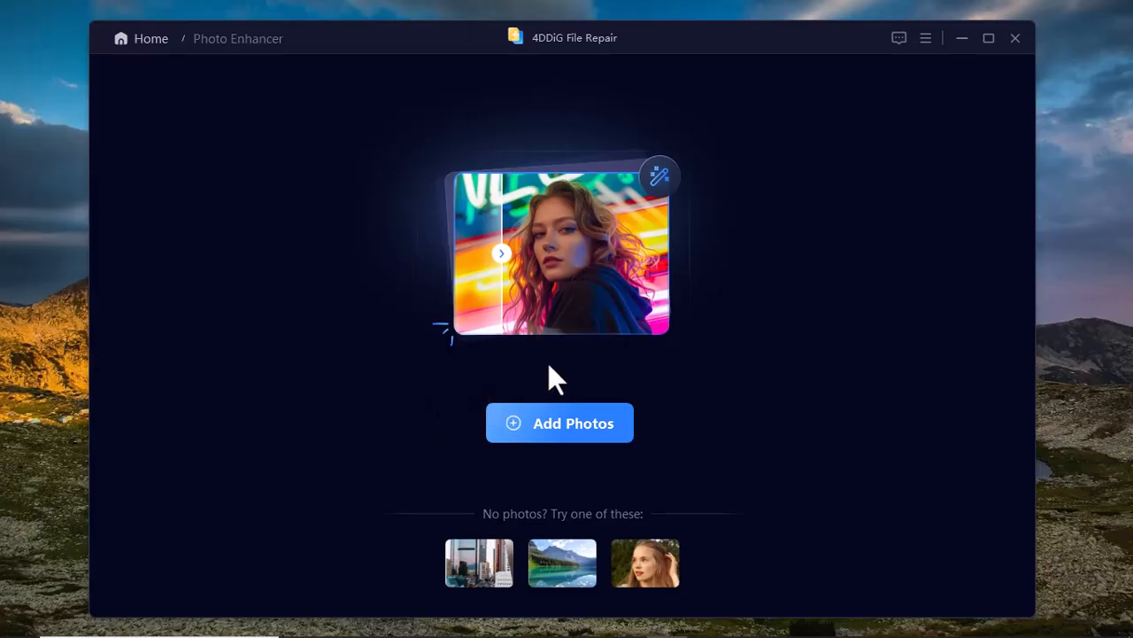
{"action": "mouse_move", "coordinate": [541, 440]}
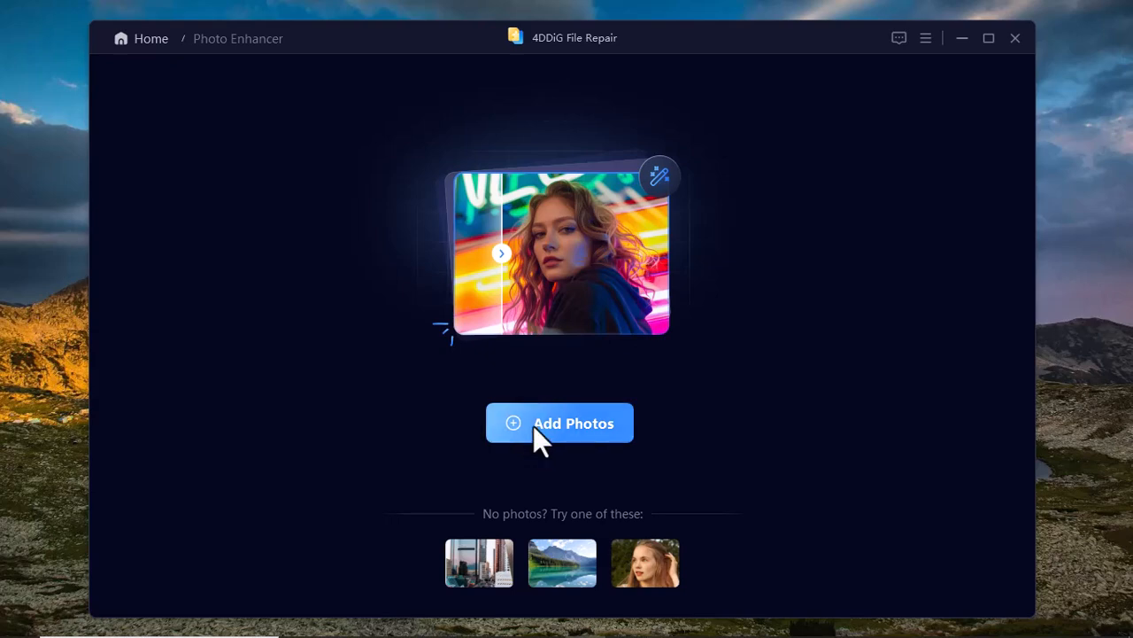
Step: Begin adding a new photo, bringing up the Open dialog in Downloads
{"action": "left_click", "coordinate": [560, 423]}
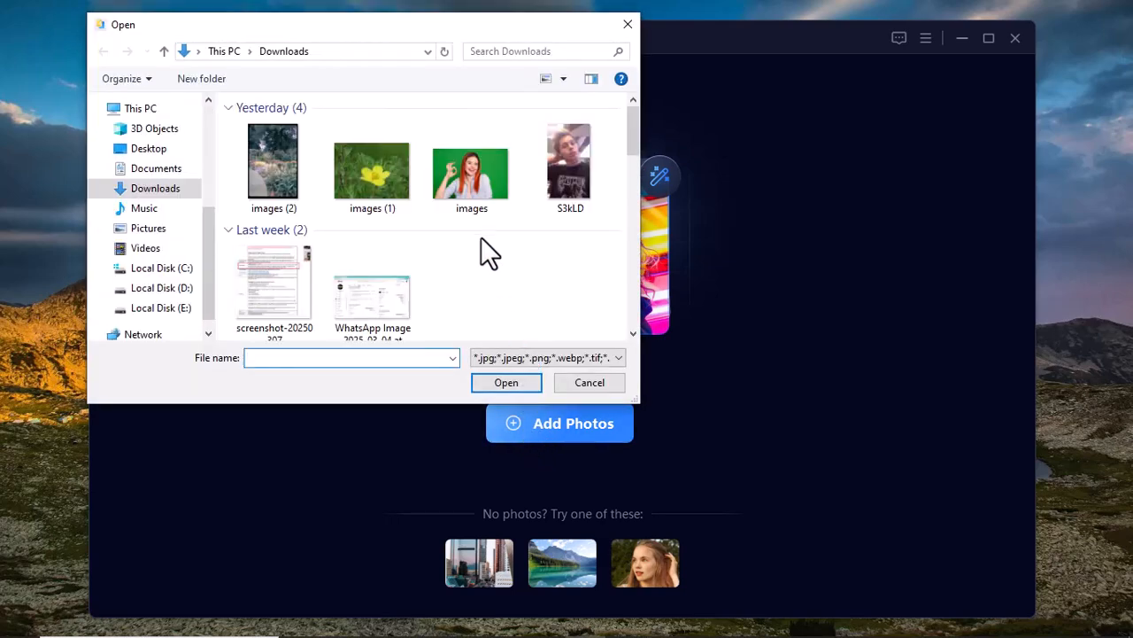
{"action": "mouse_move", "coordinate": [376, 182]}
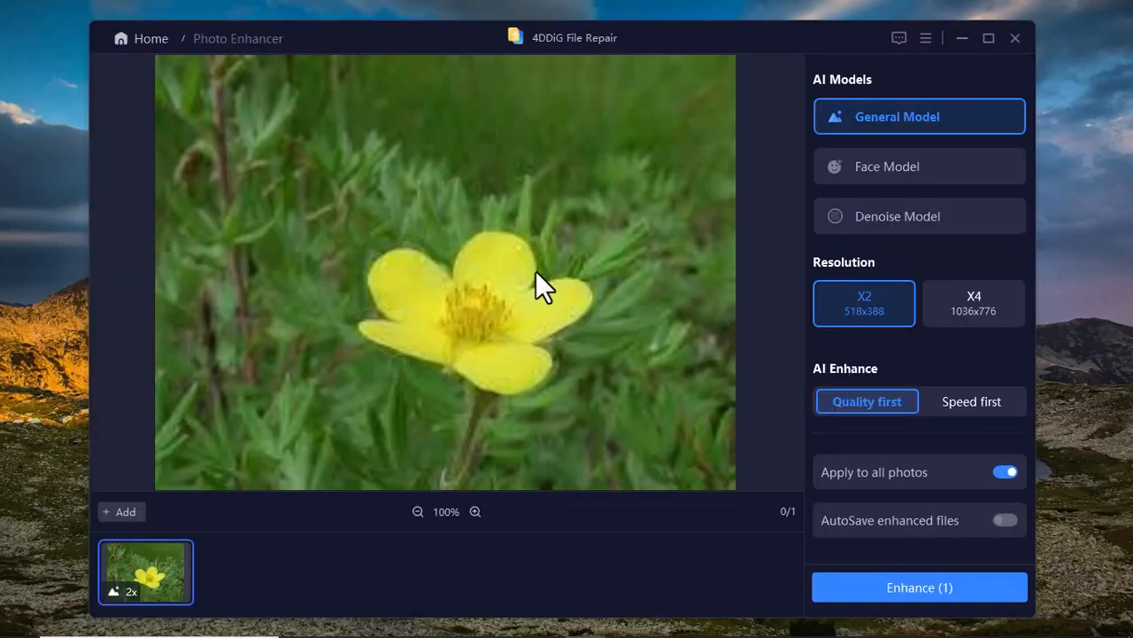
{"action": "mouse_move", "coordinate": [452, 345]}
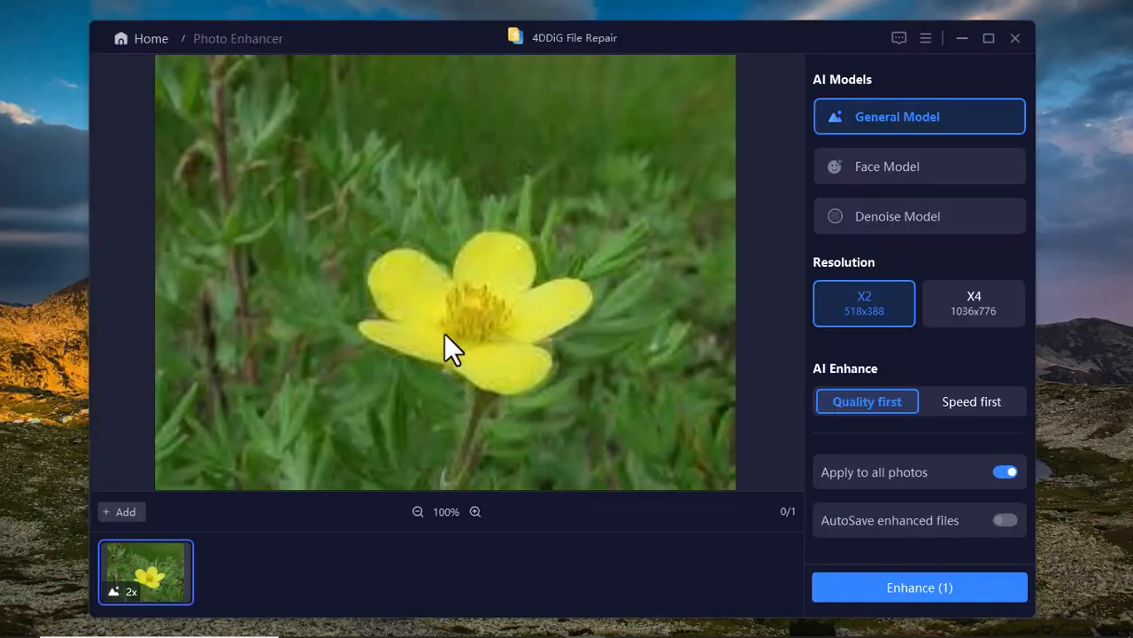
{"action": "mouse_move", "coordinate": [668, 366]}
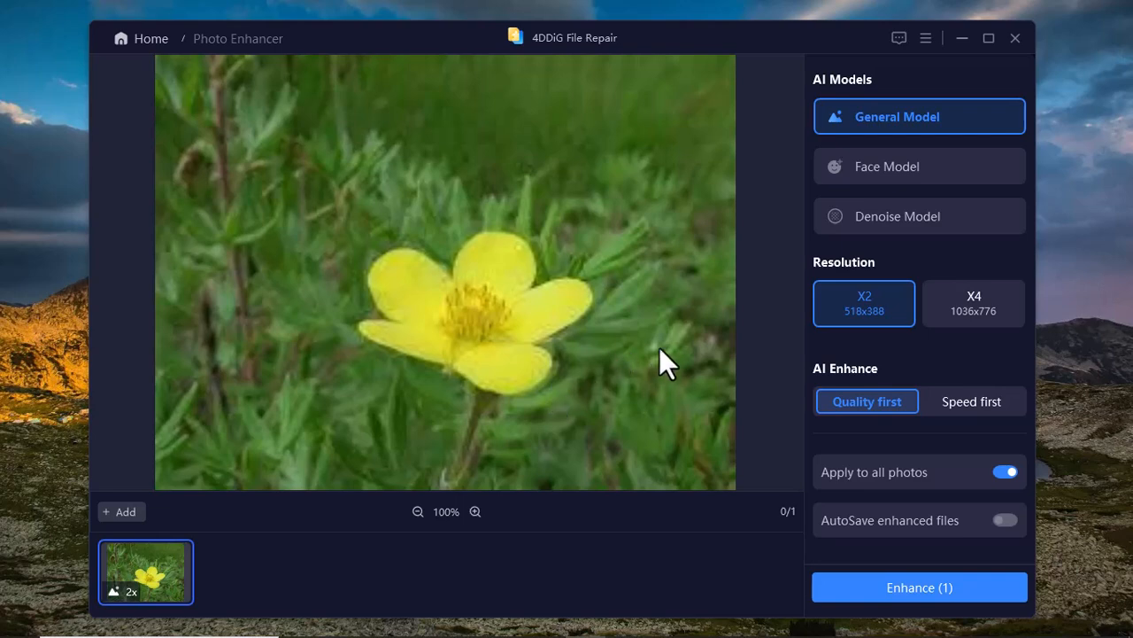
{"action": "mouse_move", "coordinate": [881, 120]}
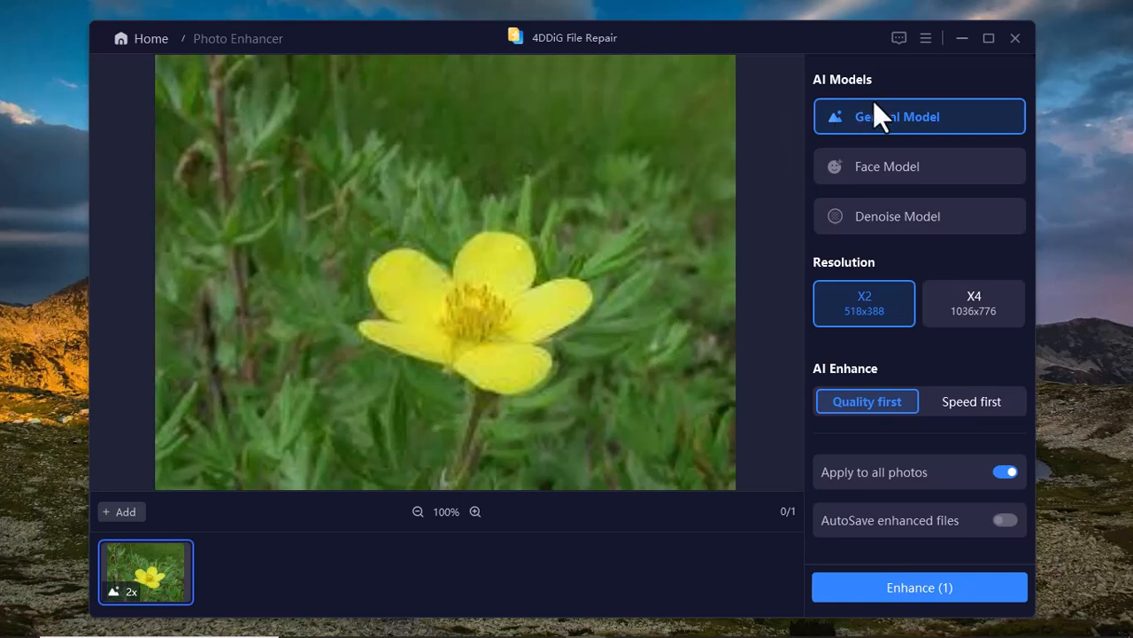
{"action": "mouse_move", "coordinate": [877, 120]}
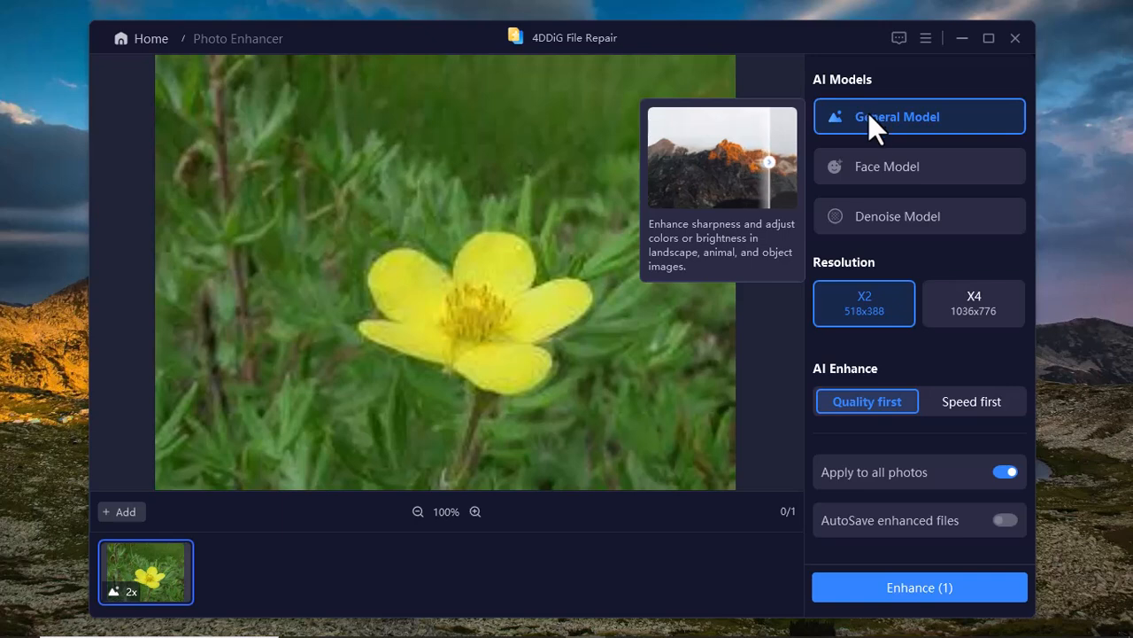
{"action": "mouse_move", "coordinate": [833, 315]}
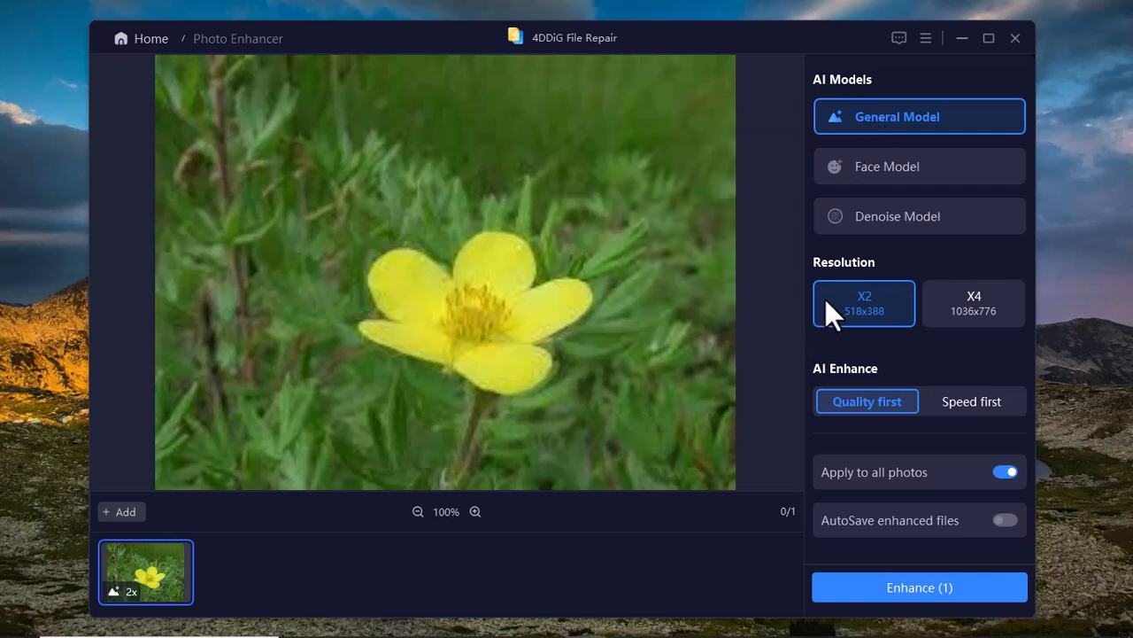
{"action": "left_click", "coordinate": [973, 303]}
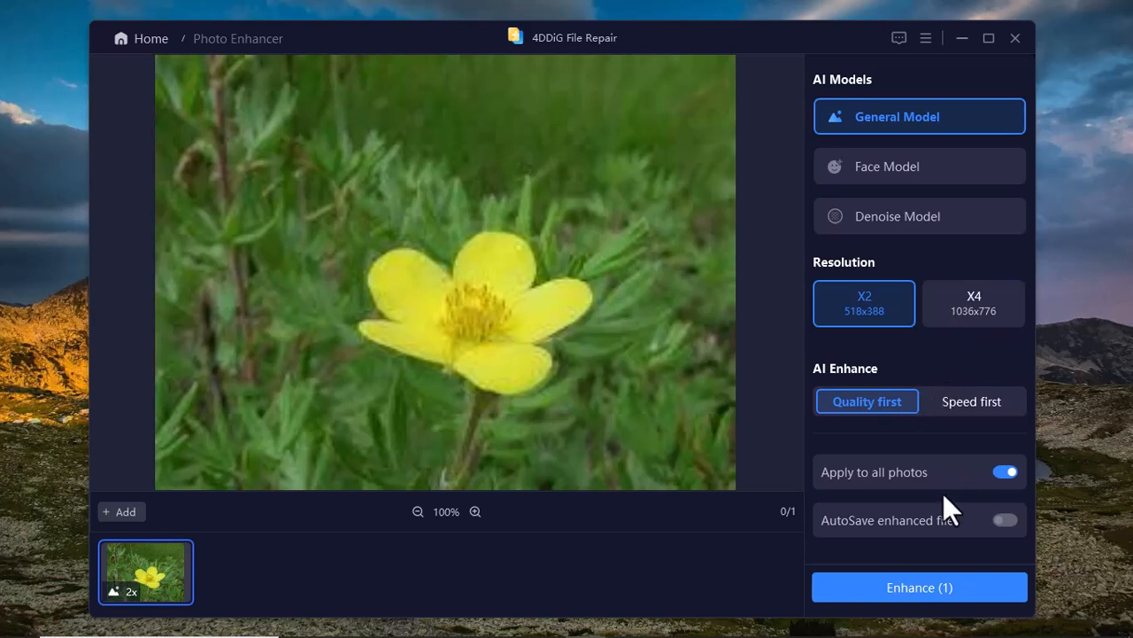
Step: Start enhancing the yellow flower photo with Enhance (1)
{"action": "left_click", "coordinate": [919, 586]}
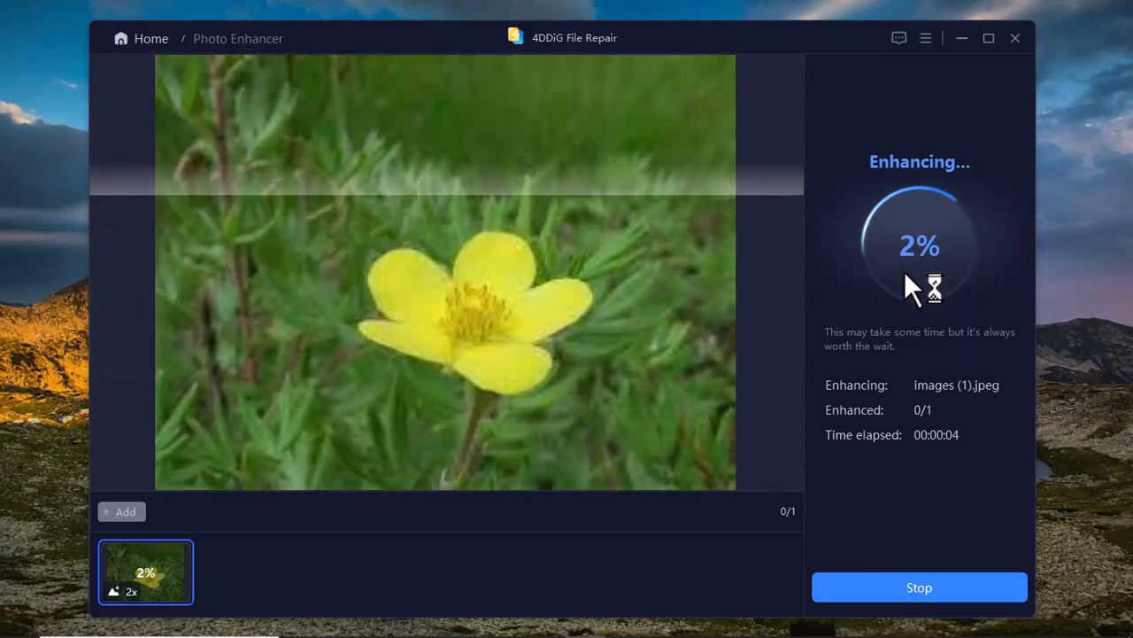
{"action": "mouse_move", "coordinate": [527, 279]}
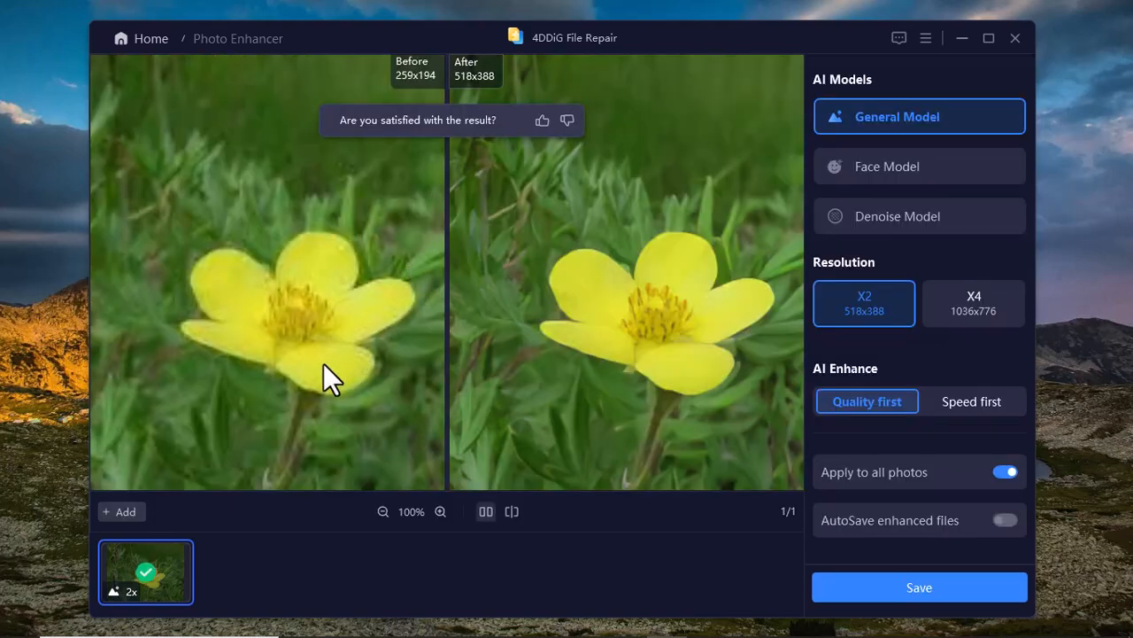
{"action": "mouse_move", "coordinate": [342, 365]}
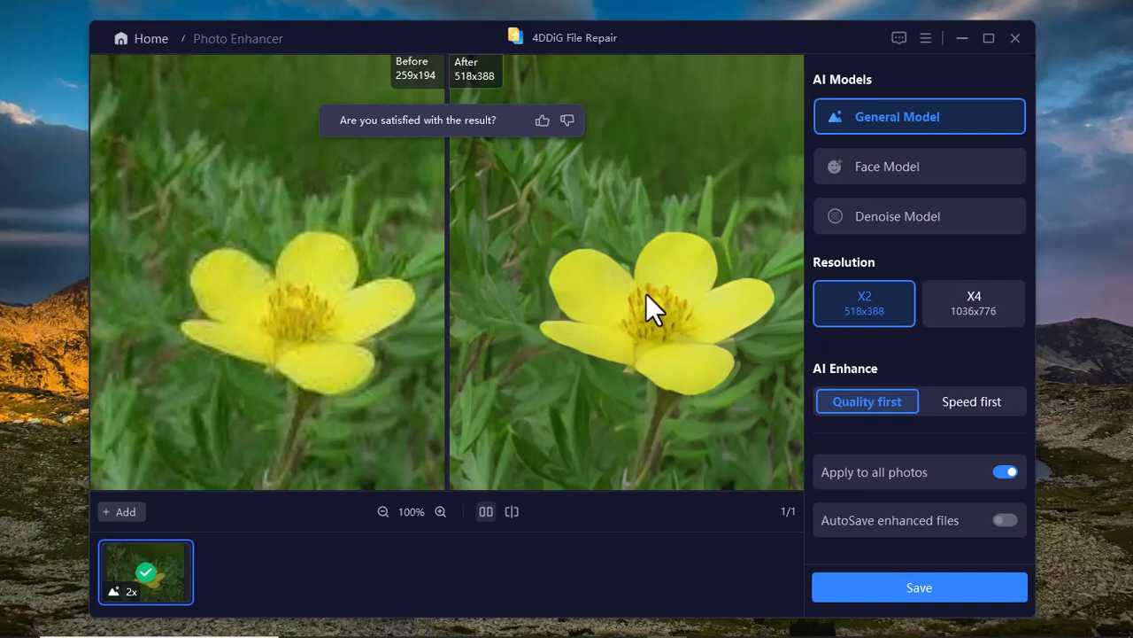
Step: Sweep the overlay comparison slider across the flower, then return to side-by-side view
{"action": "left_click", "coordinate": [512, 511]}
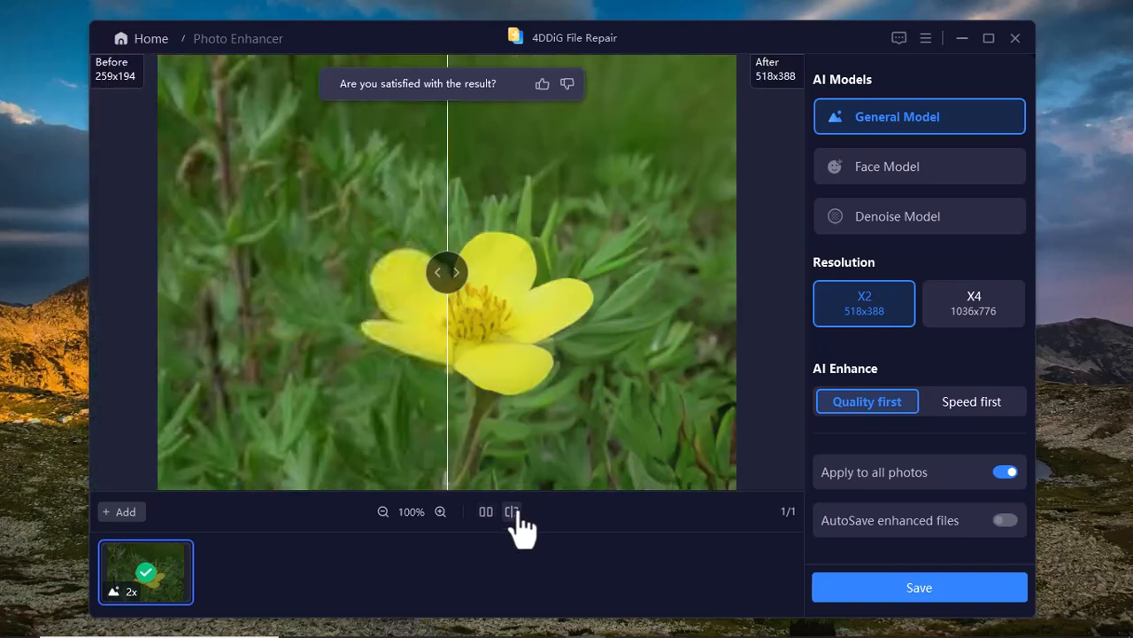
{"action": "left_click_drag", "start_coordinate": [448, 272], "coordinate": [334, 272]}
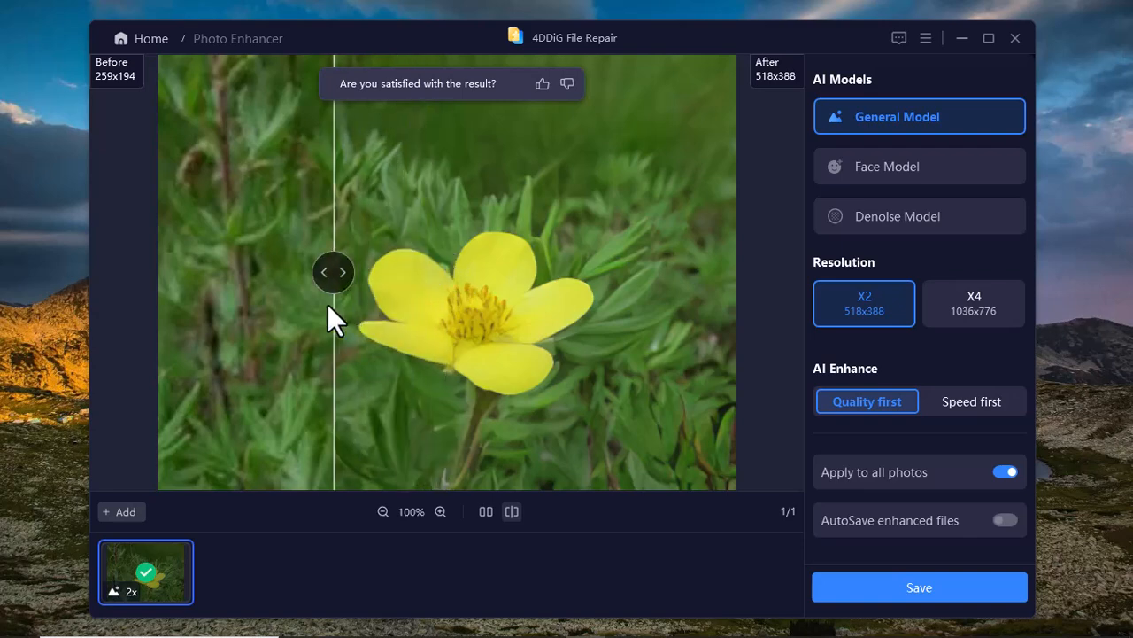
{"action": "left_click_drag", "start_coordinate": [334, 272], "coordinate": [257, 272]}
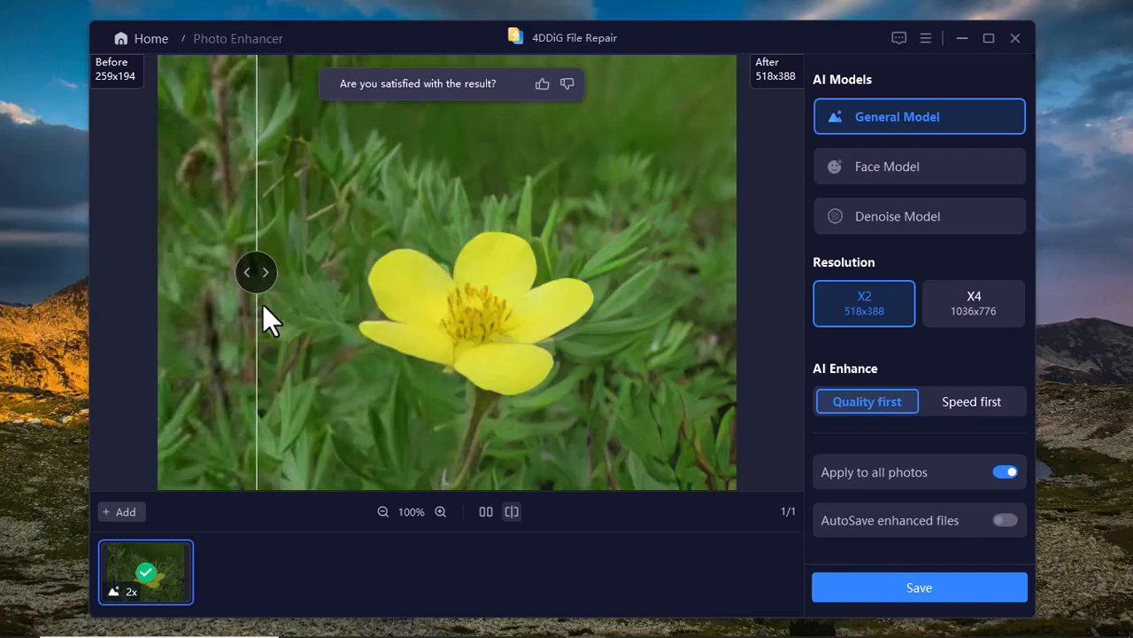
{"action": "left_click_drag", "start_coordinate": [257, 272], "coordinate": [713, 271]}
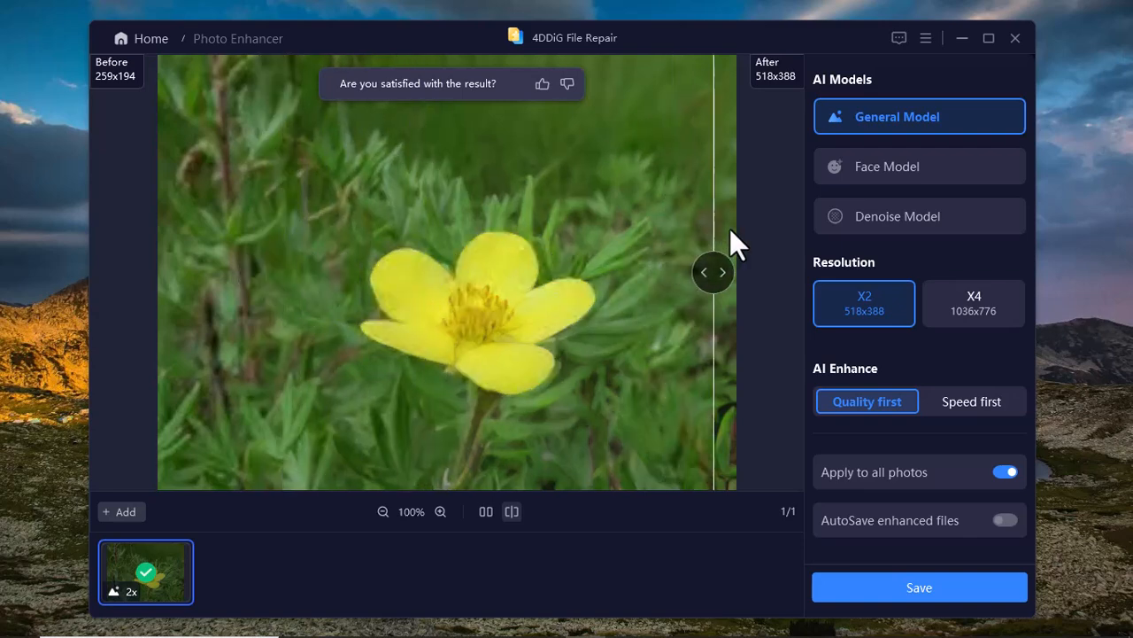
{"action": "left_click_drag", "start_coordinate": [713, 272], "coordinate": [740, 272]}
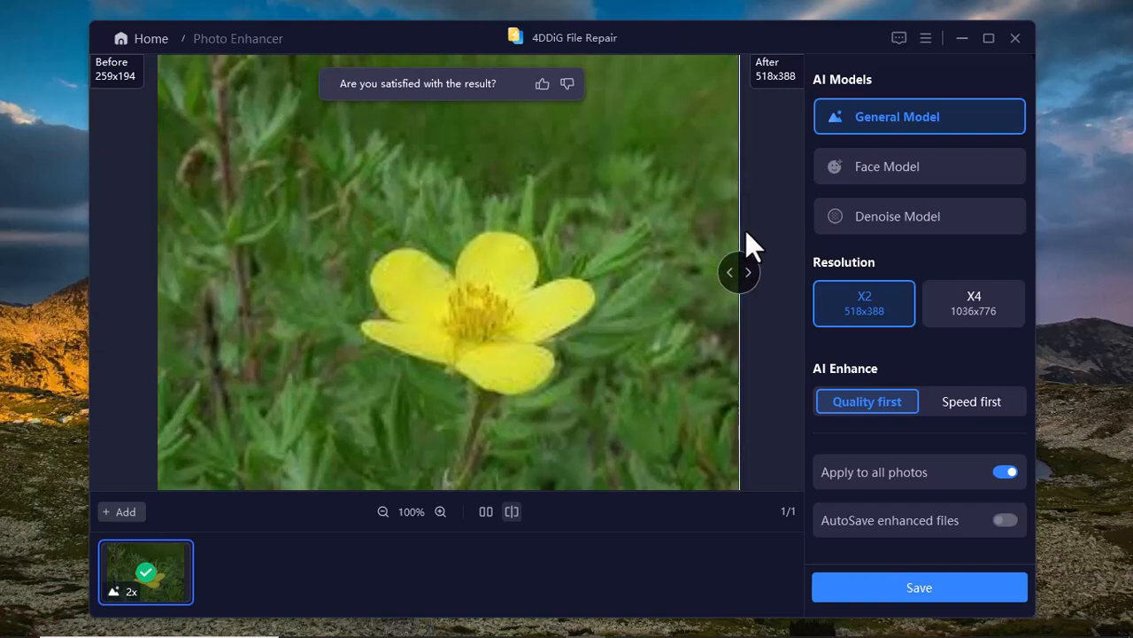
{"action": "left_click_drag", "start_coordinate": [739, 272], "coordinate": [456, 272]}
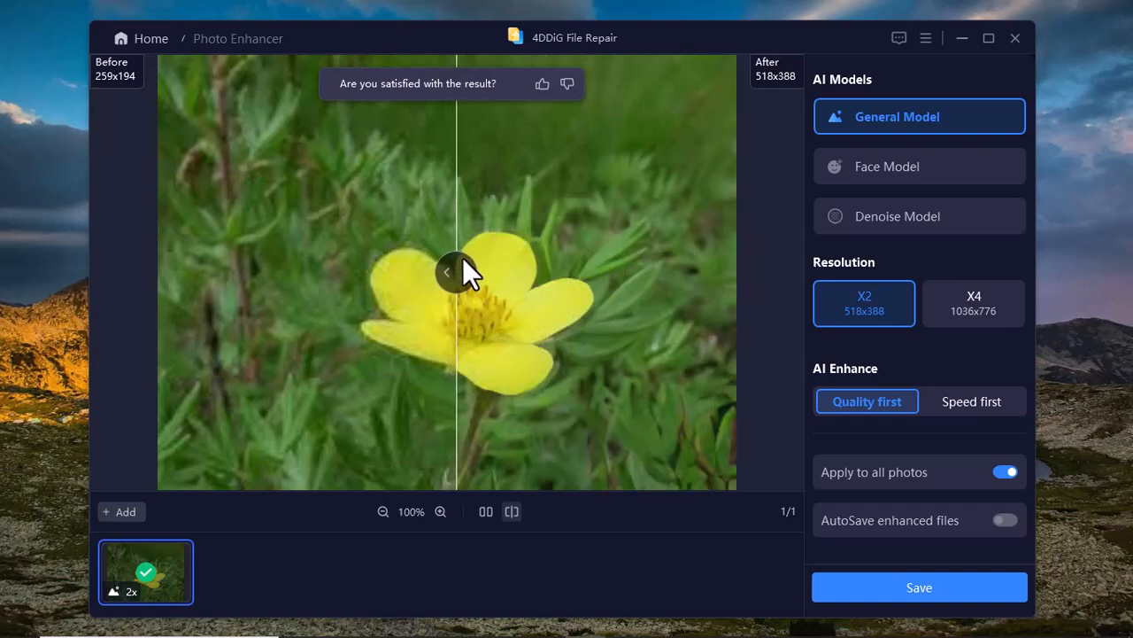
{"action": "left_click", "coordinate": [485, 511]}
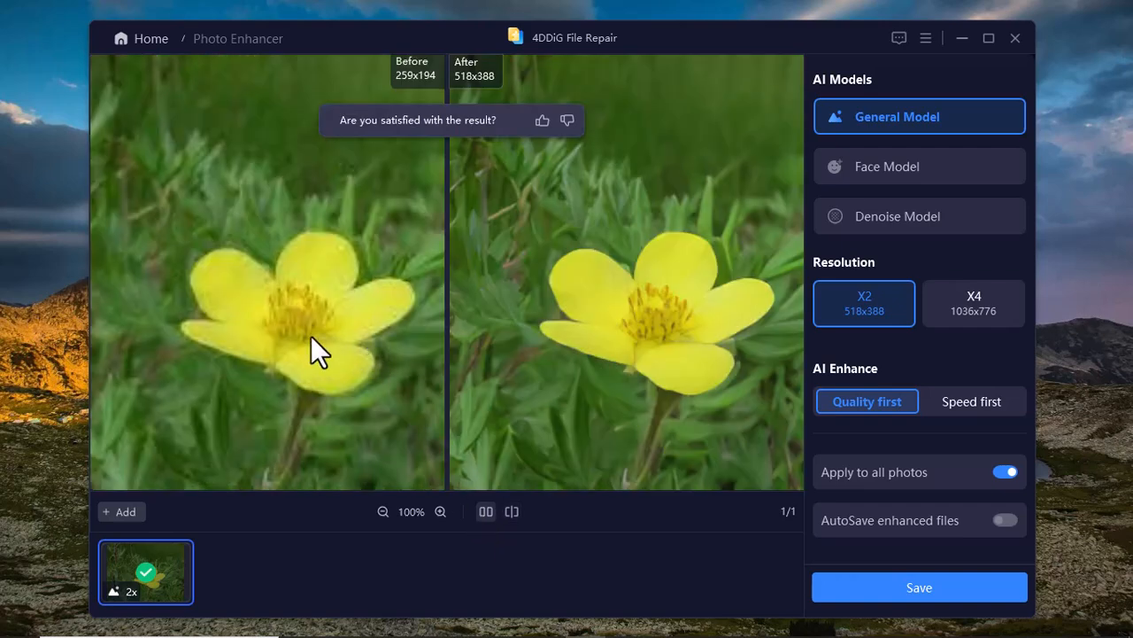
{"action": "mouse_move", "coordinate": [414, 275]}
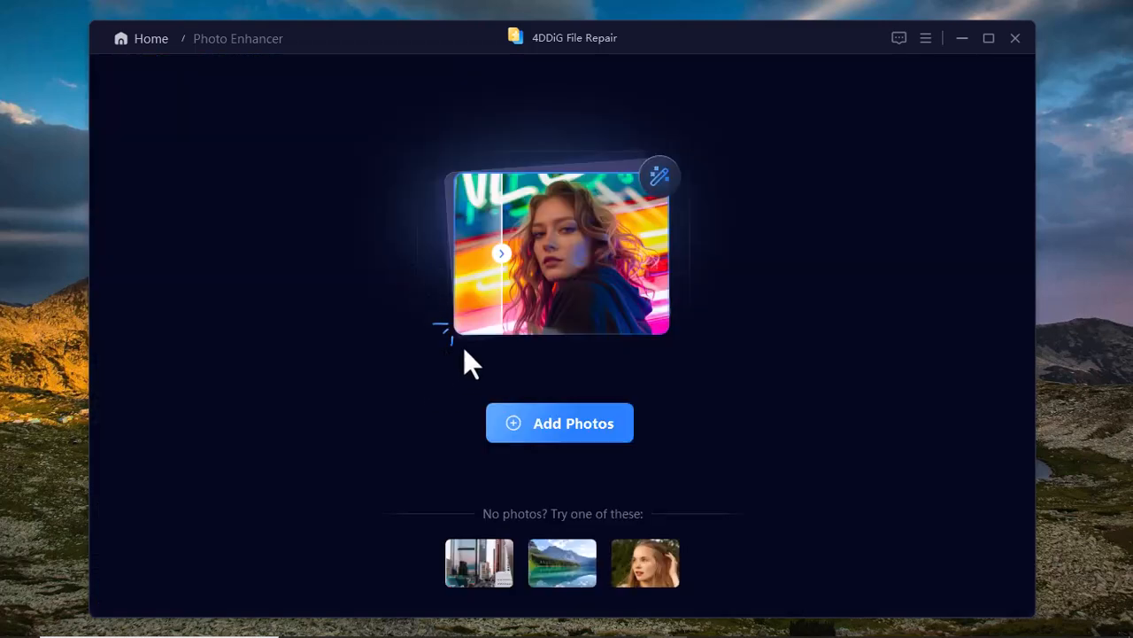
{"action": "mouse_move", "coordinate": [567, 421]}
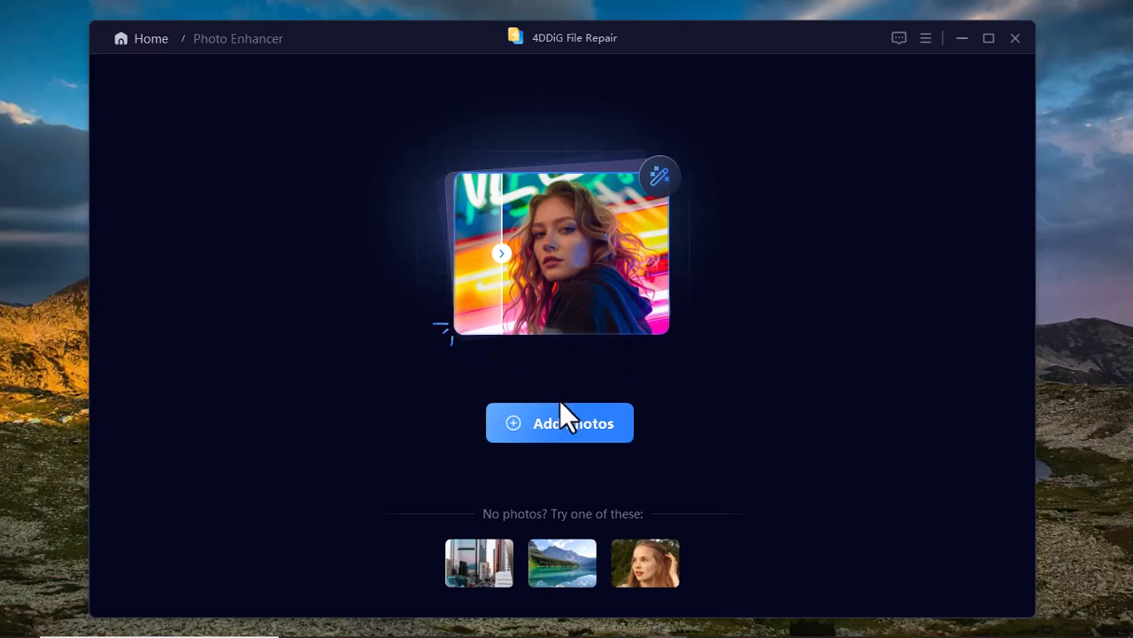
{"action": "mouse_move", "coordinate": [556, 488]}
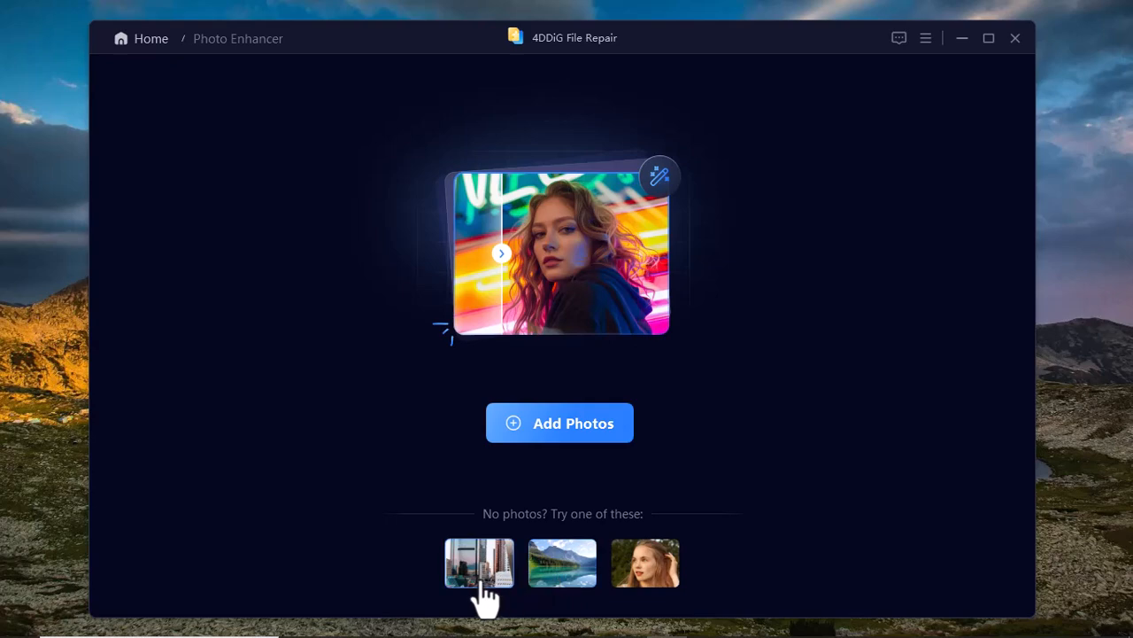
{"action": "mouse_move", "coordinate": [512, 585]}
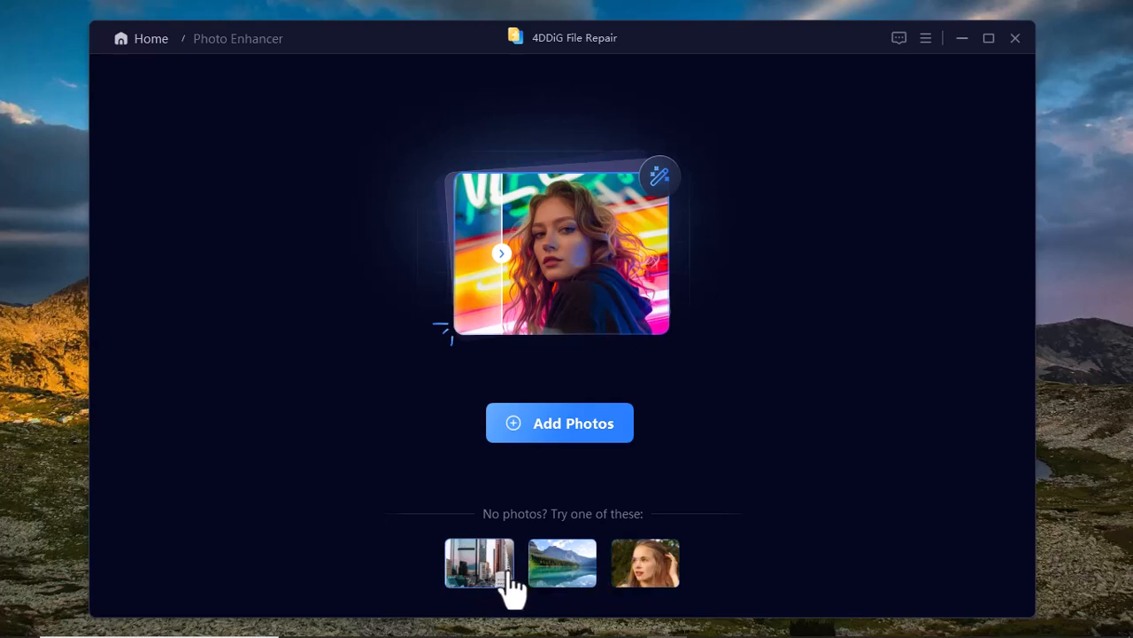
Step: Load the sample city street photo from the 'Try one of these' thumbnails
{"action": "left_click", "coordinate": [480, 562]}
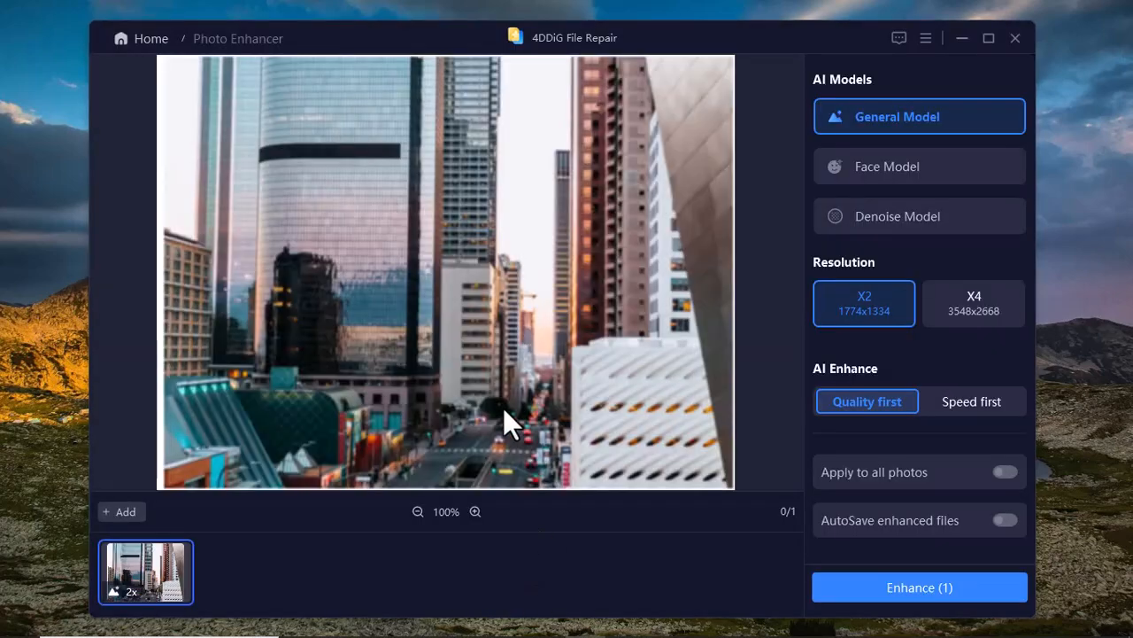
{"action": "mouse_move", "coordinate": [554, 416]}
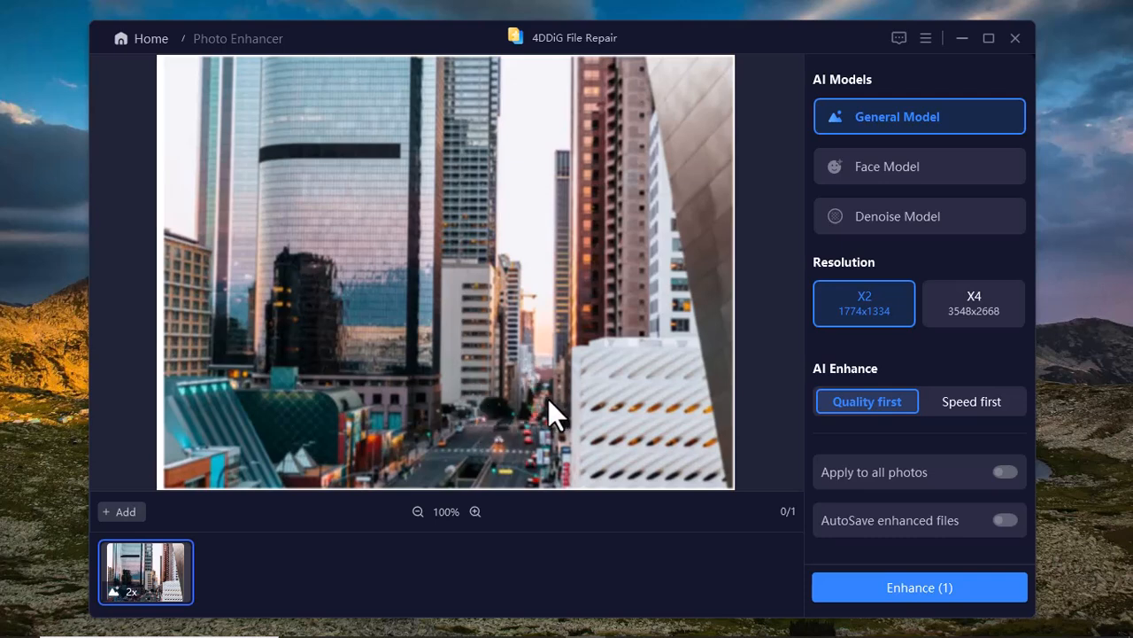
{"action": "mouse_move", "coordinate": [587, 368]}
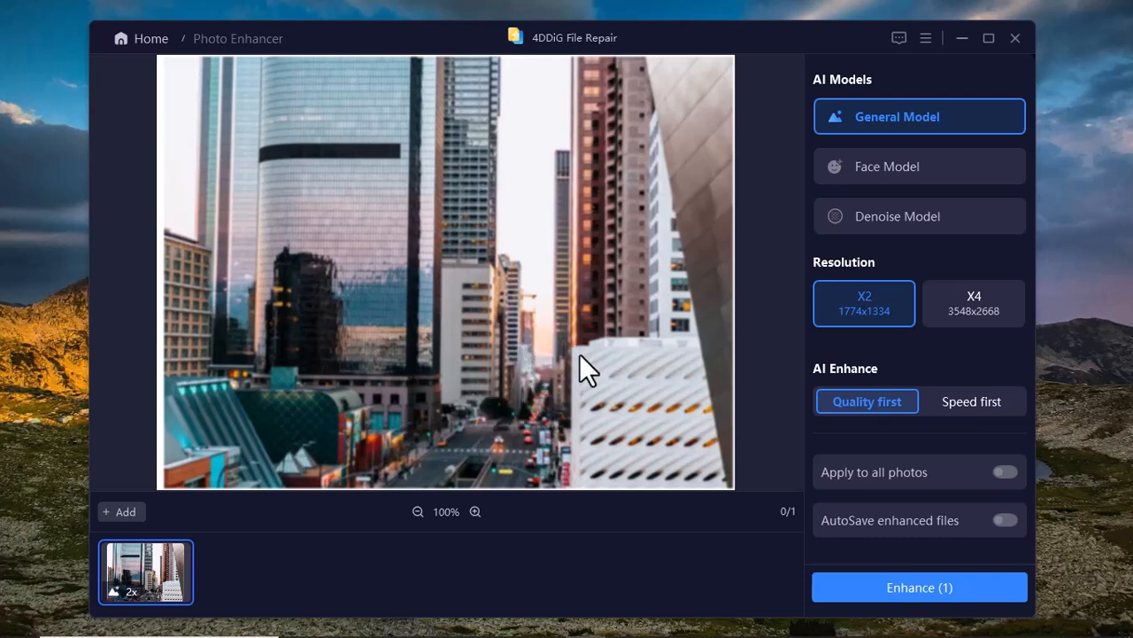
{"action": "mouse_move", "coordinate": [832, 248]}
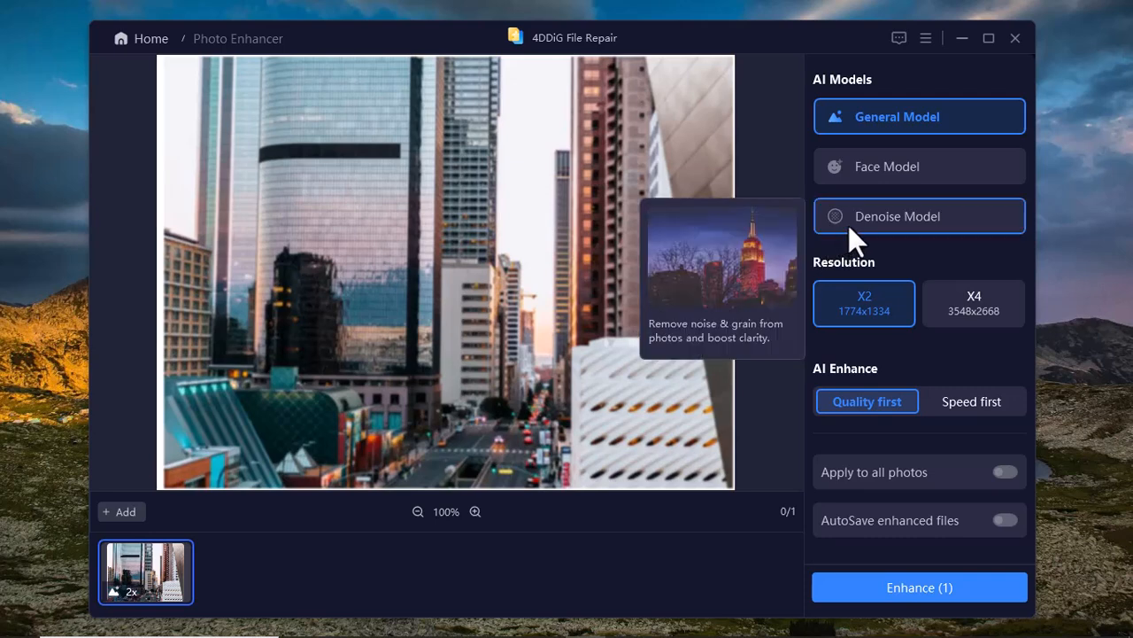
Step: Choose the Denoise Model for the city street photo and start enhancing it
{"action": "left_click", "coordinate": [919, 215]}
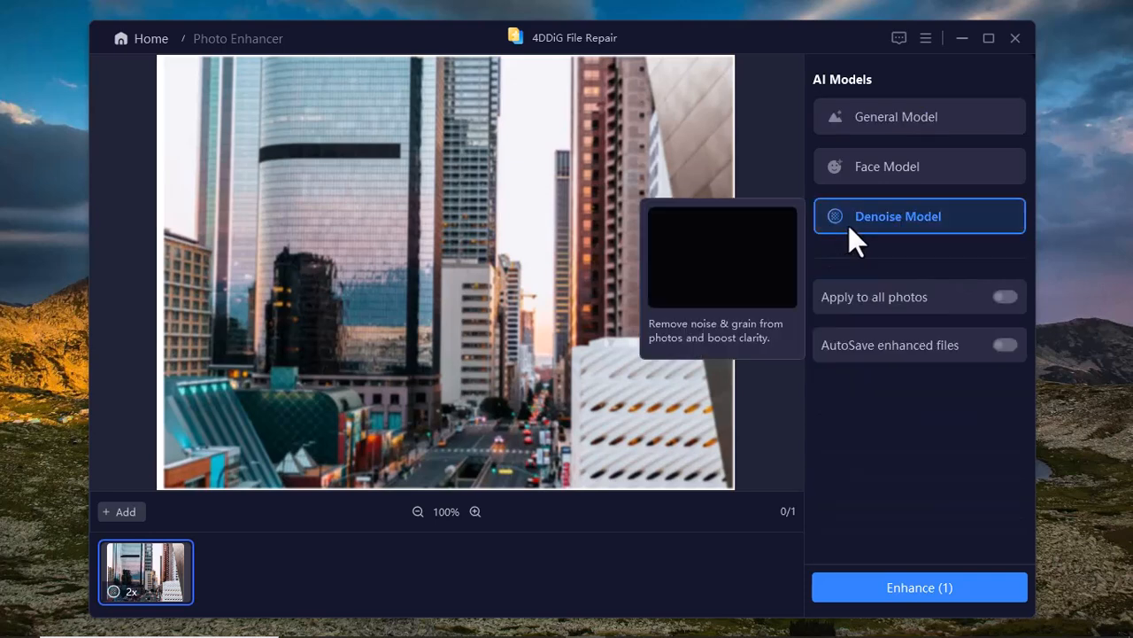
{"action": "left_click", "coordinate": [919, 586]}
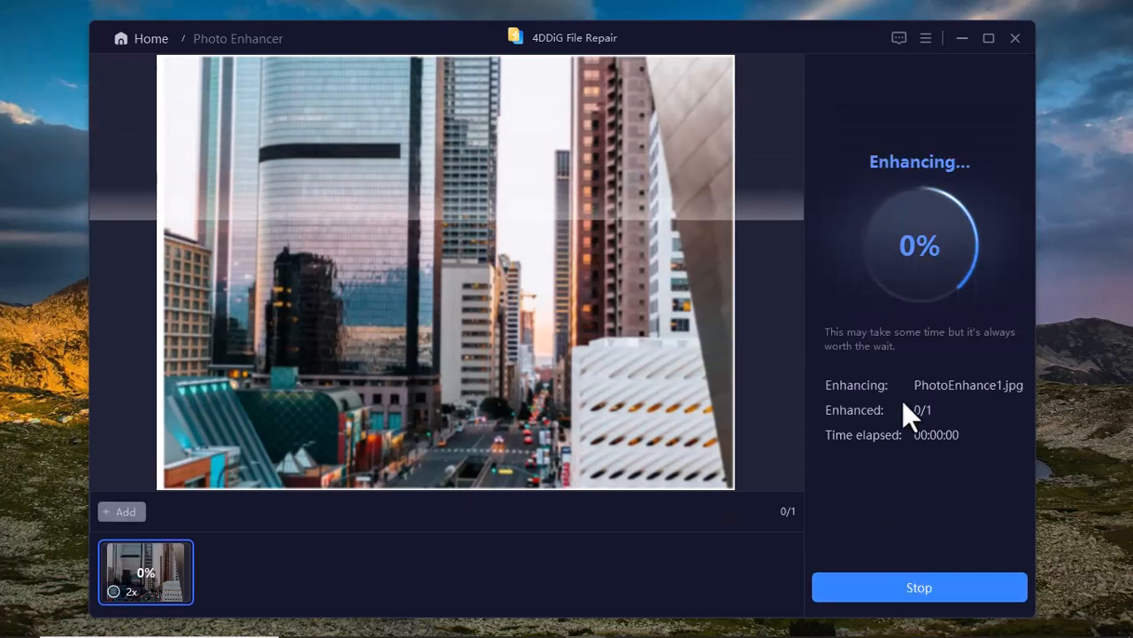
{"action": "mouse_move", "coordinate": [921, 310]}
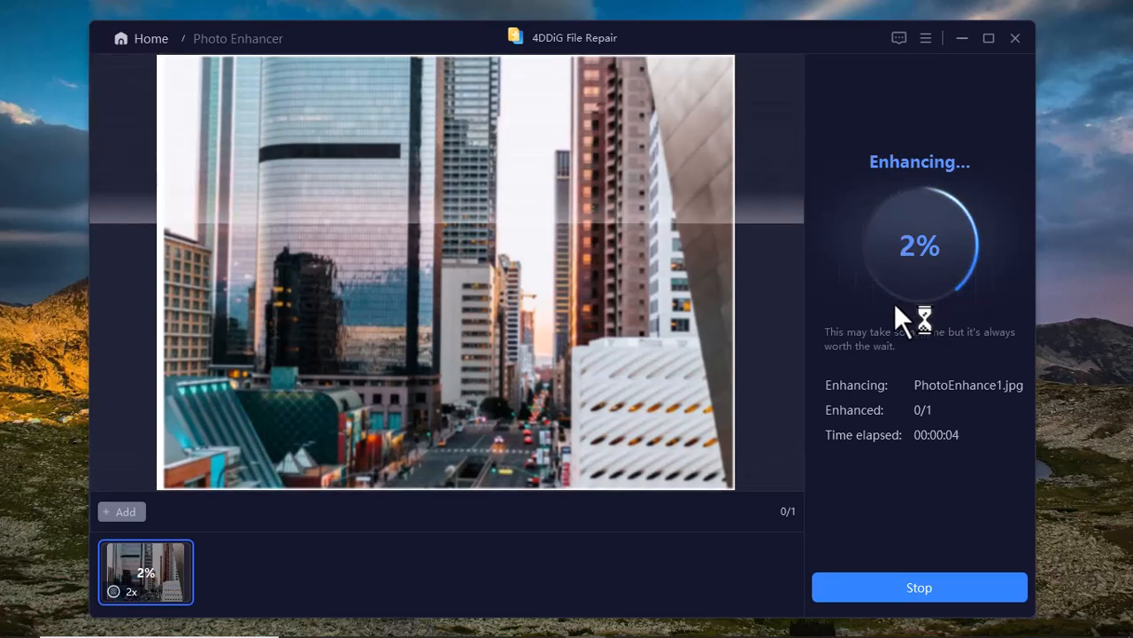
{"action": "mouse_move", "coordinate": [930, 345]}
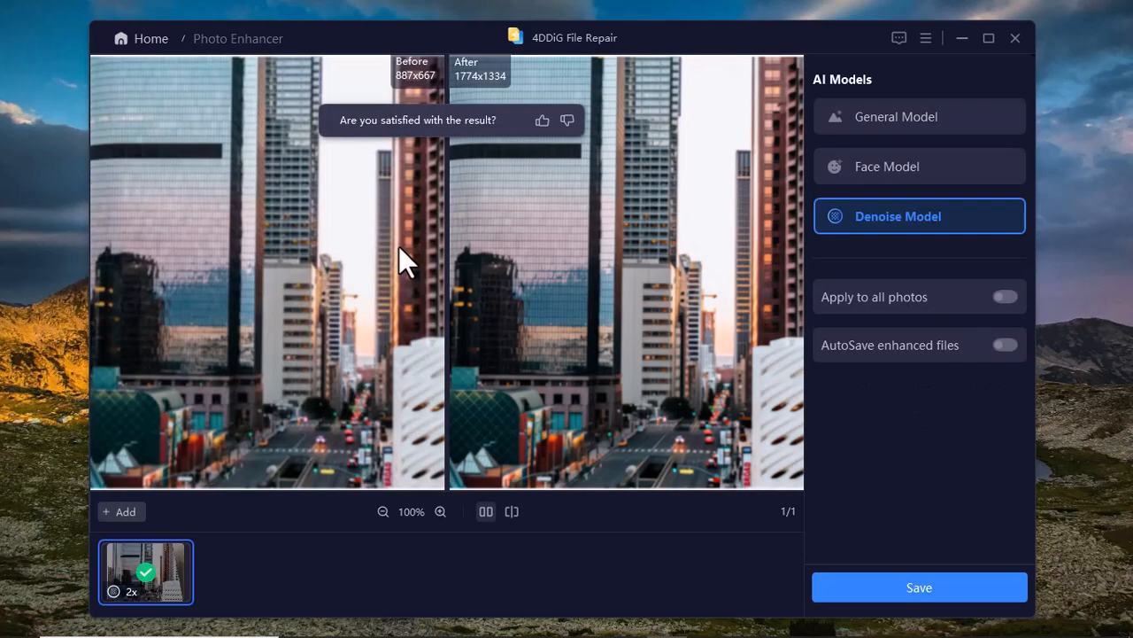
{"action": "mouse_move", "coordinate": [370, 339]}
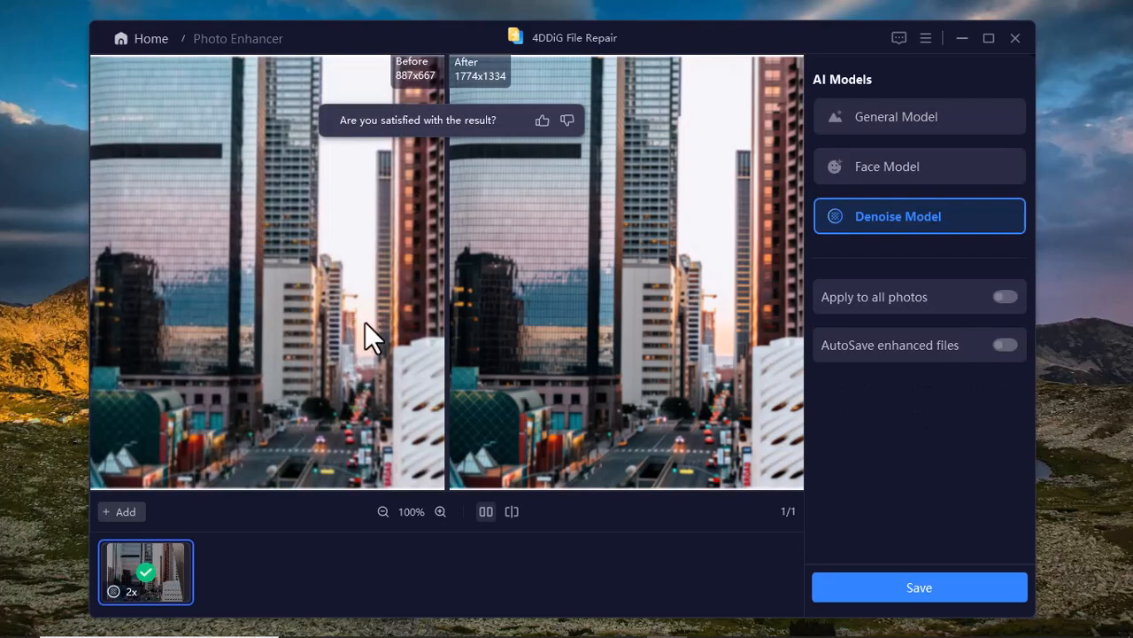
{"action": "mouse_move", "coordinate": [627, 257]}
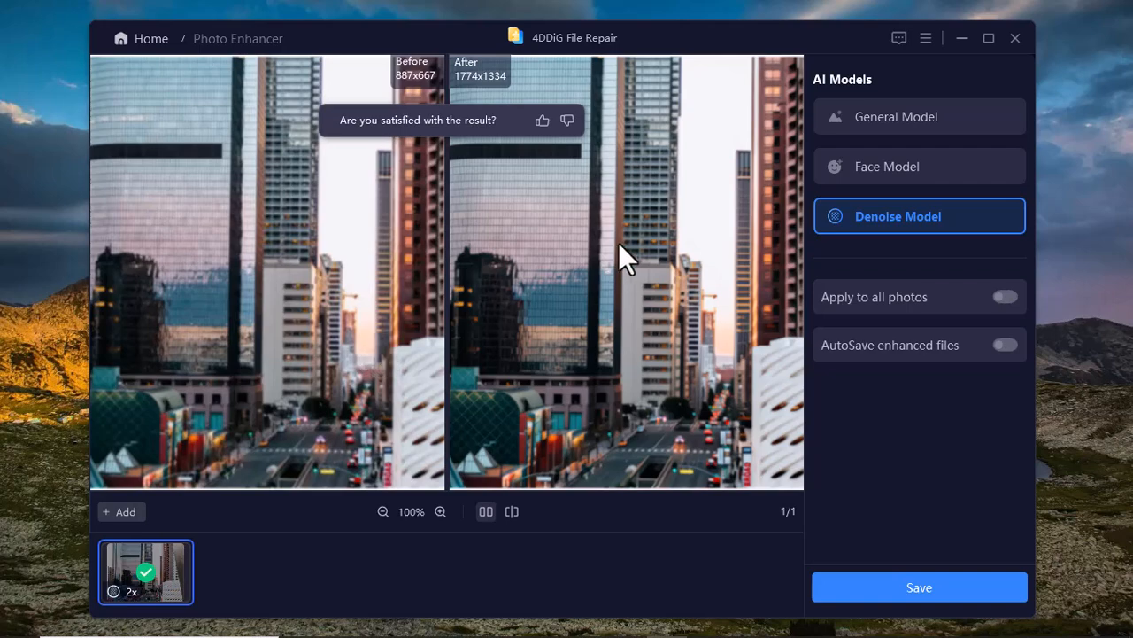
{"action": "mouse_move", "coordinate": [474, 512]}
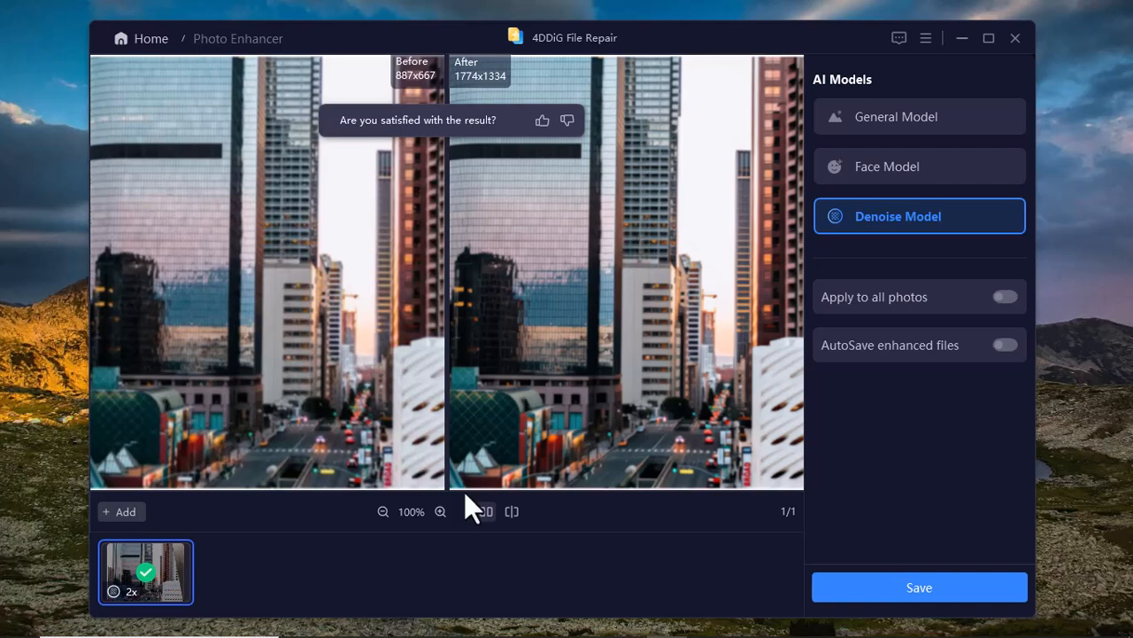
Step: Compare the denoised city photo in slider view, sweeping the divider across the skyline
{"action": "left_click", "coordinate": [512, 510]}
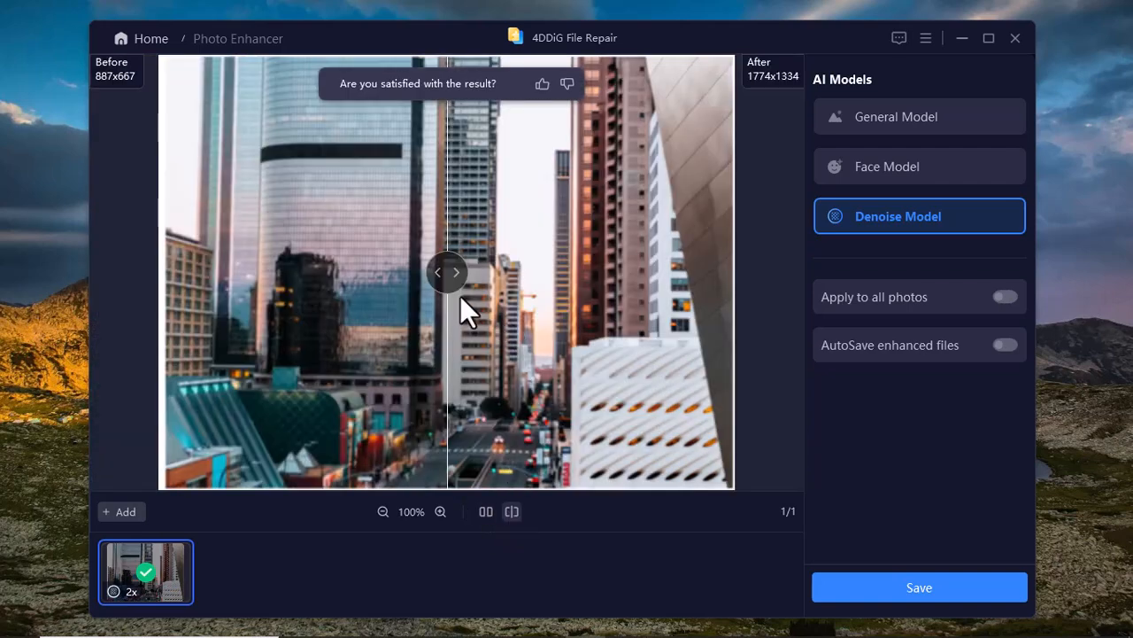
{"action": "left_click_drag", "start_coordinate": [447, 272], "coordinate": [408, 272]}
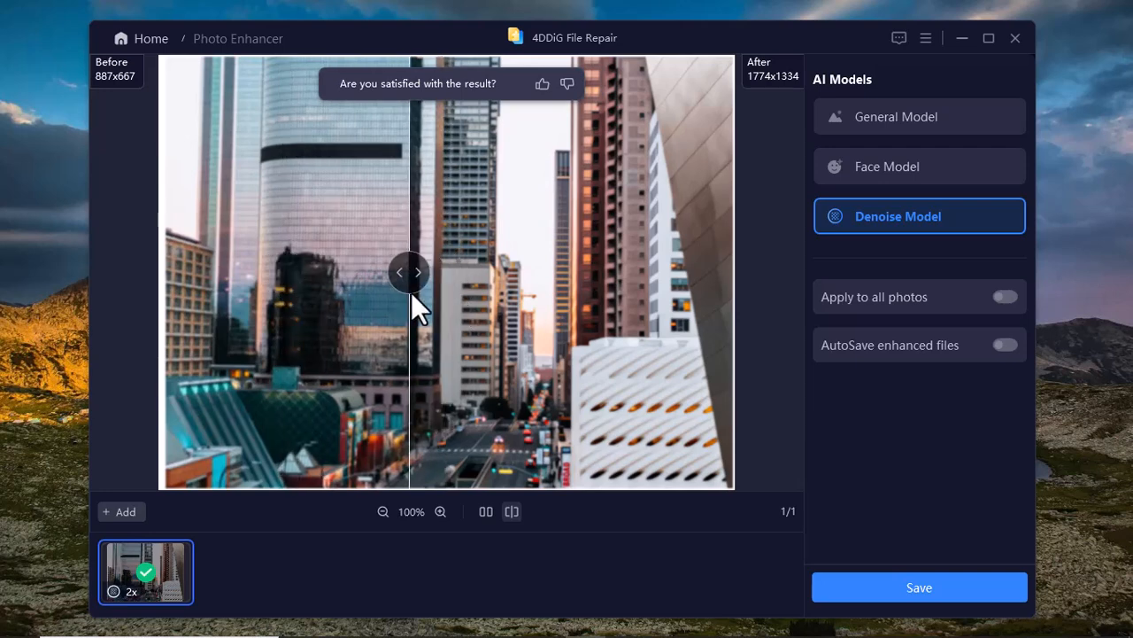
{"action": "left_click_drag", "start_coordinate": [409, 271], "coordinate": [636, 272]}
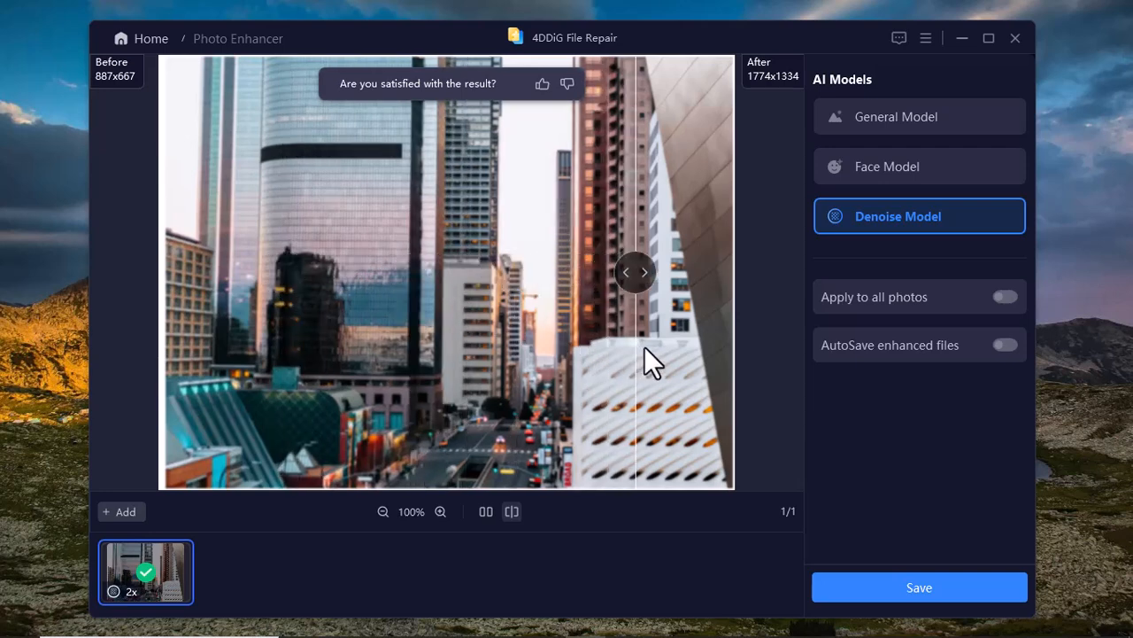
{"action": "left_click_drag", "start_coordinate": [636, 272], "coordinate": [450, 272]}
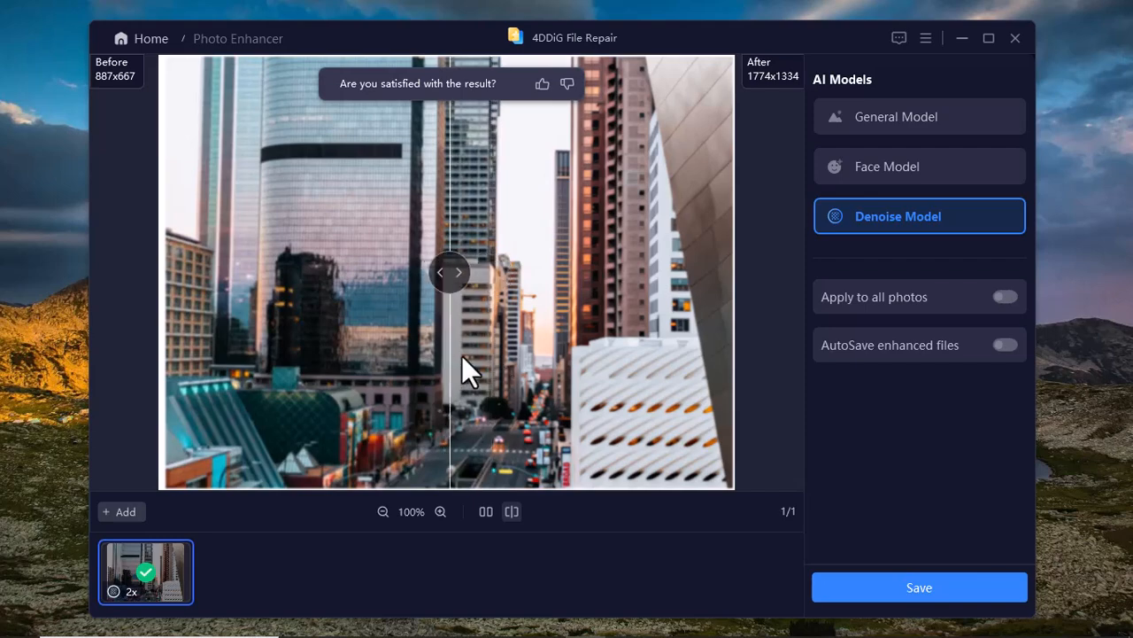
{"action": "left_click_drag", "start_coordinate": [450, 271], "coordinate": [329, 271]}
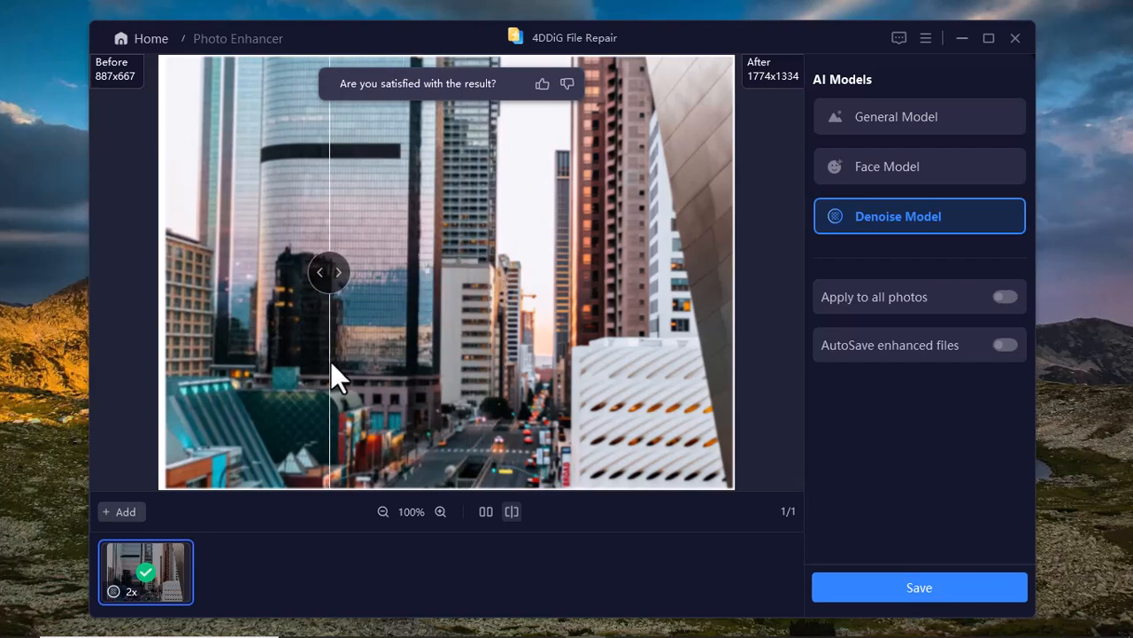
Step: Start saving, cancel the folder dialog, and return to the home page
{"action": "left_click", "coordinate": [919, 586]}
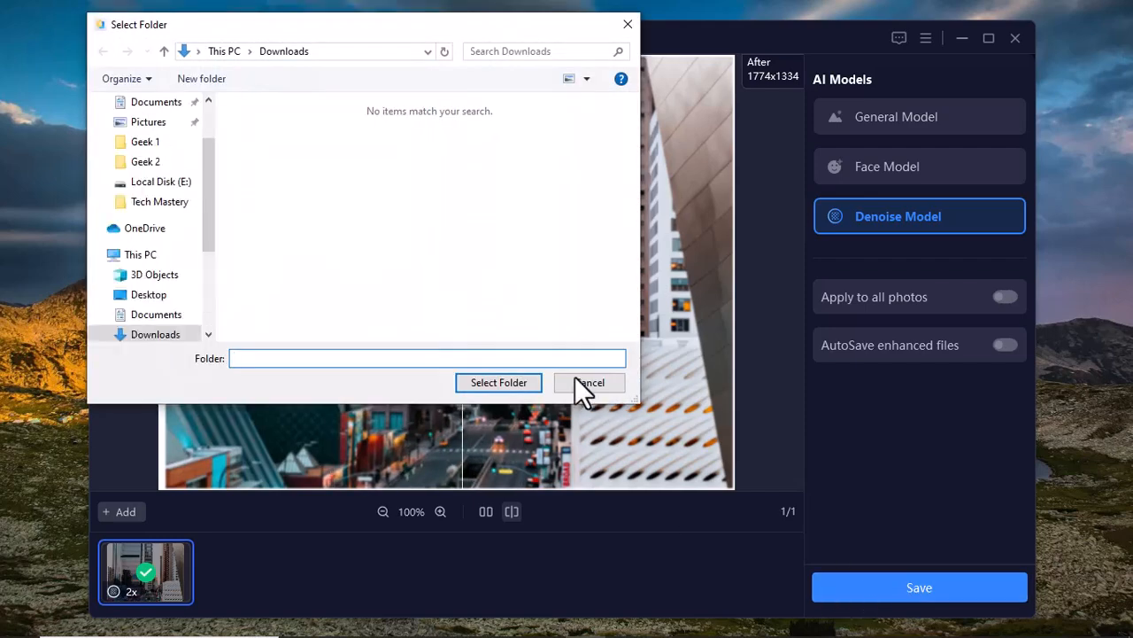
{"action": "left_click", "coordinate": [589, 382]}
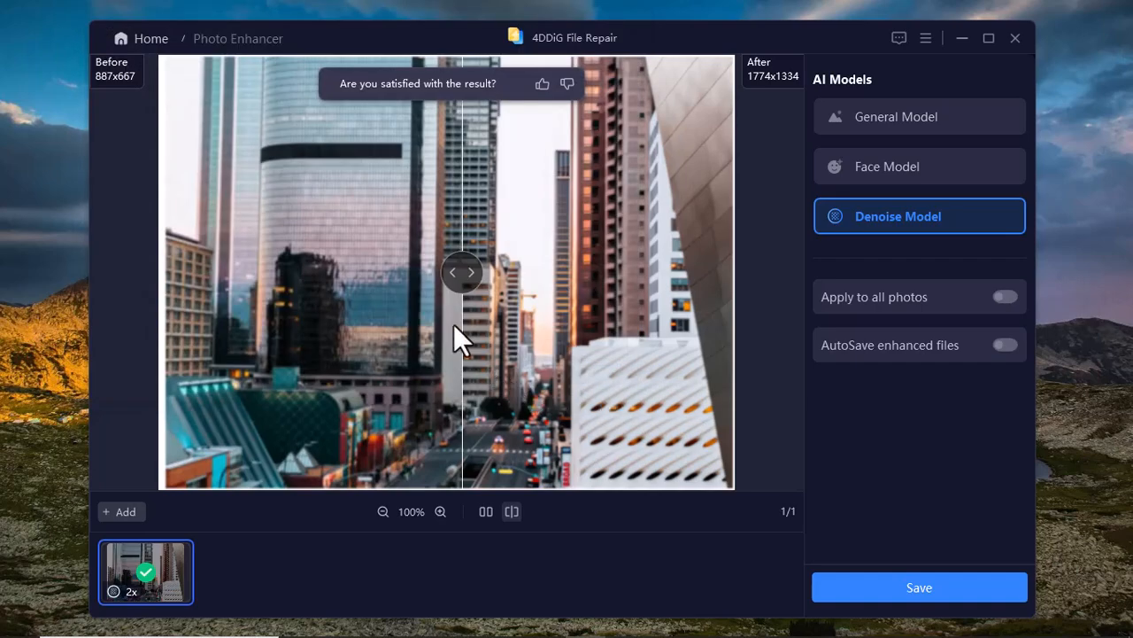
{"action": "left_click", "coordinate": [151, 38]}
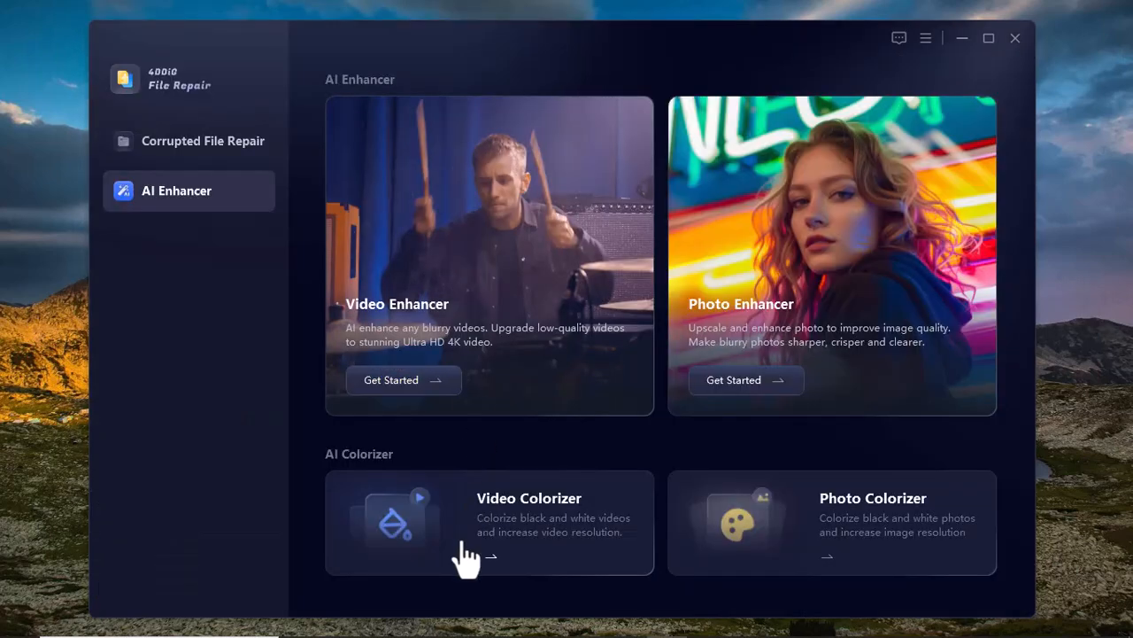